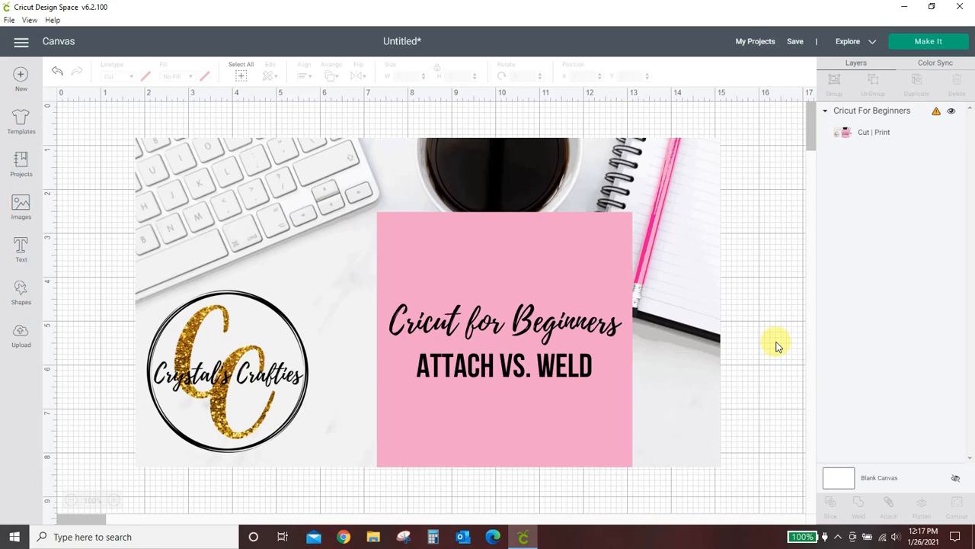
mouse_move(649, 312)
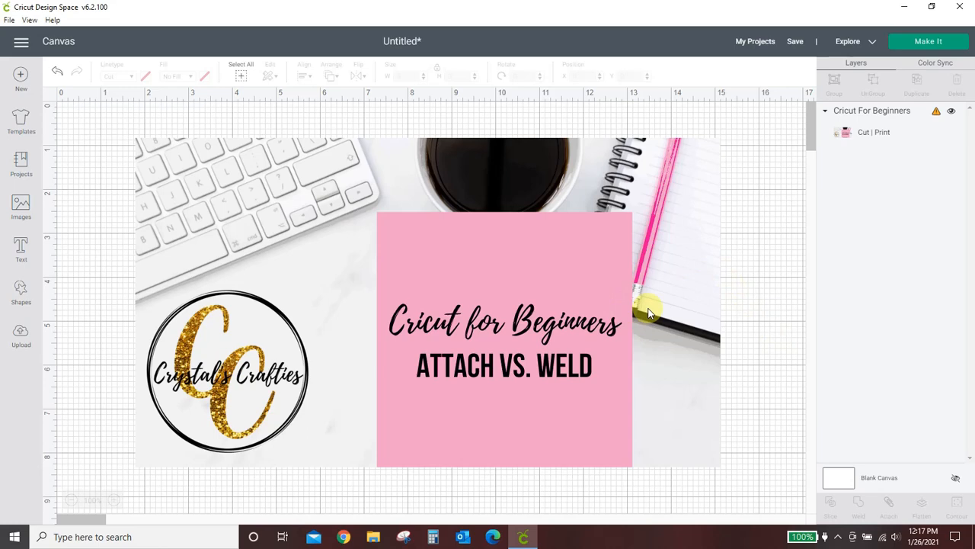
Step: Hide the title slide image and add two circles from Shapes near each other
click(951, 110)
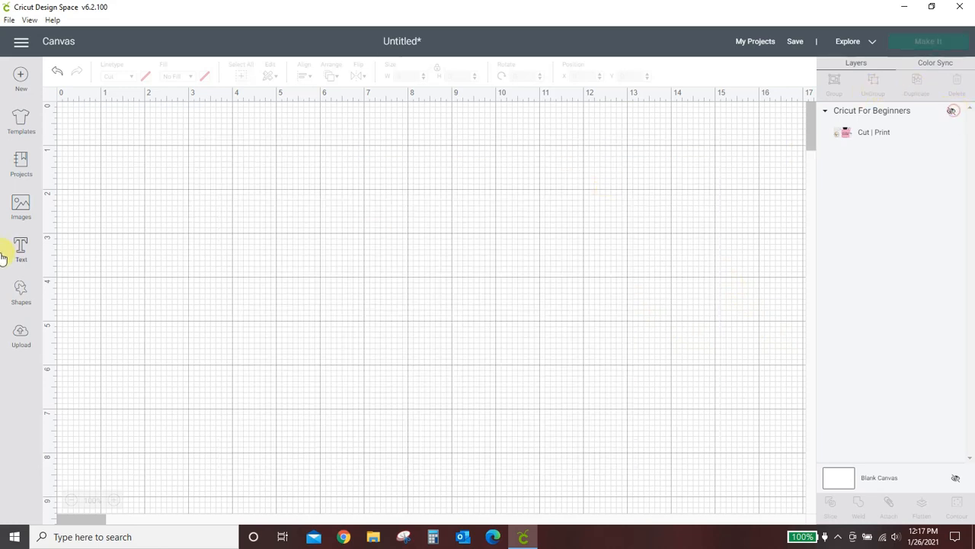
click(21, 289)
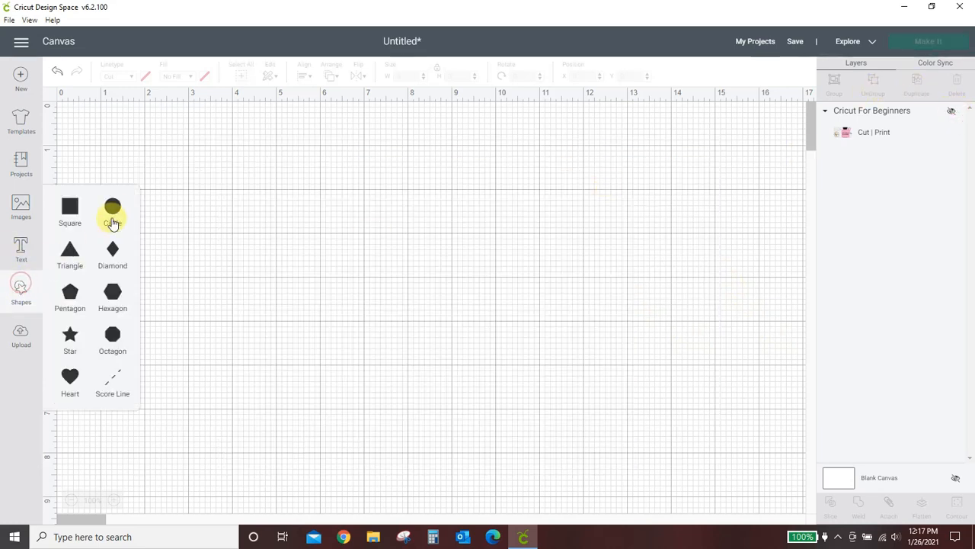
click(113, 211)
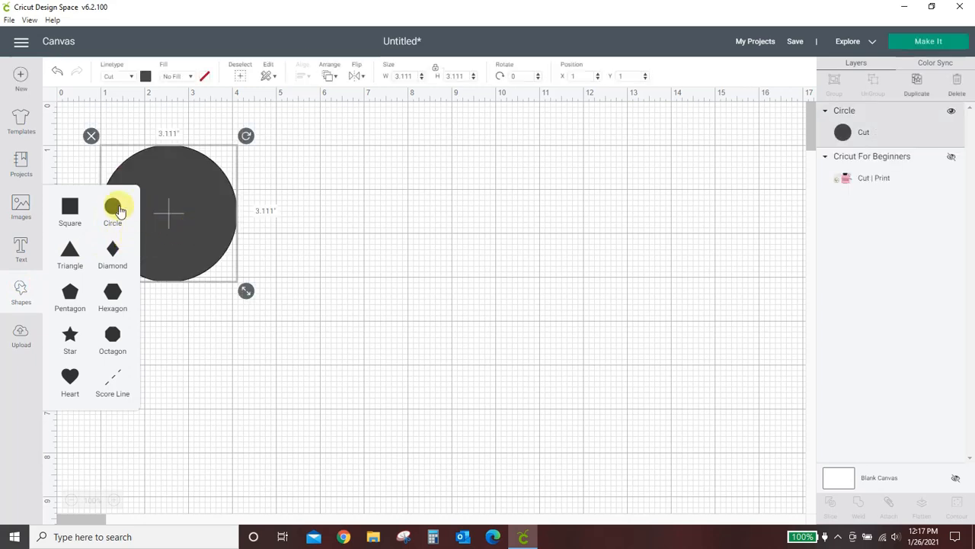
click(113, 211)
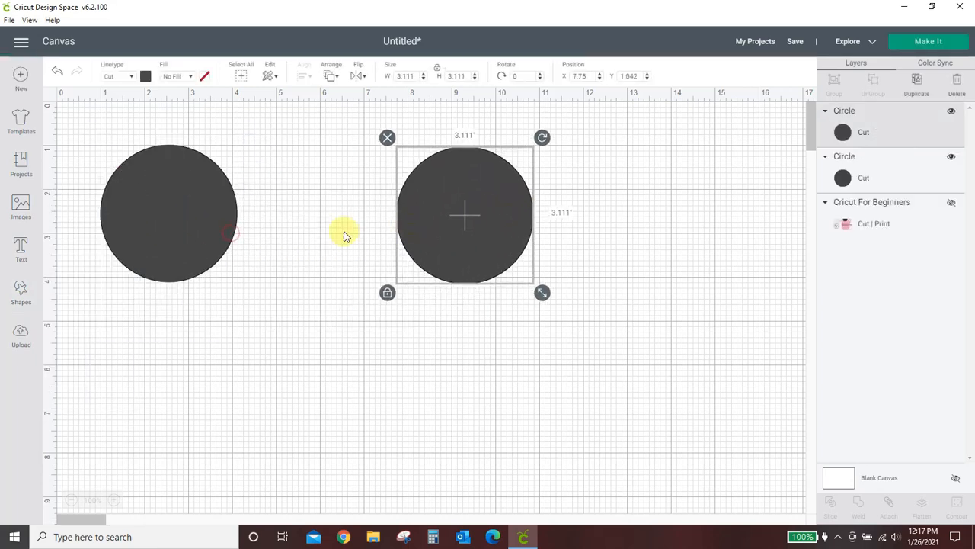
drag(464, 214, 293, 213)
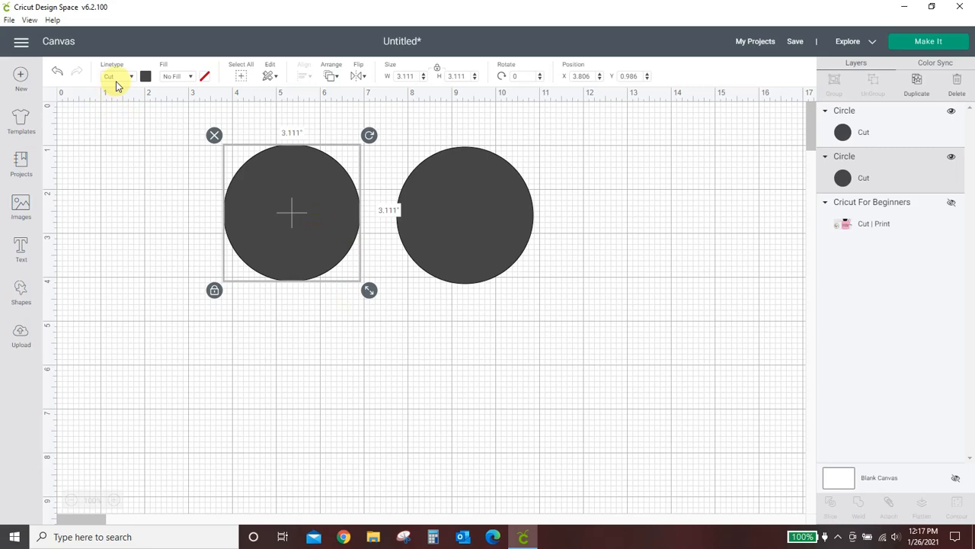
Step: Colour one circle pink and the other blue, then overlap the blue onto the pink
click(146, 76)
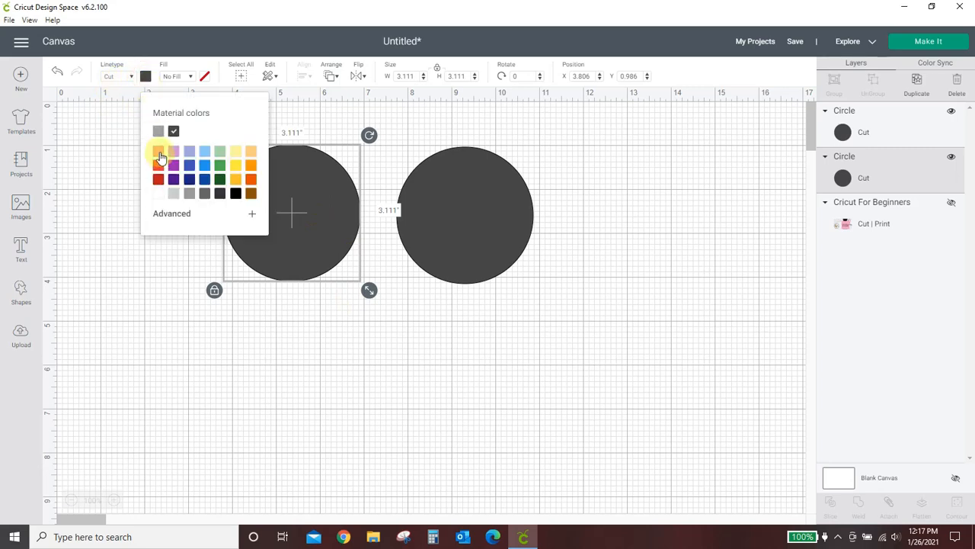
click(159, 153)
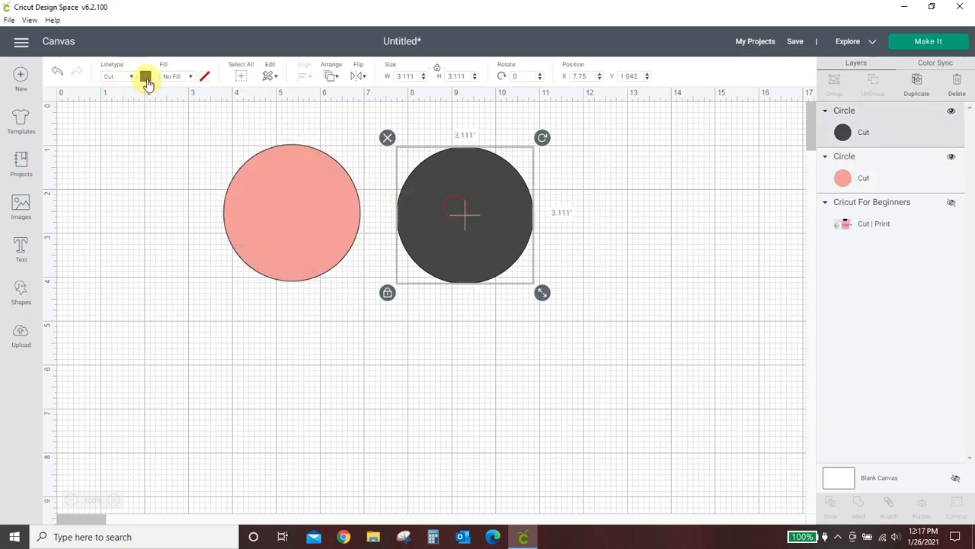
click(146, 76)
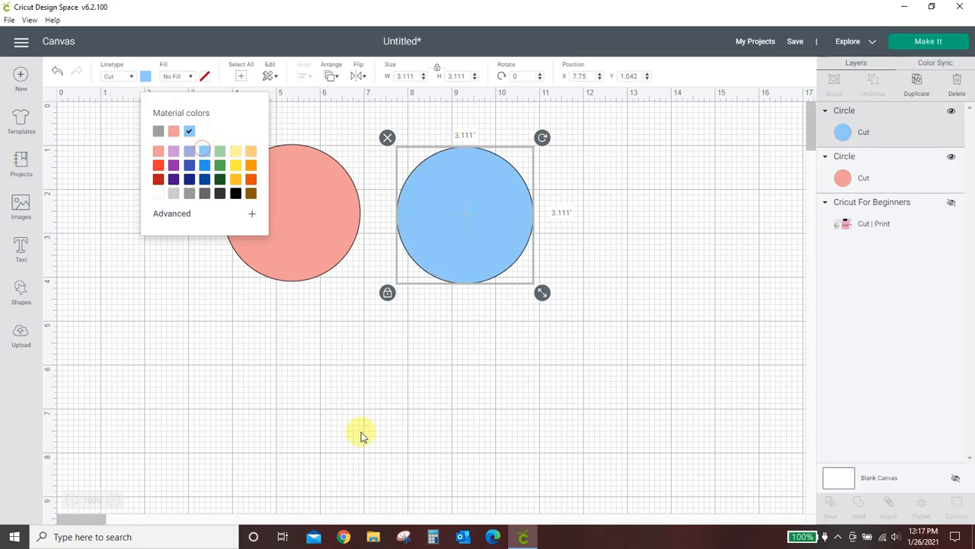
drag(465, 214, 425, 232)
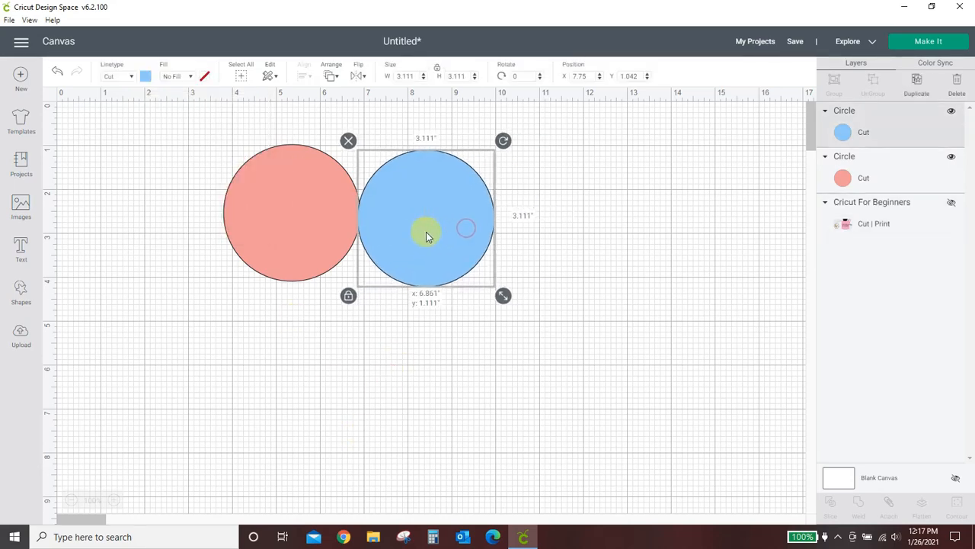
drag(427, 234, 373, 235)
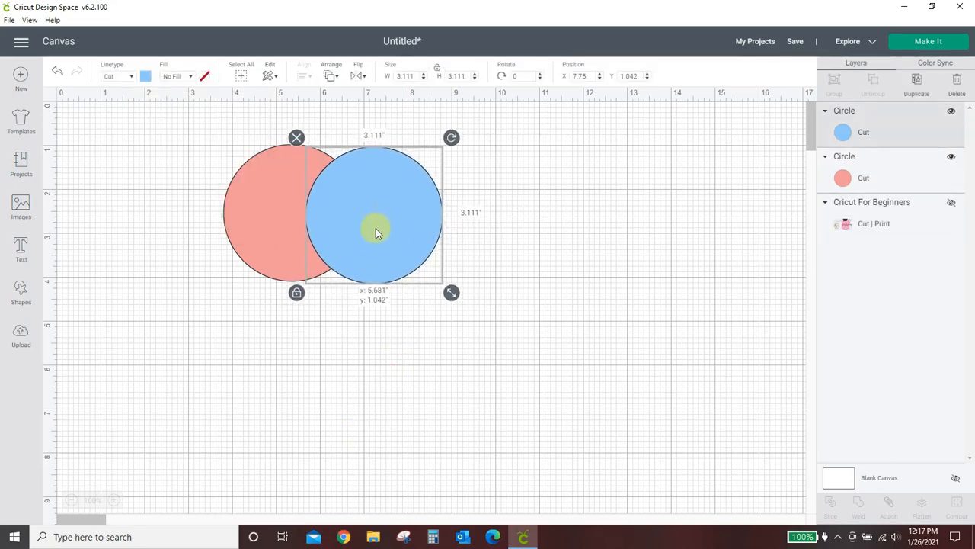
click(390, 378)
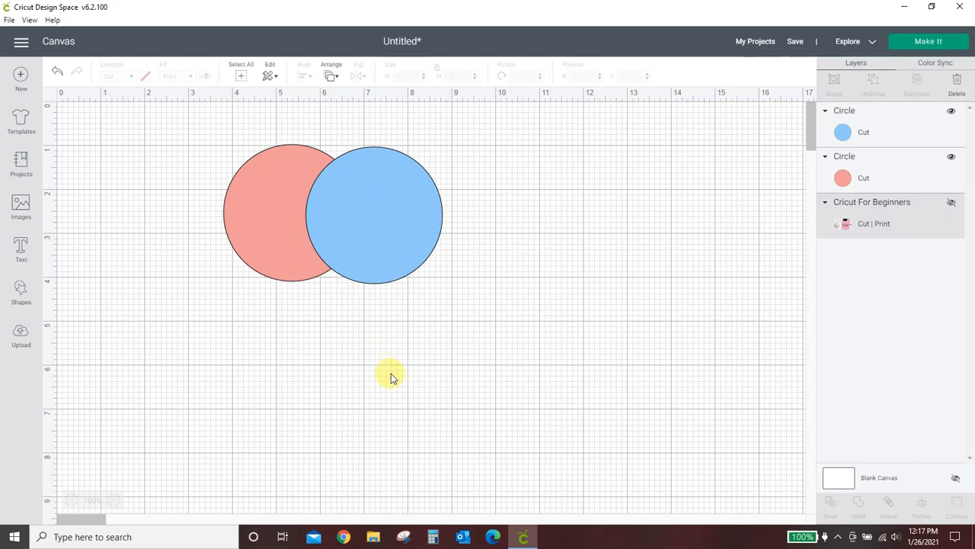
mouse_move(399, 173)
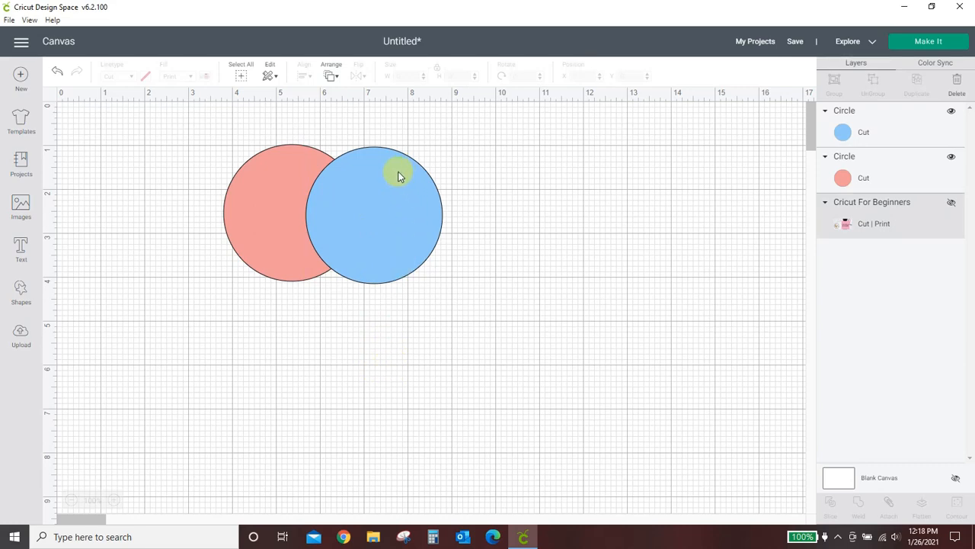
mouse_move(320, 211)
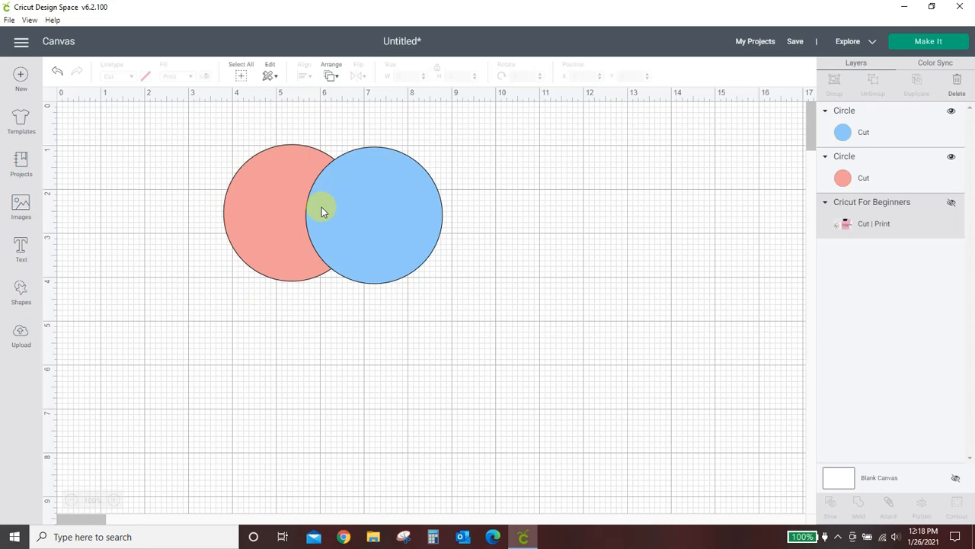
mouse_move(277, 229)
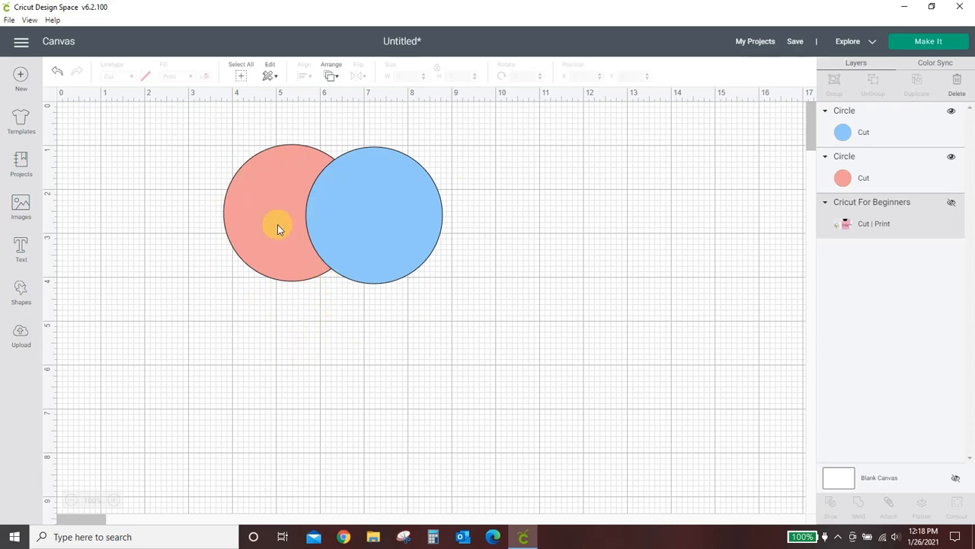
Step: Attach both selected circles into one pink group and move it toward the canvas middle
drag(168, 121, 476, 307)
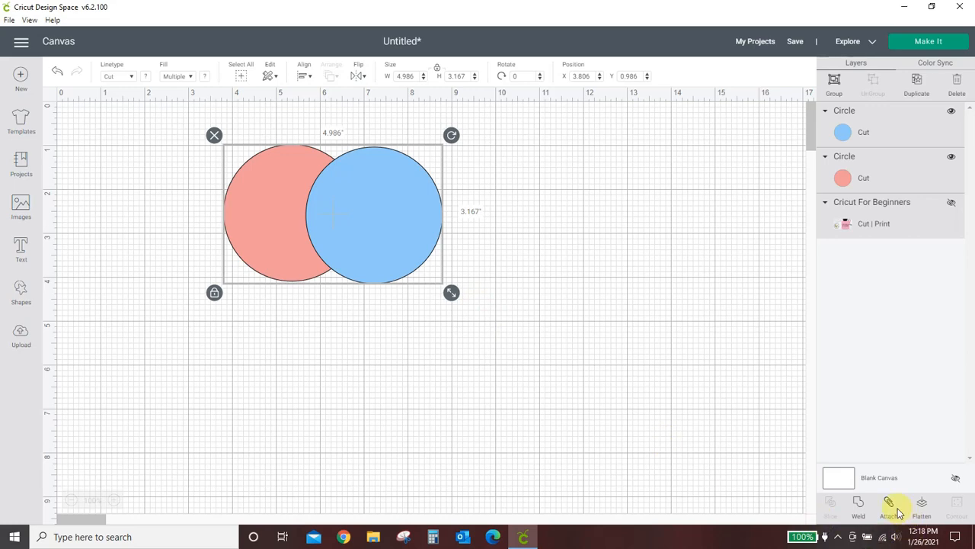
click(888, 503)
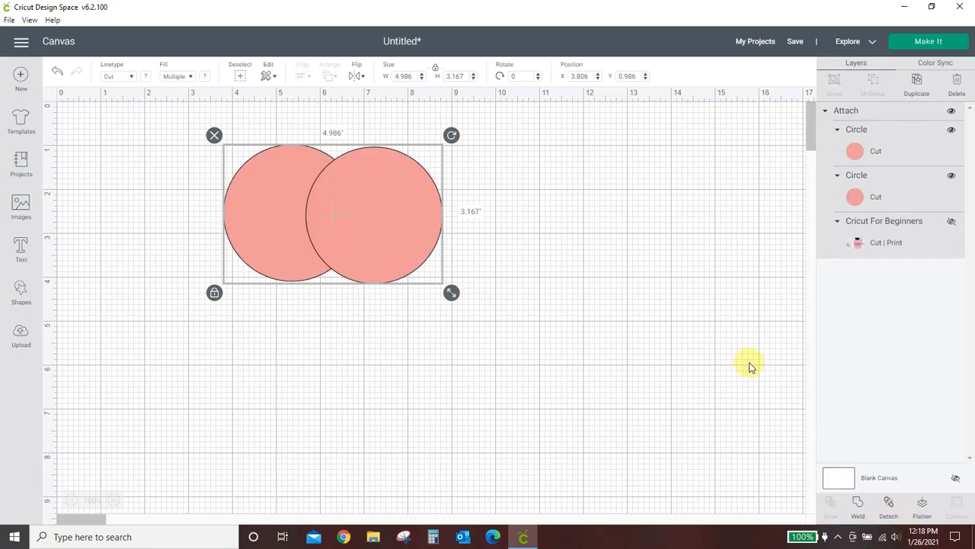
mouse_move(341, 357)
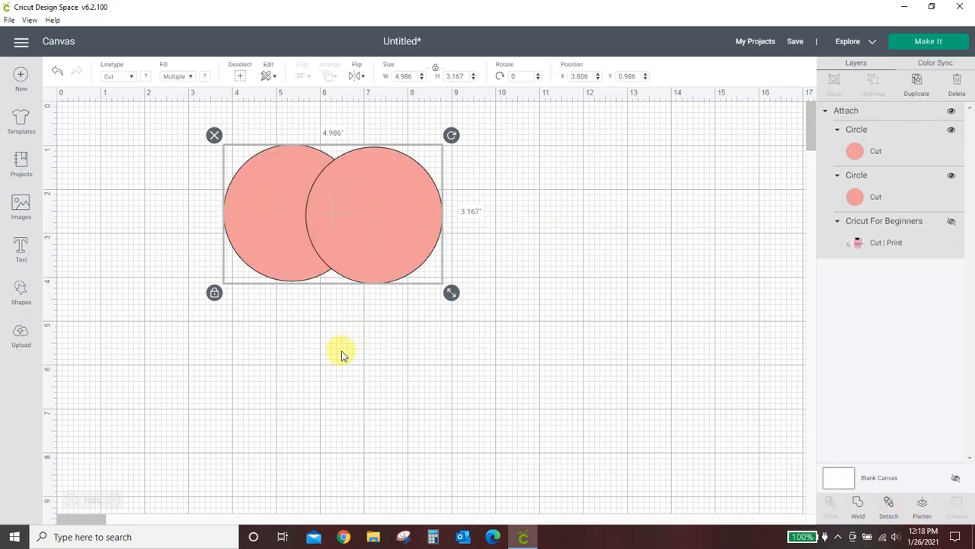
drag(341, 357, 509, 238)
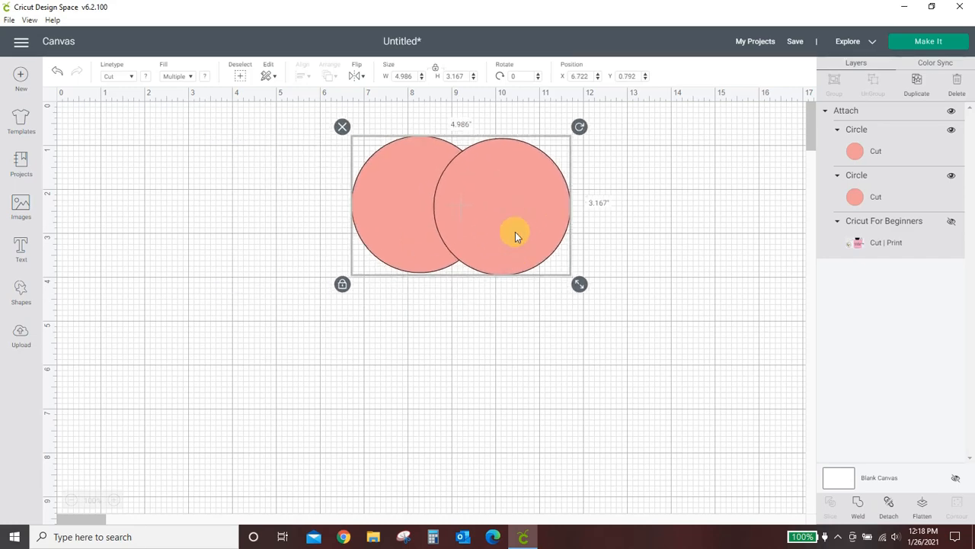
mouse_move(21, 289)
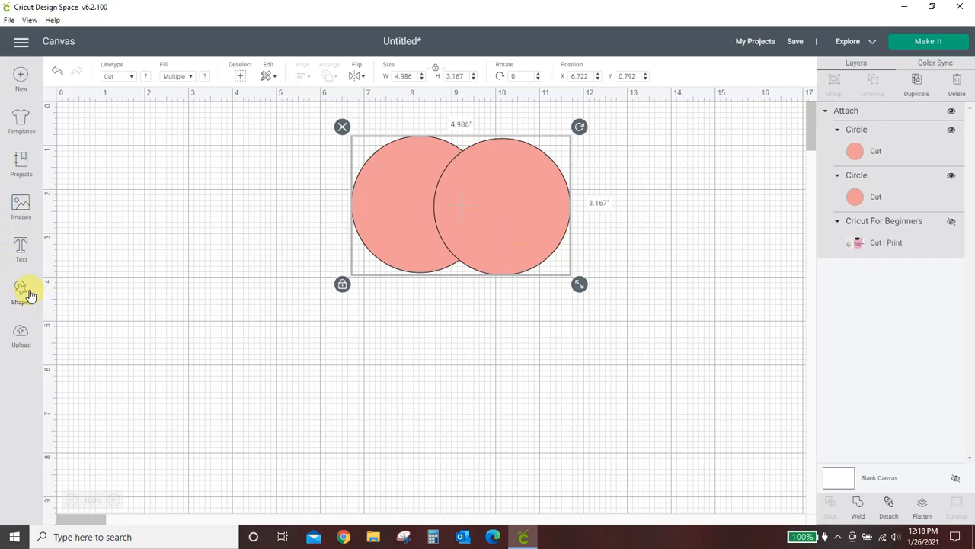
Step: Add two more circles overlapping each other below the attached pair
click(21, 289)
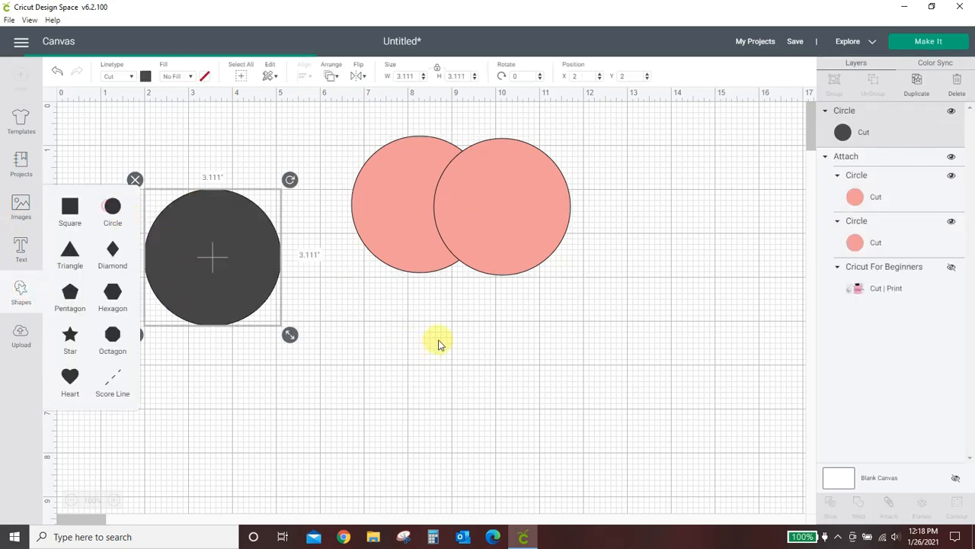
drag(212, 256, 520, 365)
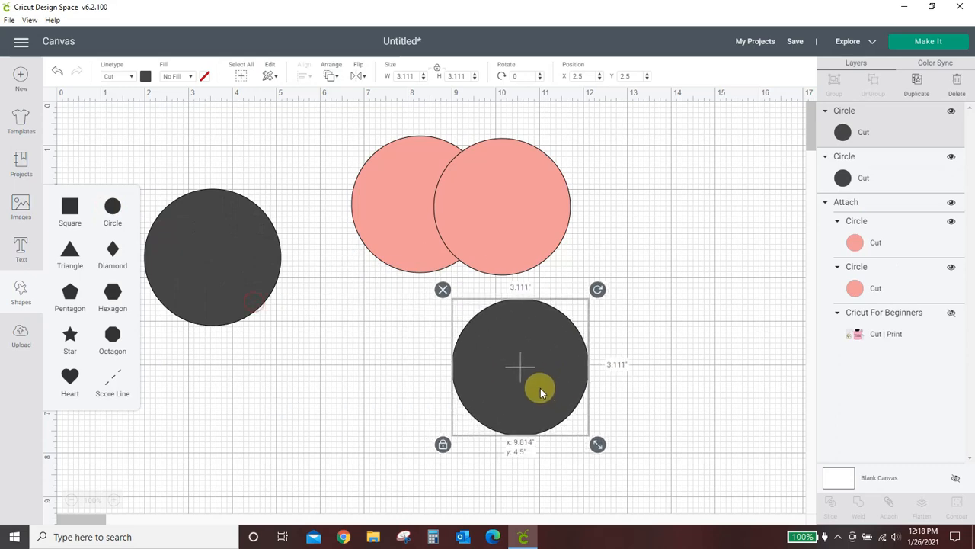
drag(541, 393, 396, 393)
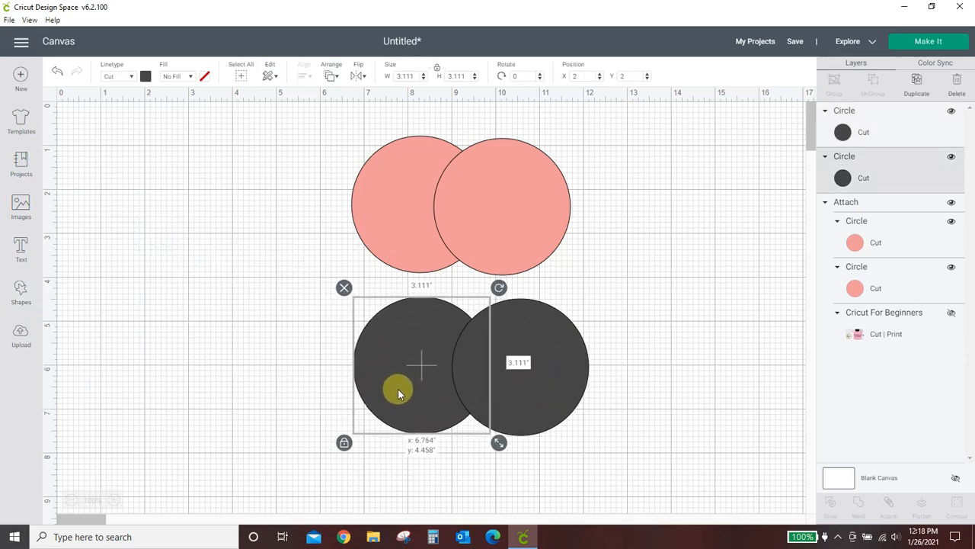
Step: Colour the lower left circle blue and the lower right circle pink
click(146, 77)
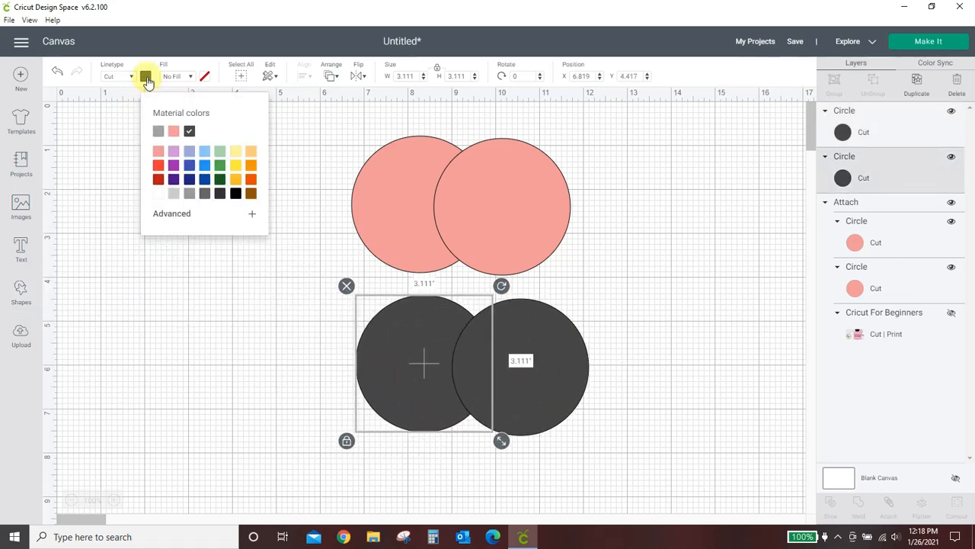
click(204, 151)
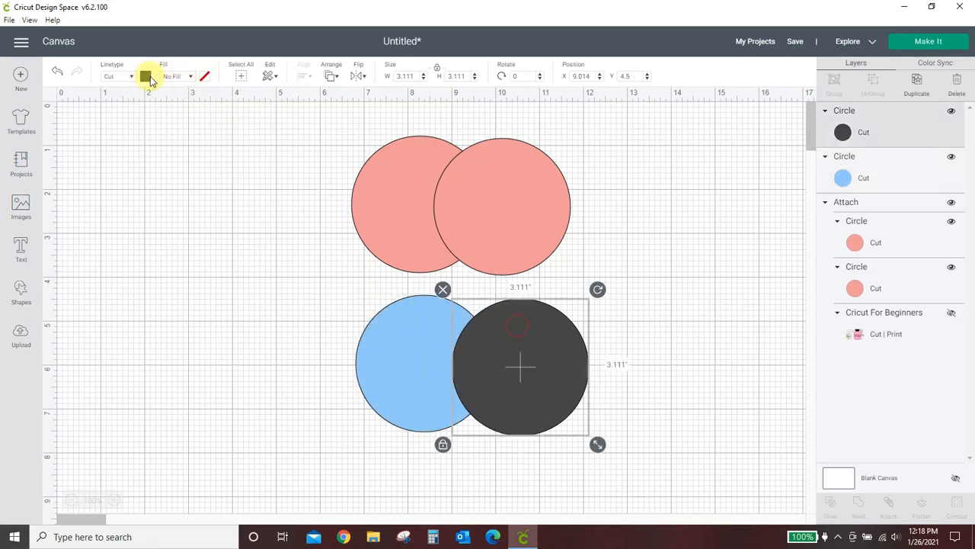
click(160, 320)
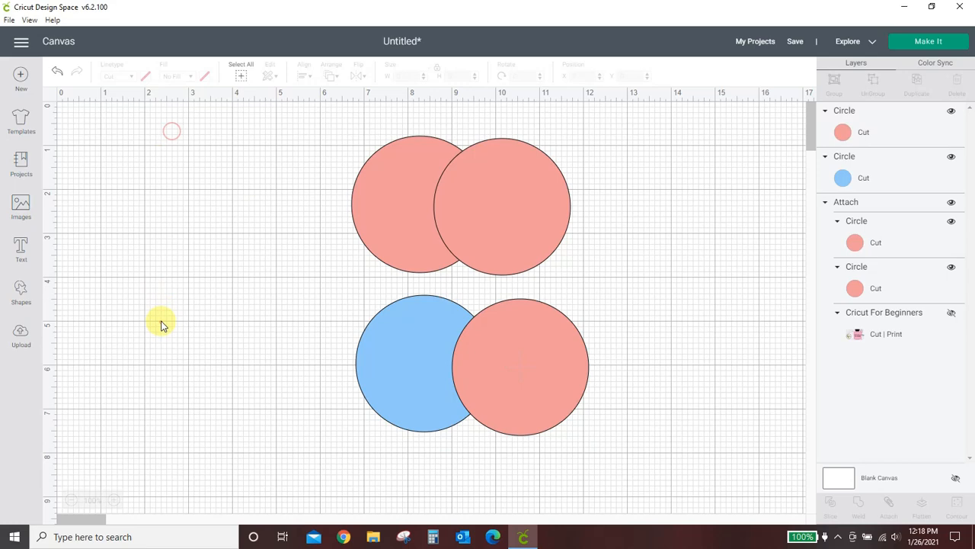
click(521, 364)
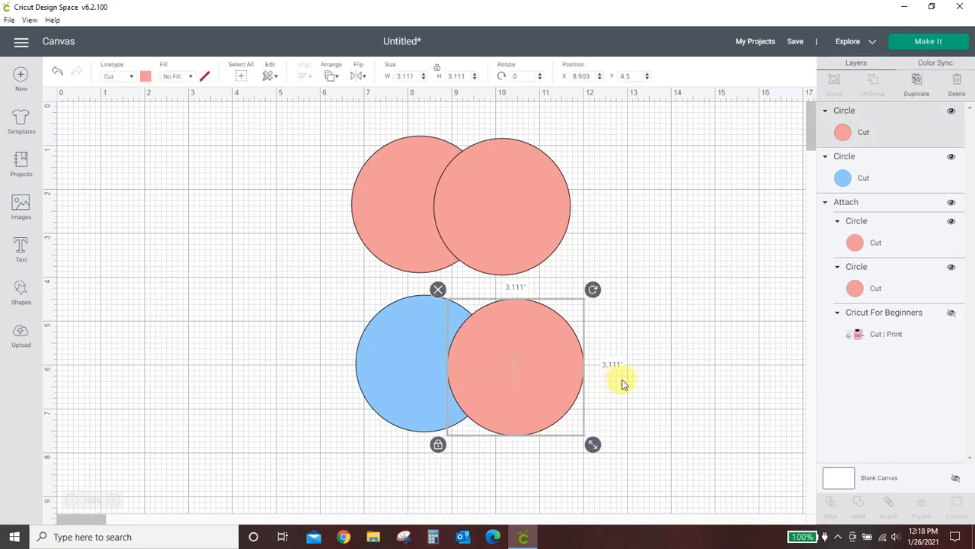
click(323, 472)
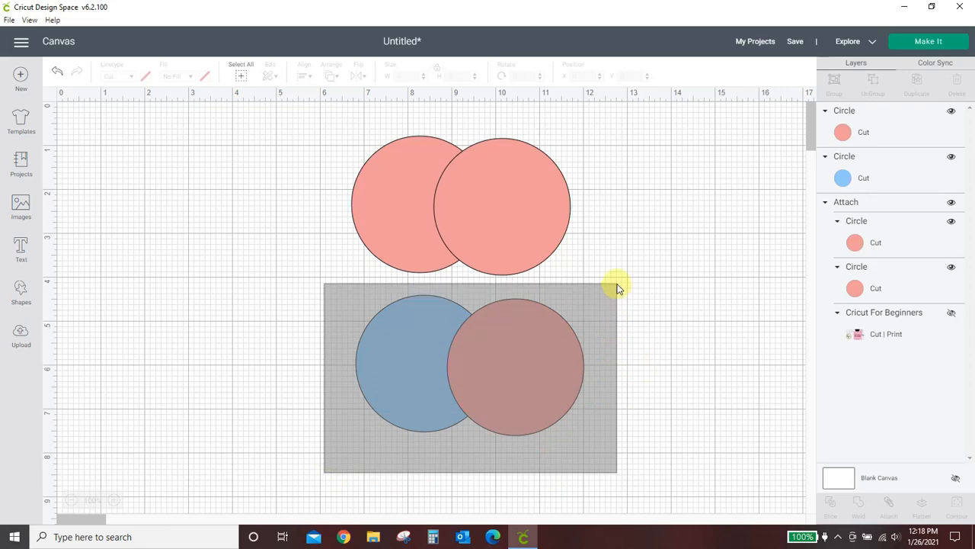
click(470, 364)
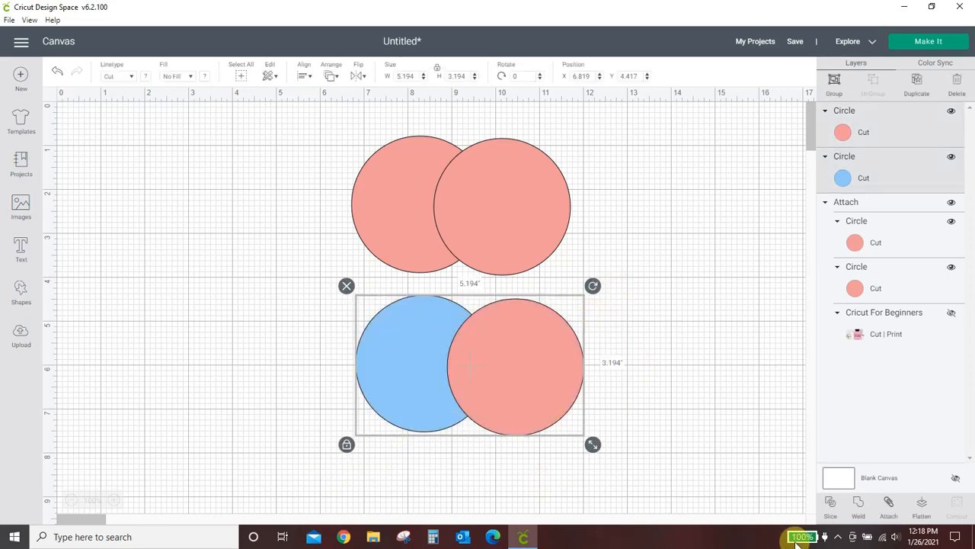
click(858, 504)
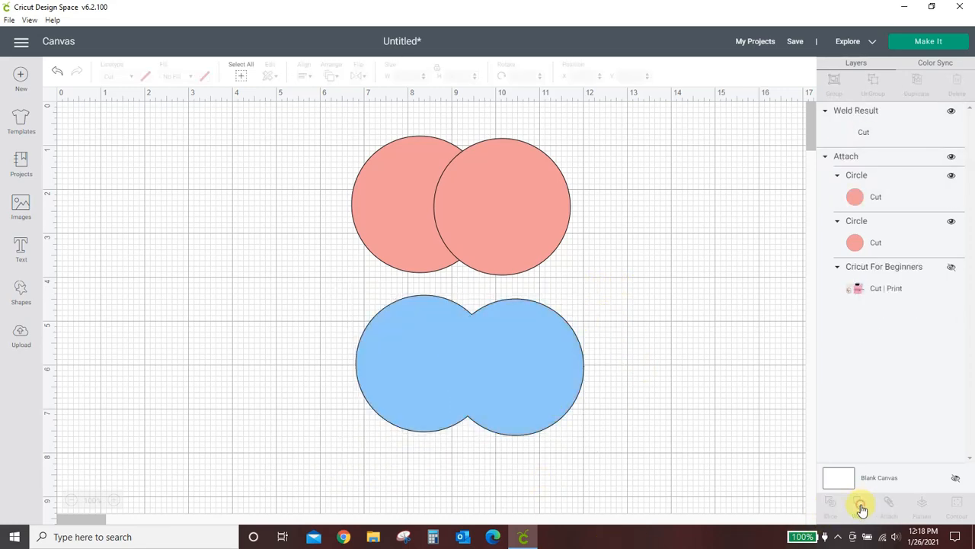
click(861, 503)
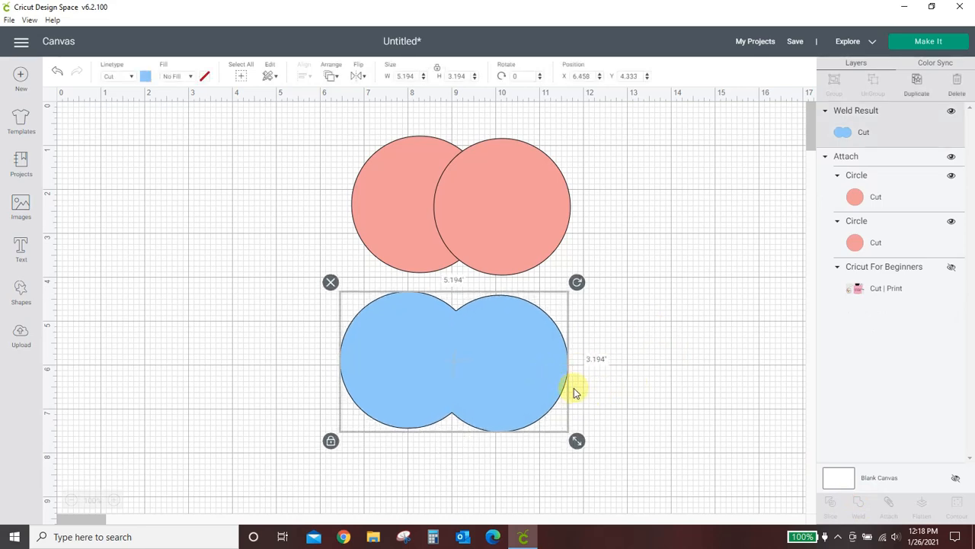
mouse_move(402, 152)
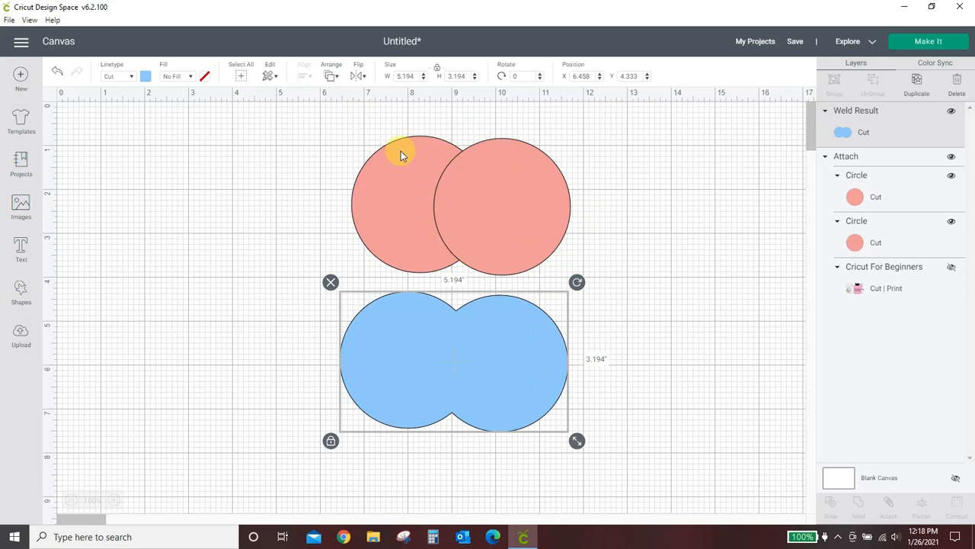
mouse_move(387, 314)
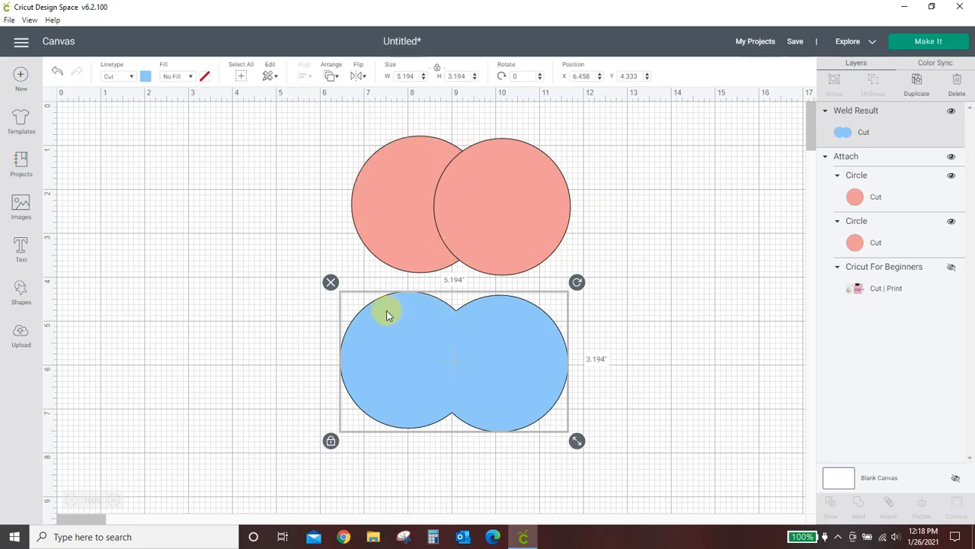
mouse_move(460, 319)
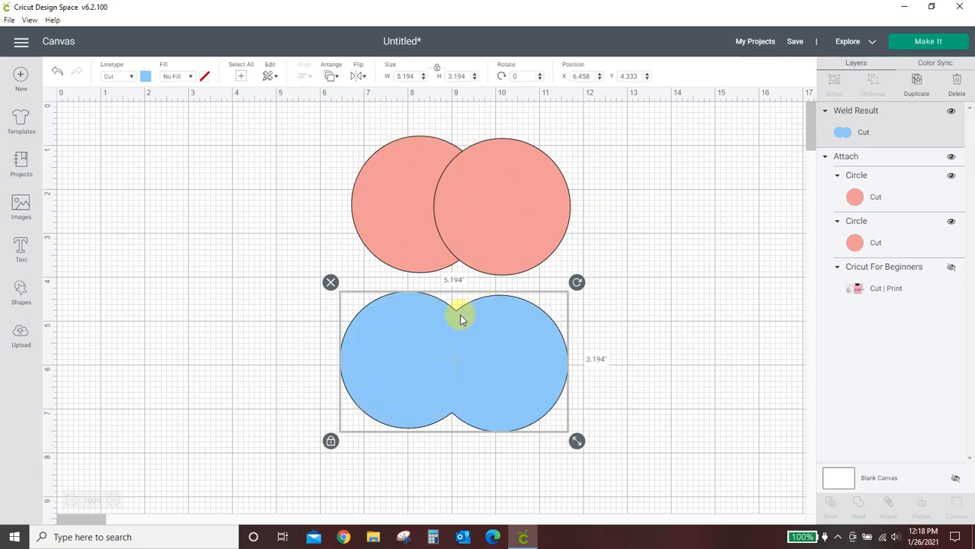
Step: Drag the welded blue shape and the attached pink pair around to compare how each moves as one
drag(460, 319, 488, 425)
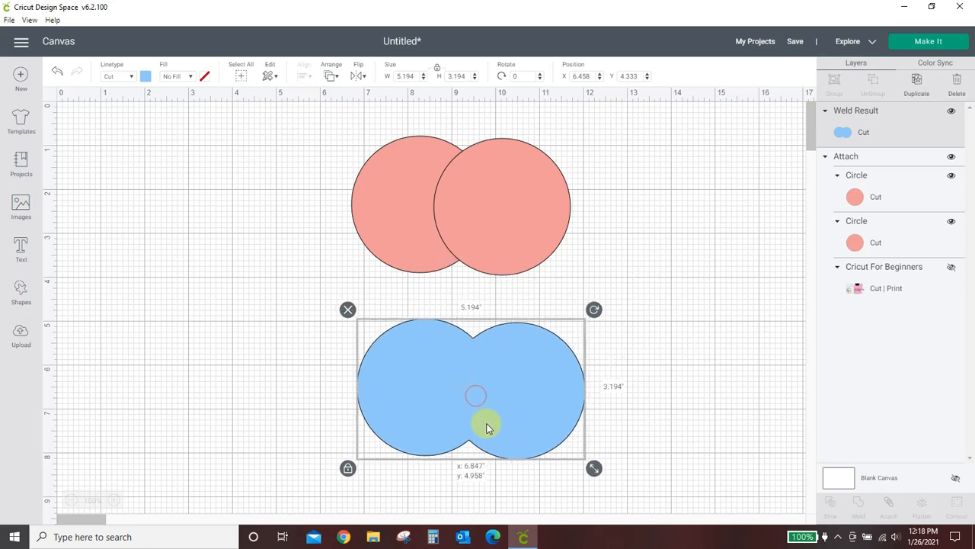
drag(487, 424, 469, 423)
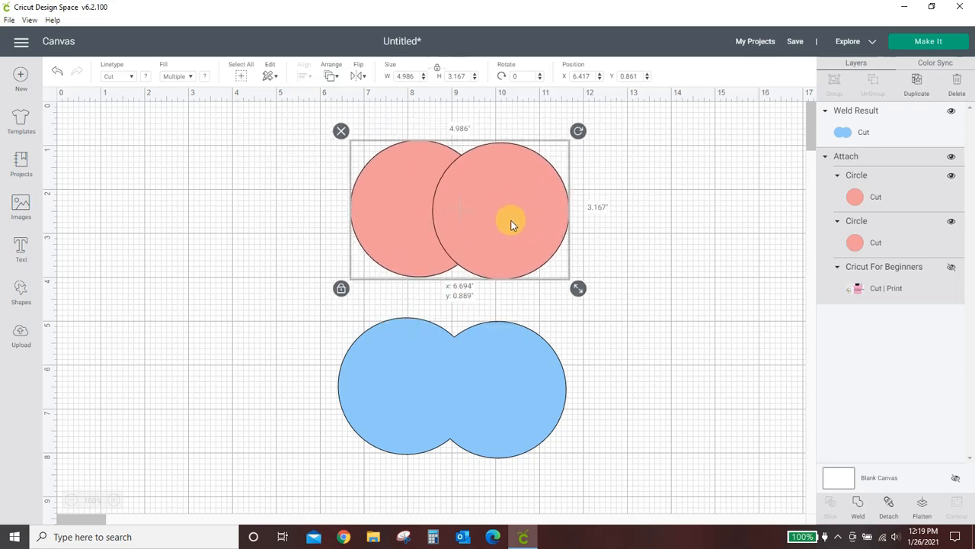
drag(511, 226, 484, 221)
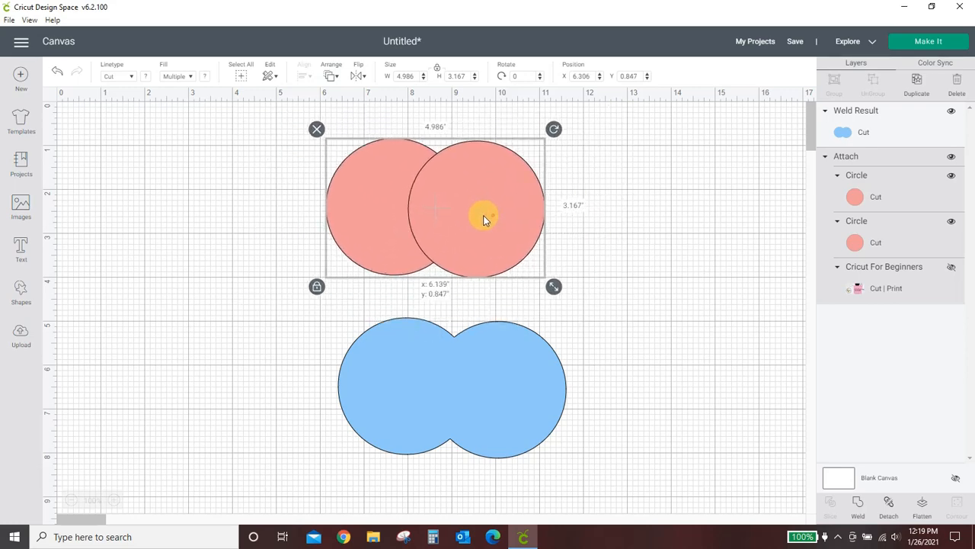
drag(485, 217, 441, 207)
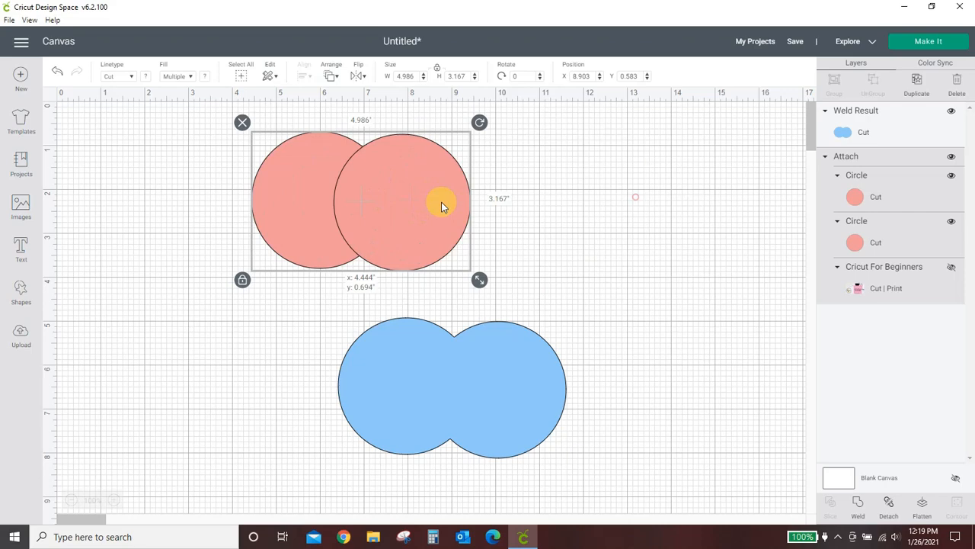
drag(442, 206, 488, 215)
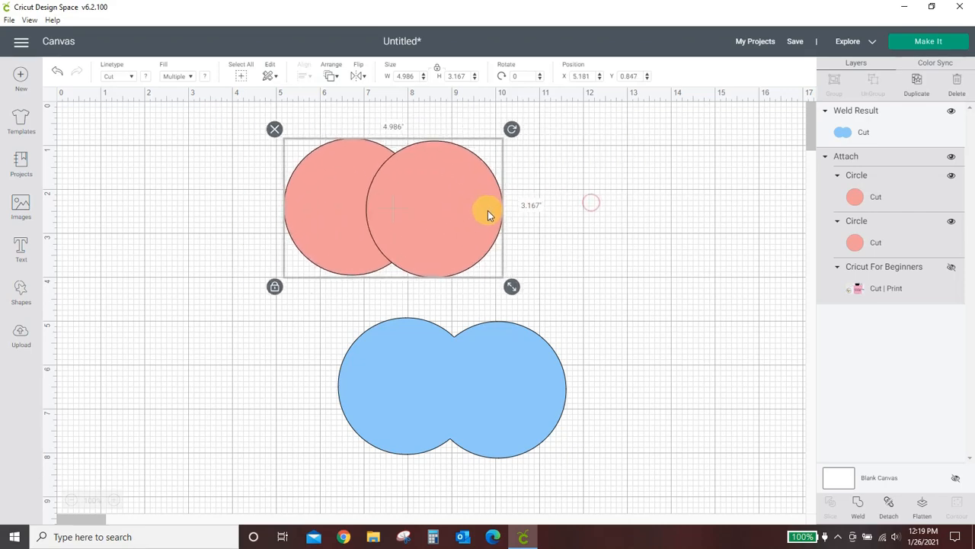
drag(487, 215, 518, 225)
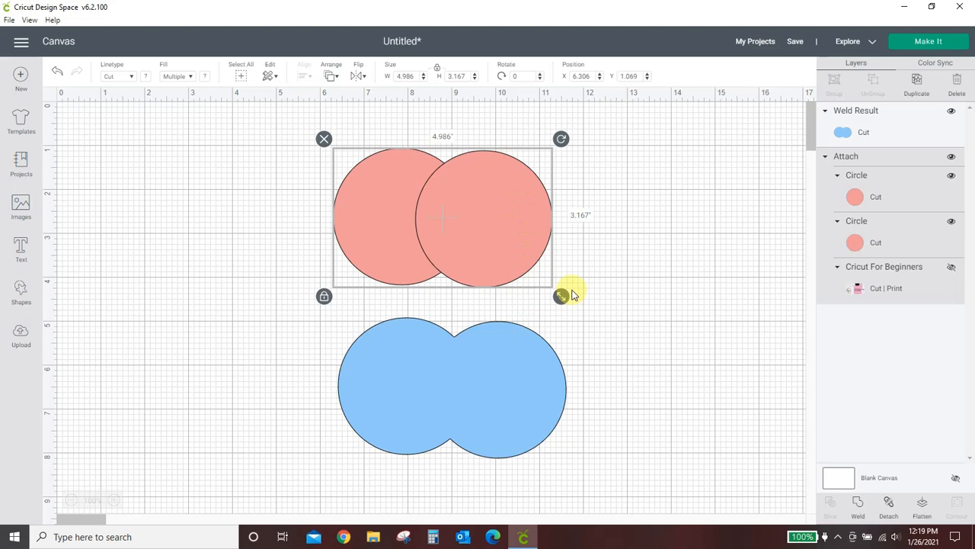
mouse_move(256, 220)
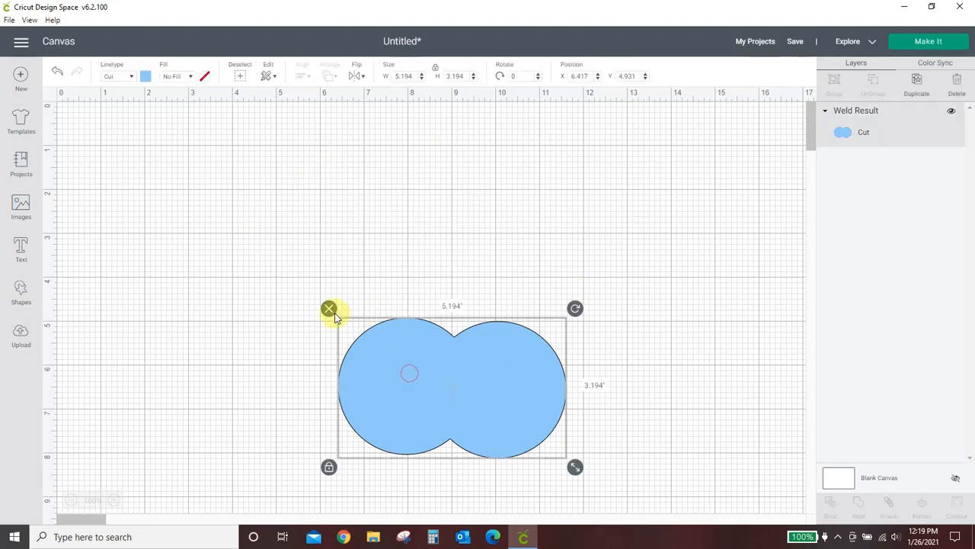
Step: Delete the welded shape and add a text box reading "I want to"
click(329, 308)
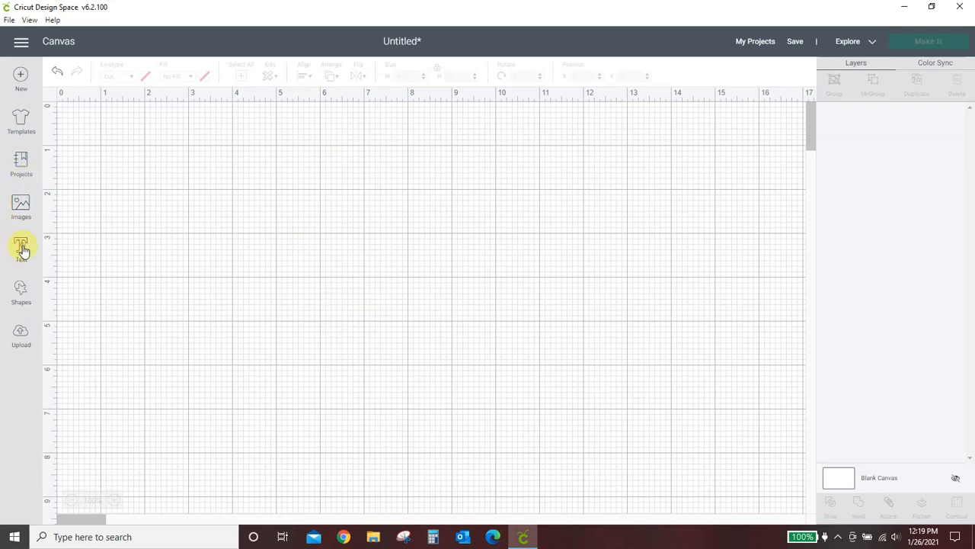
click(22, 246)
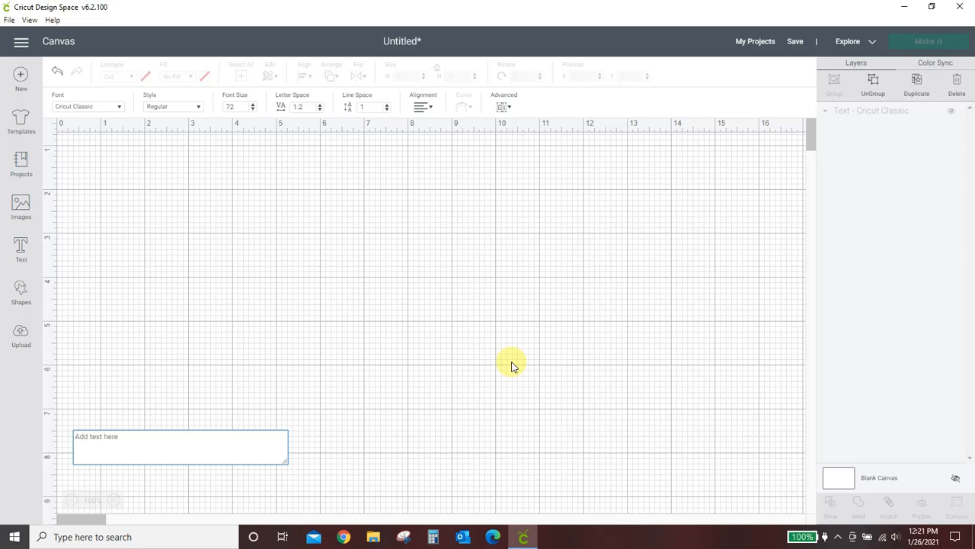
text(I w)
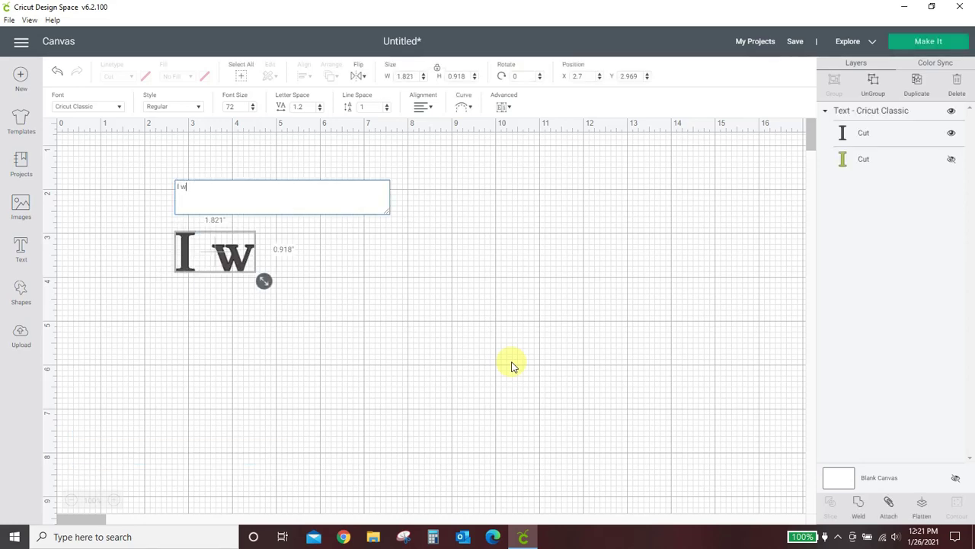
text(ant to)
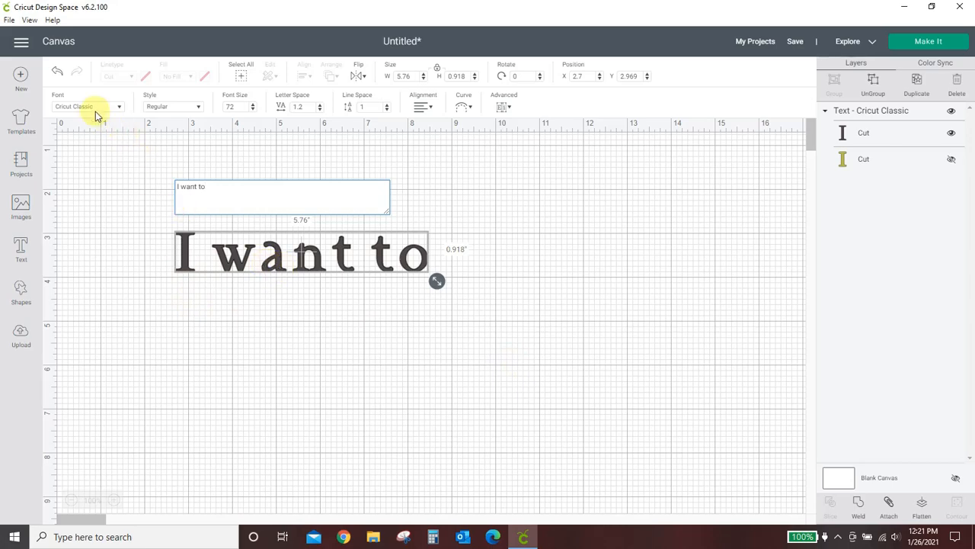
Step: Set the text to the Samantha Upright font and move it toward the top centre
click(85, 107)
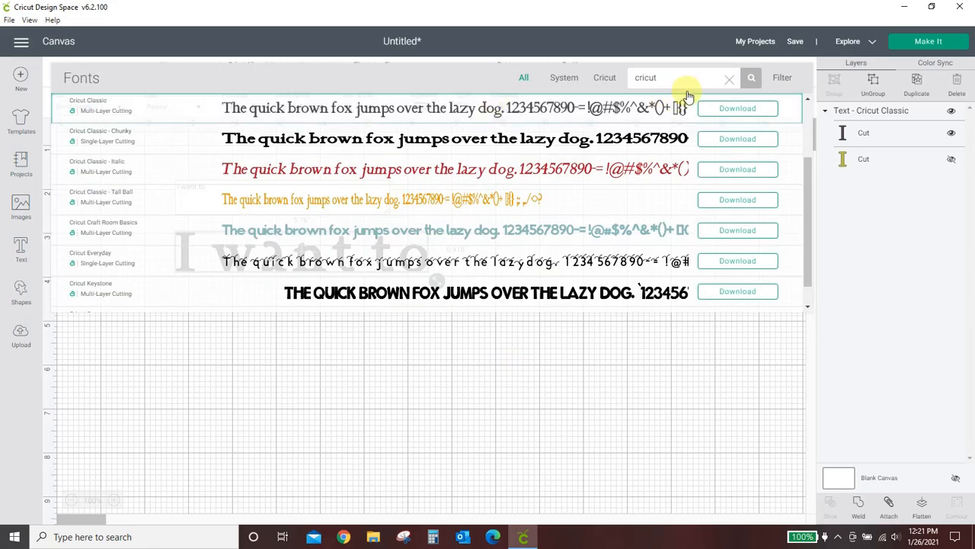
click(729, 79)
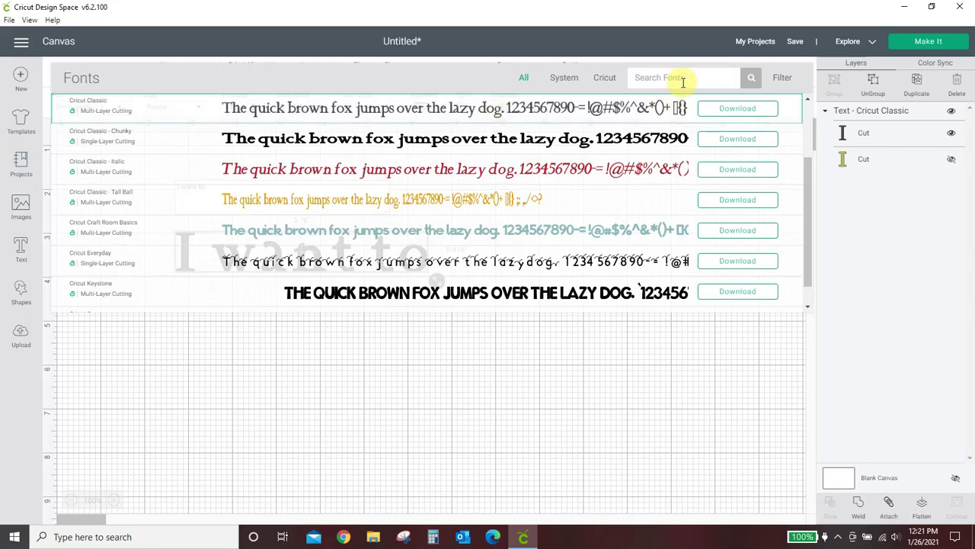
text(sam)
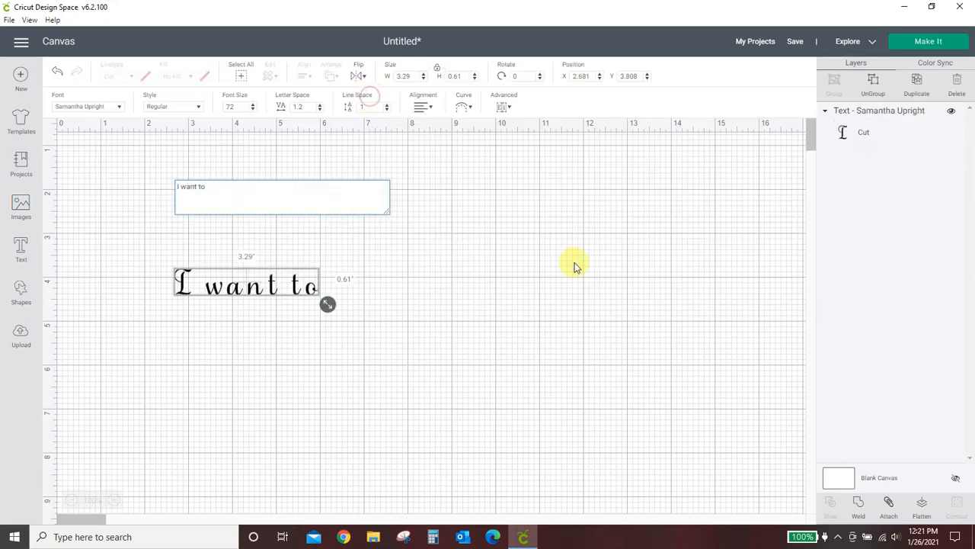
click(245, 283)
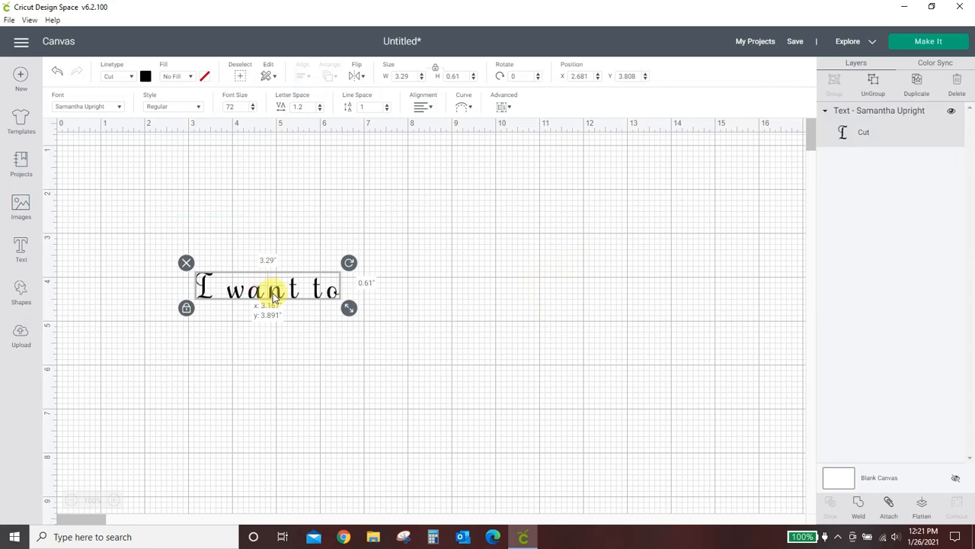
drag(267, 288, 414, 217)
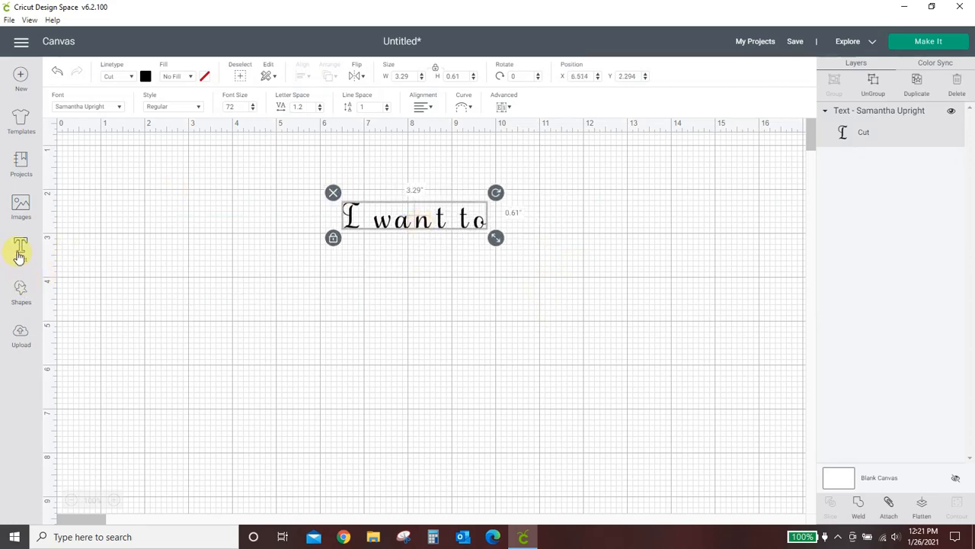
Step: Add a second text line "to attach this text" and place it beneath "I want to"
click(21, 246)
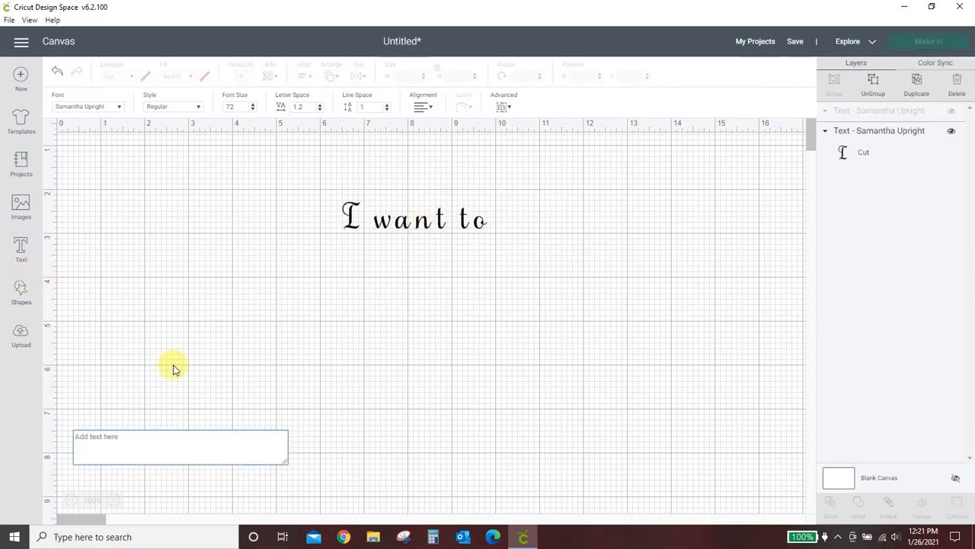
text(to attach)
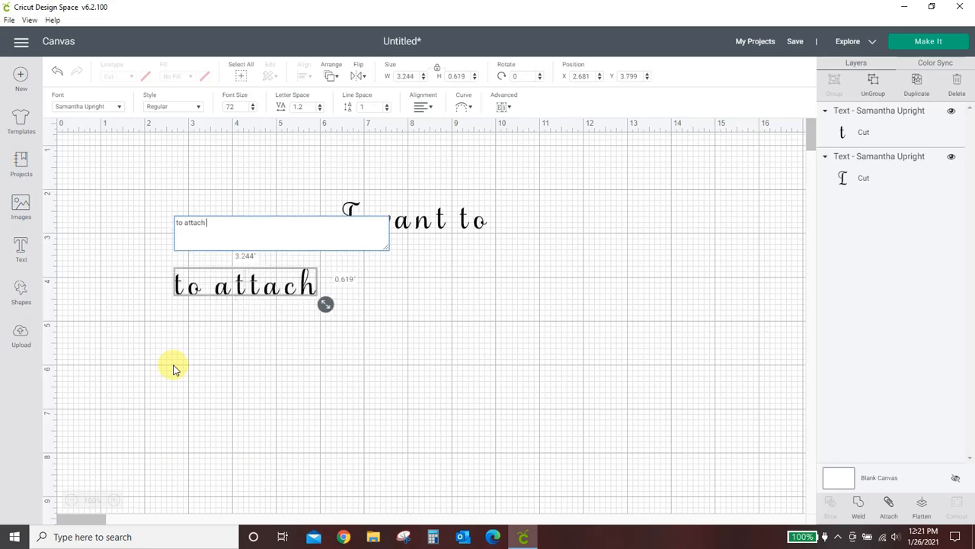
text(this text)
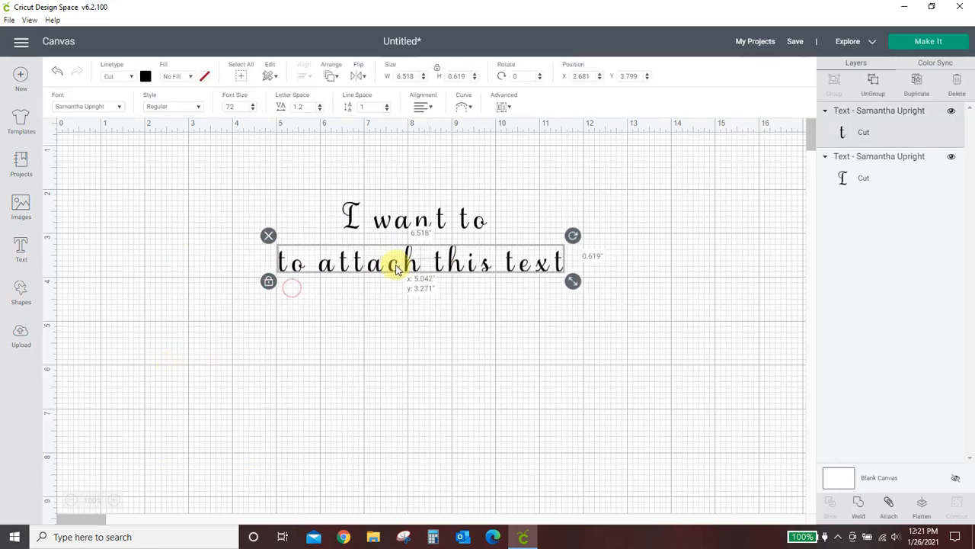
drag(396, 262, 393, 256)
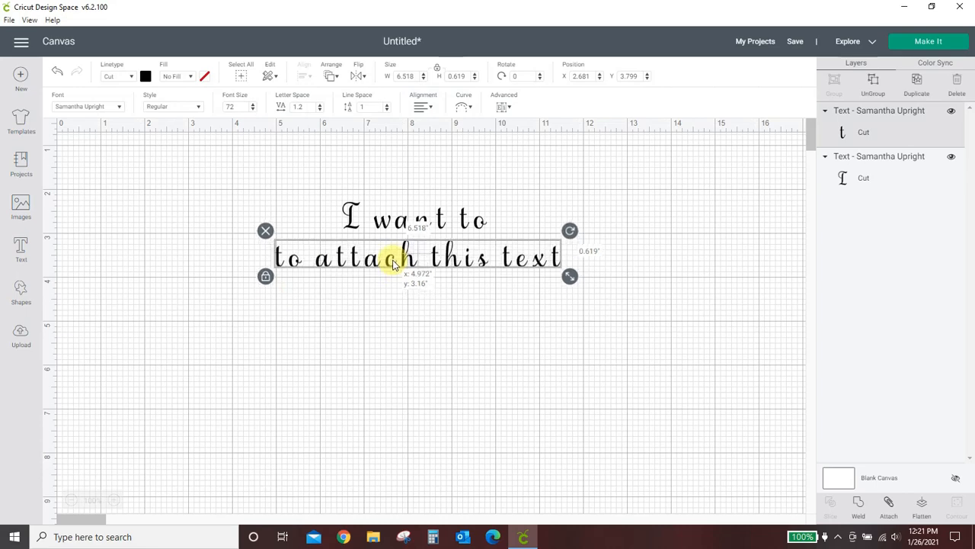
click(390, 339)
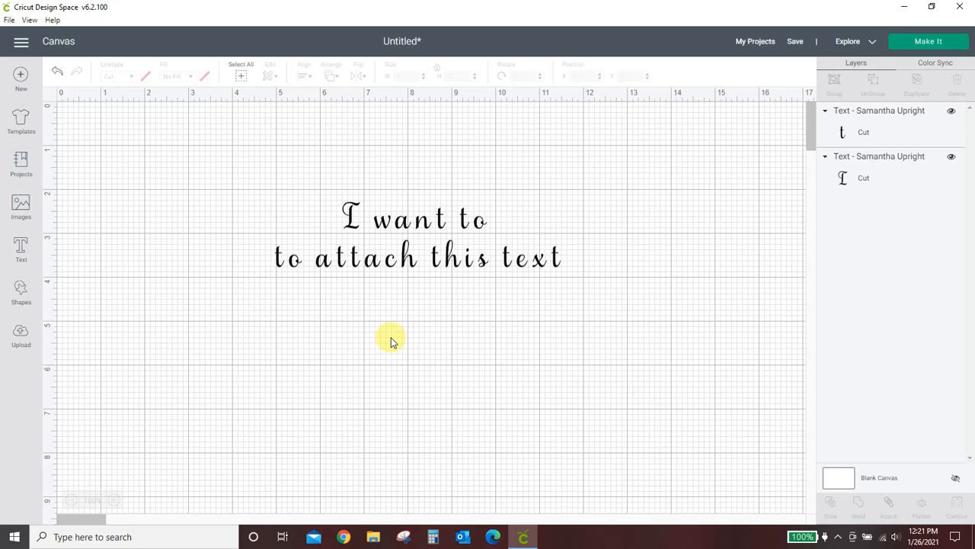
mouse_move(406, 363)
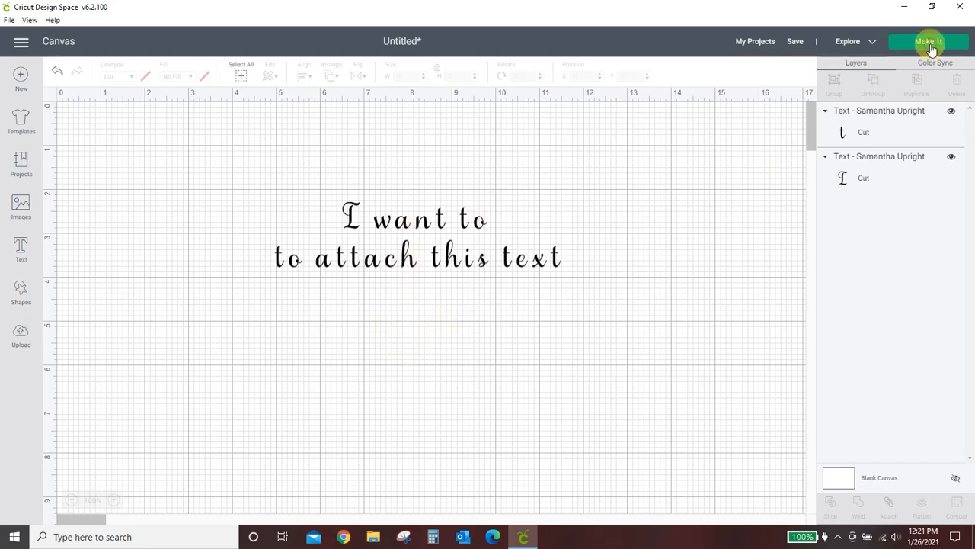
click(928, 41)
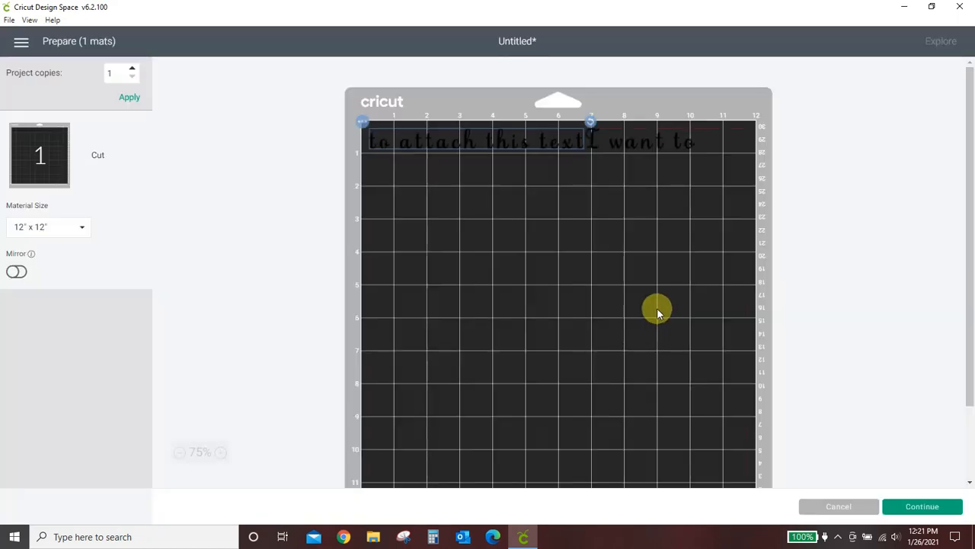
mouse_move(506, 181)
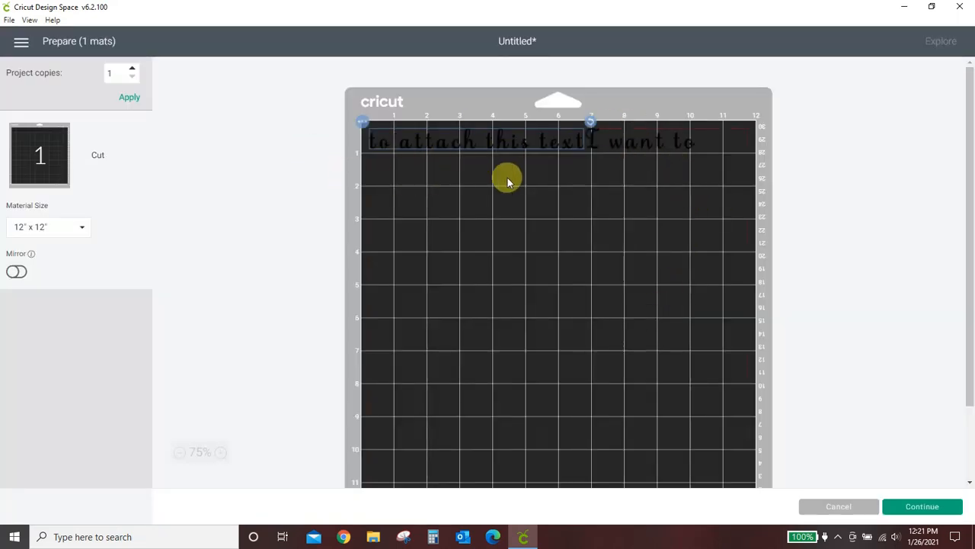
mouse_move(613, 226)
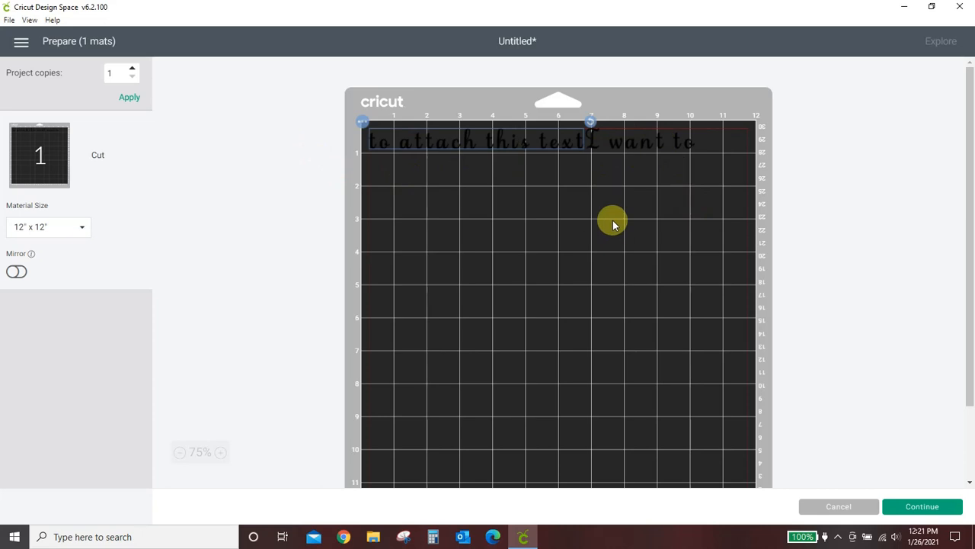
click(838, 506)
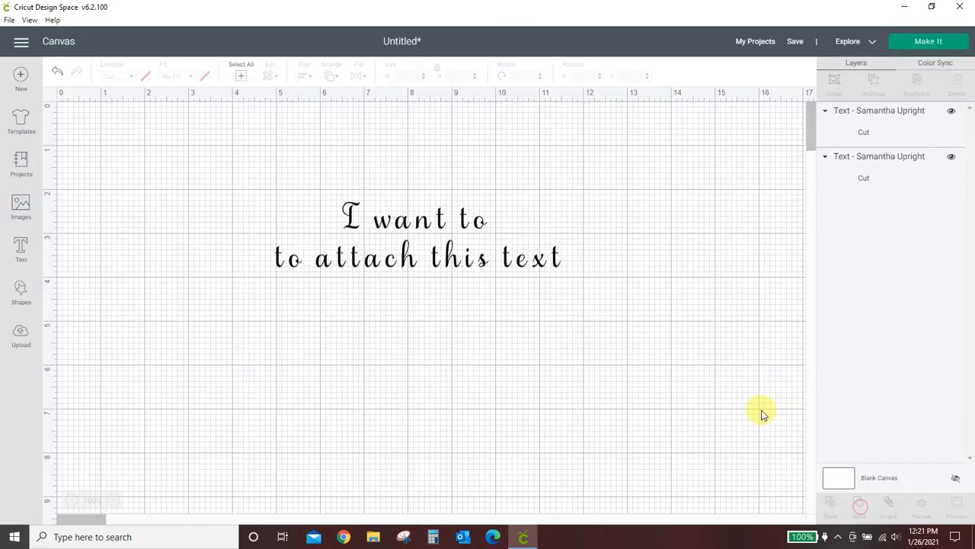
drag(762, 409, 591, 289)
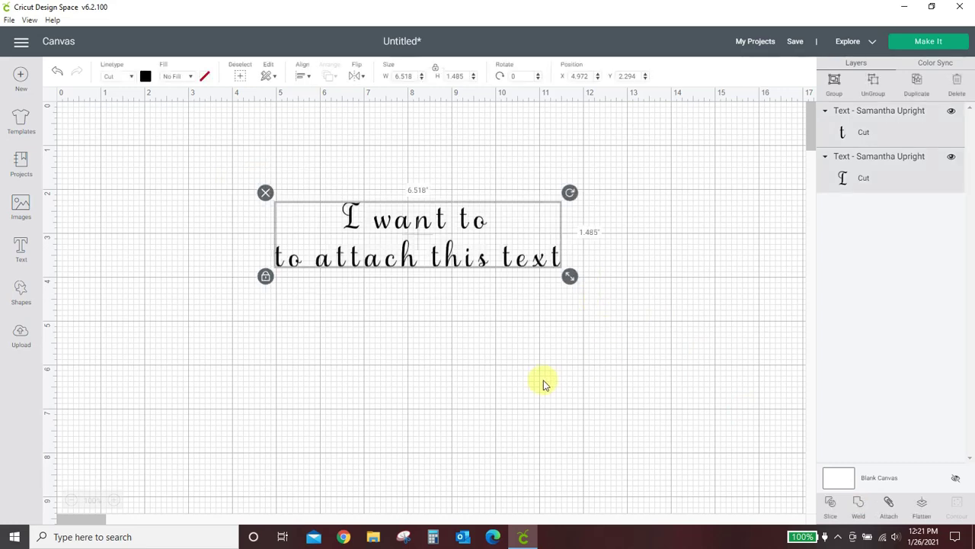
Step: Attach the two text lines, drag them as one on the Prepare mat preview, and cancel back to the canvas
click(889, 505)
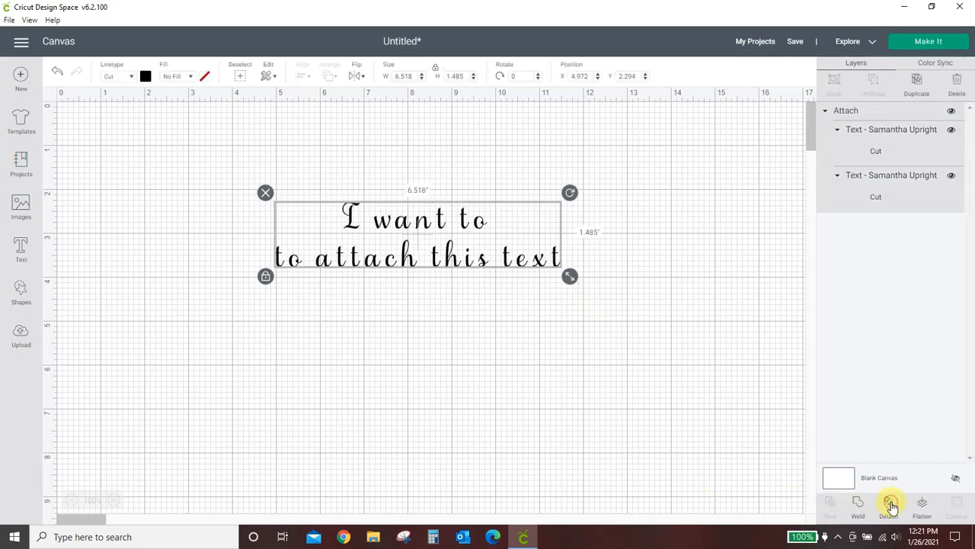
click(889, 504)
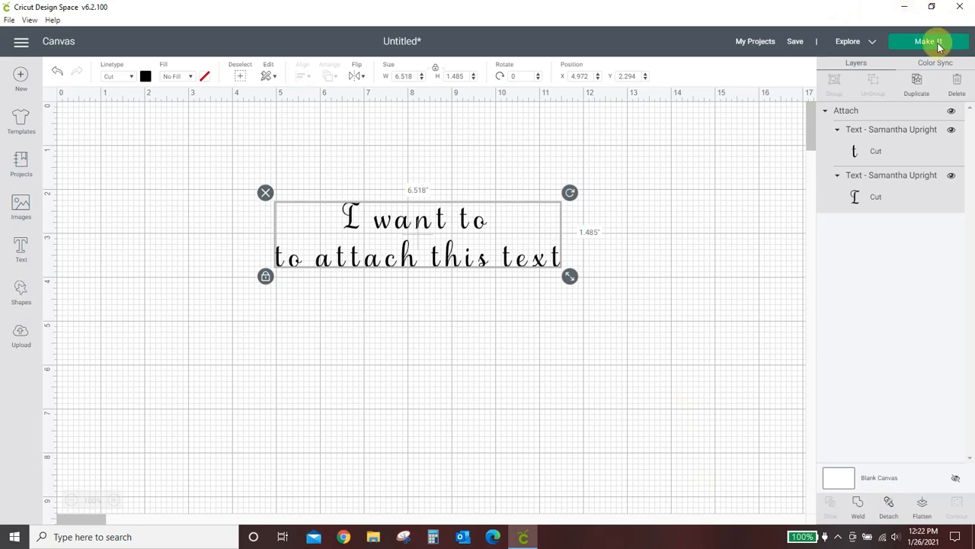
click(930, 42)
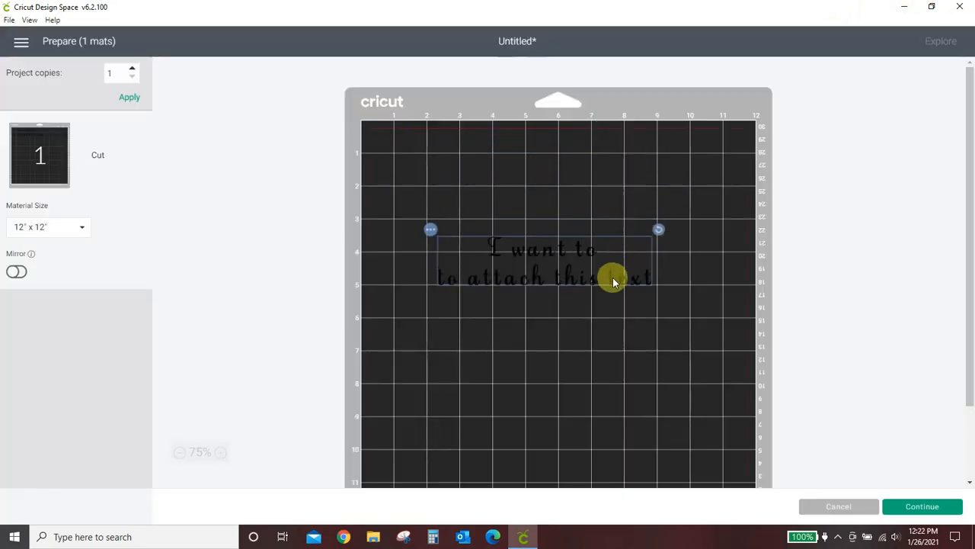
drag(612, 282, 609, 221)
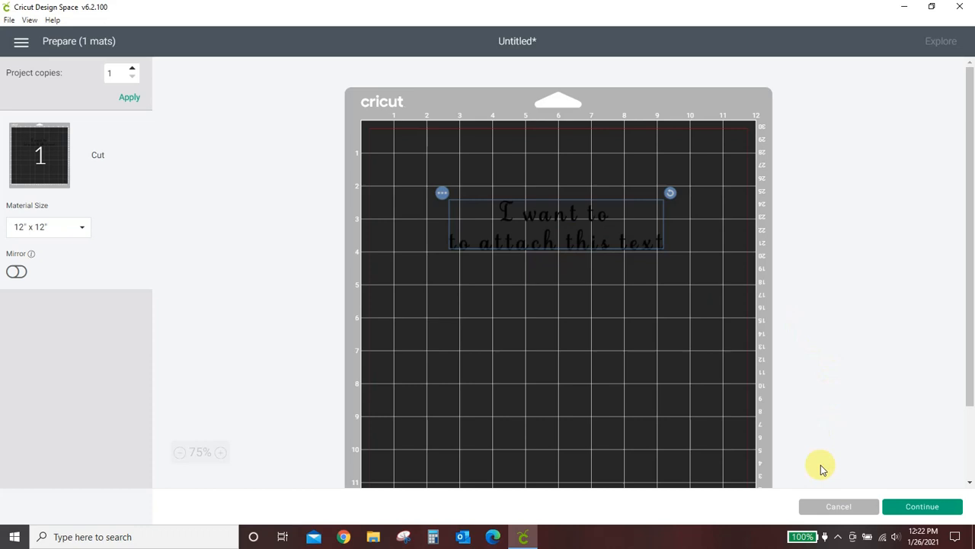
click(838, 506)
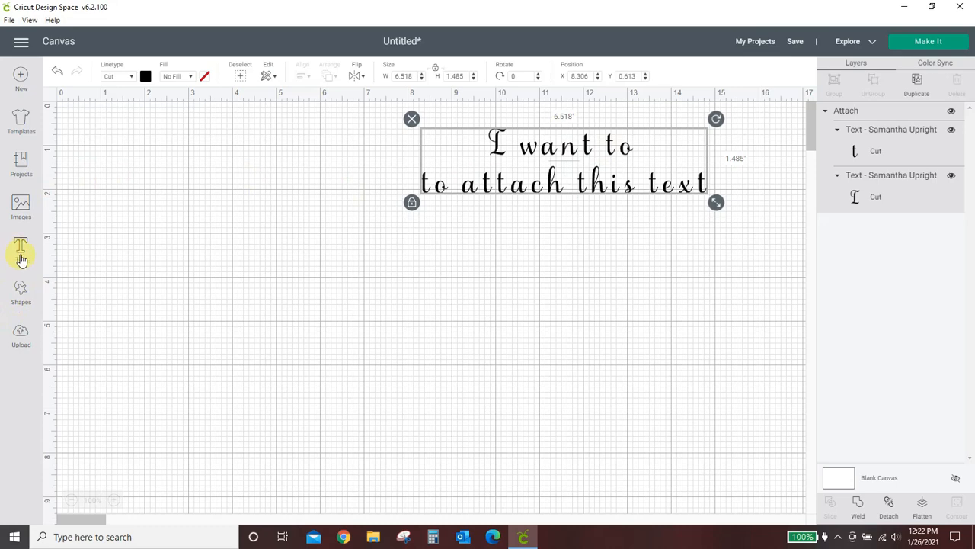
Step: Add a new separate text object reading "I want to" below the attached text
click(21, 247)
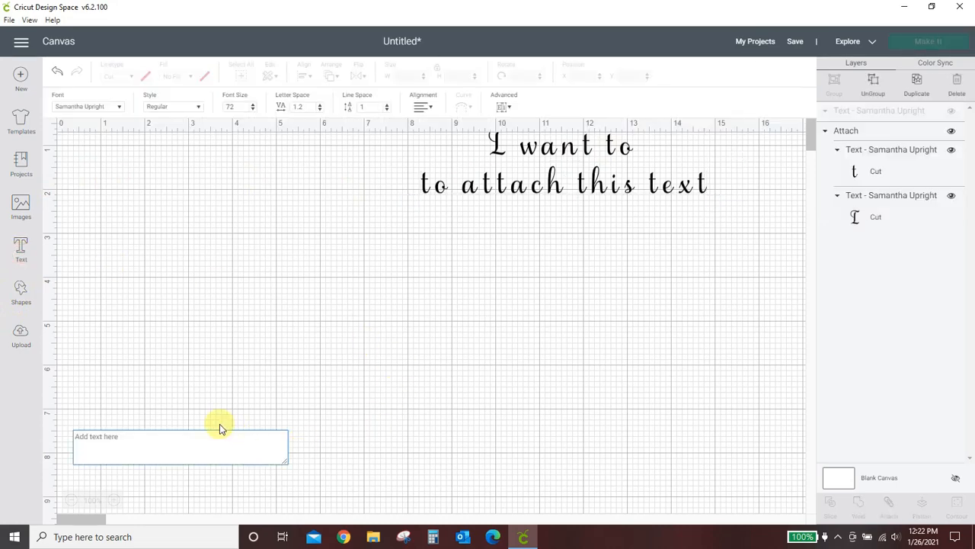
text(I wat to)
text(atach this text)
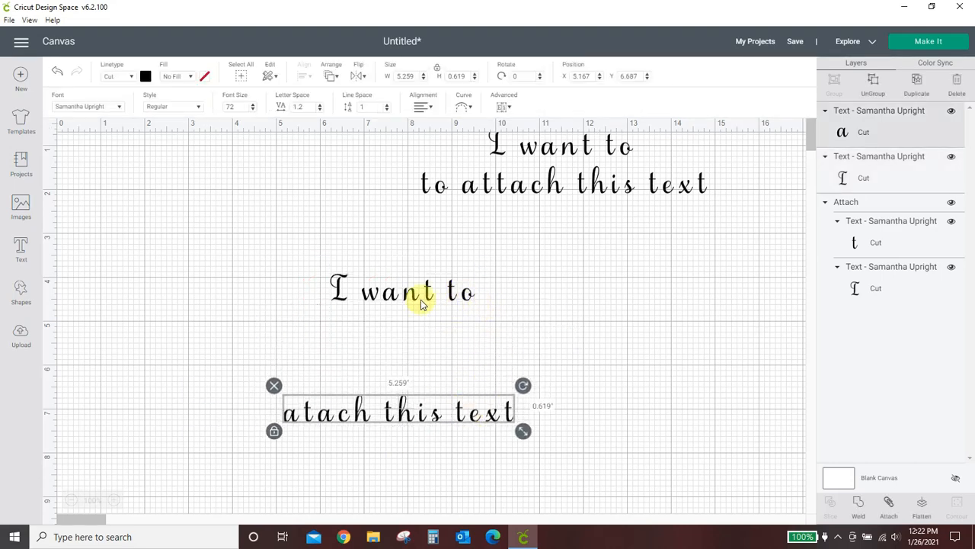
Step: Enlarge the new "I want to" text greatly and move it left onto the canvas
drag(523, 430, 615, 390)
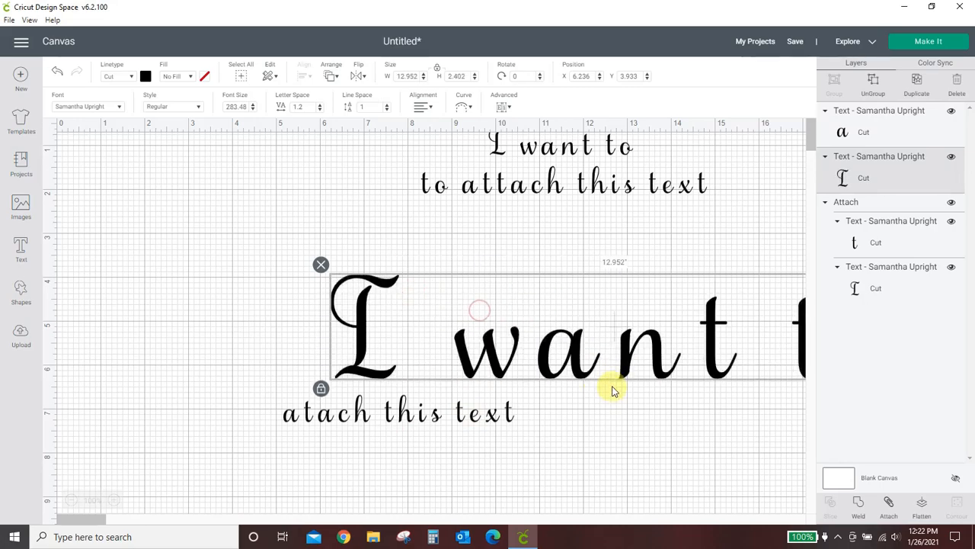
drag(613, 390, 454, 339)
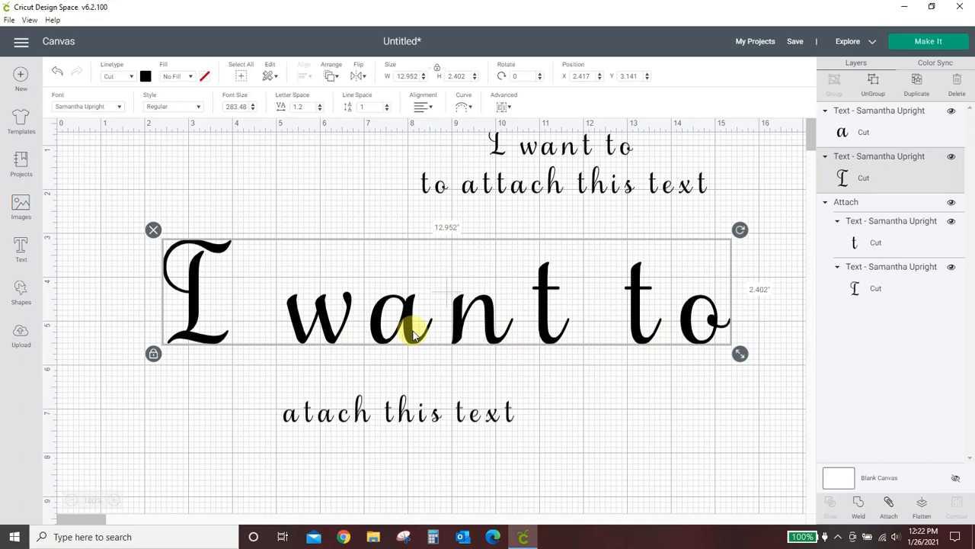
mouse_move(552, 338)
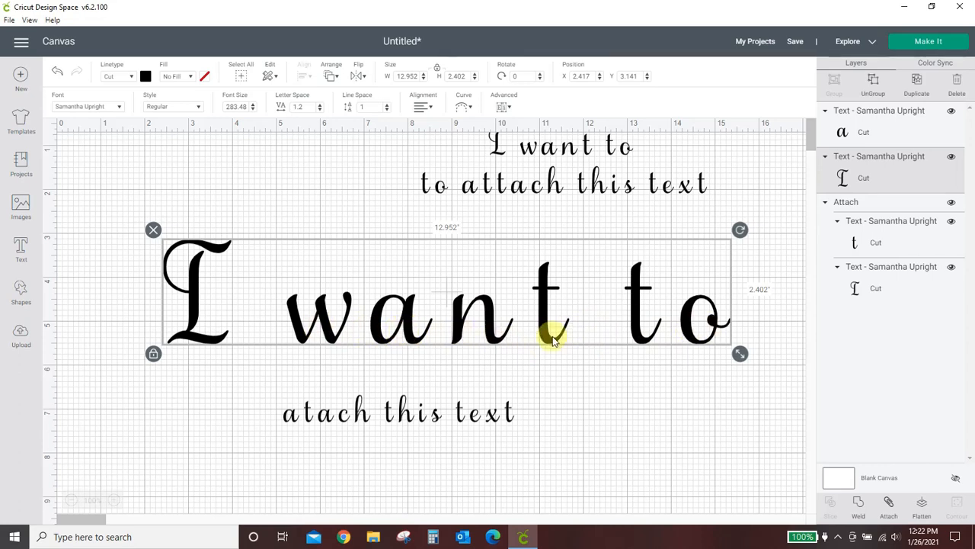
mouse_move(314, 126)
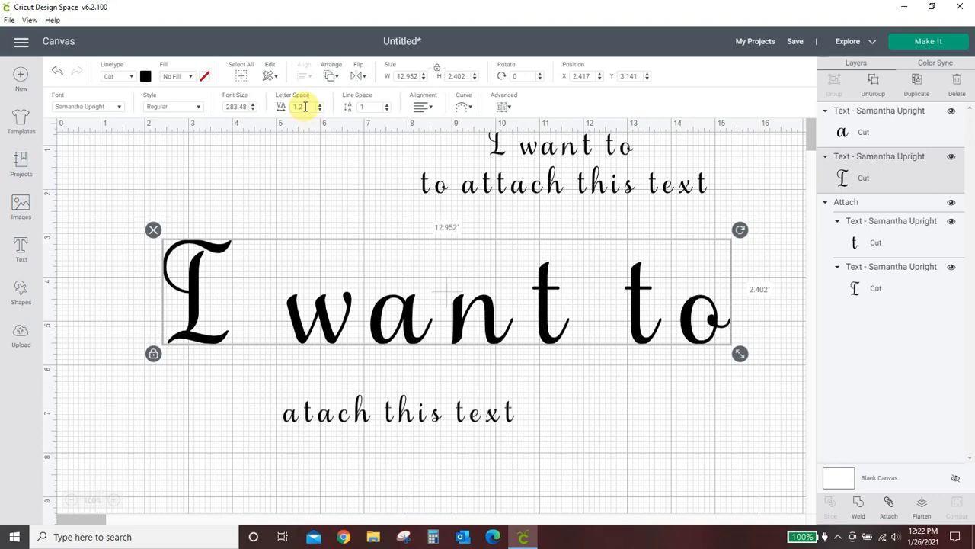
Step: Lower the Letter Space value three notches to tighten the spacing
triple_click(299, 106)
text(0)
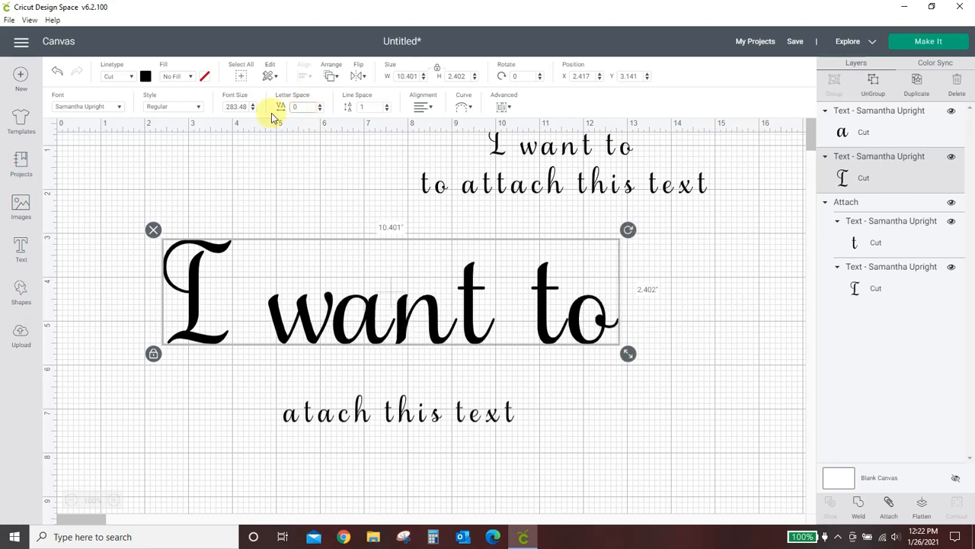
mouse_move(412, 342)
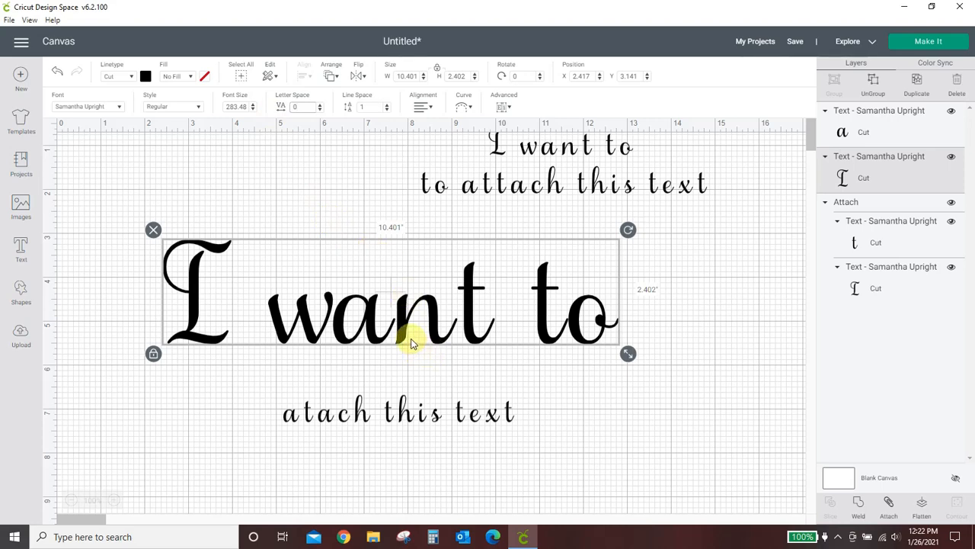
click(321, 110)
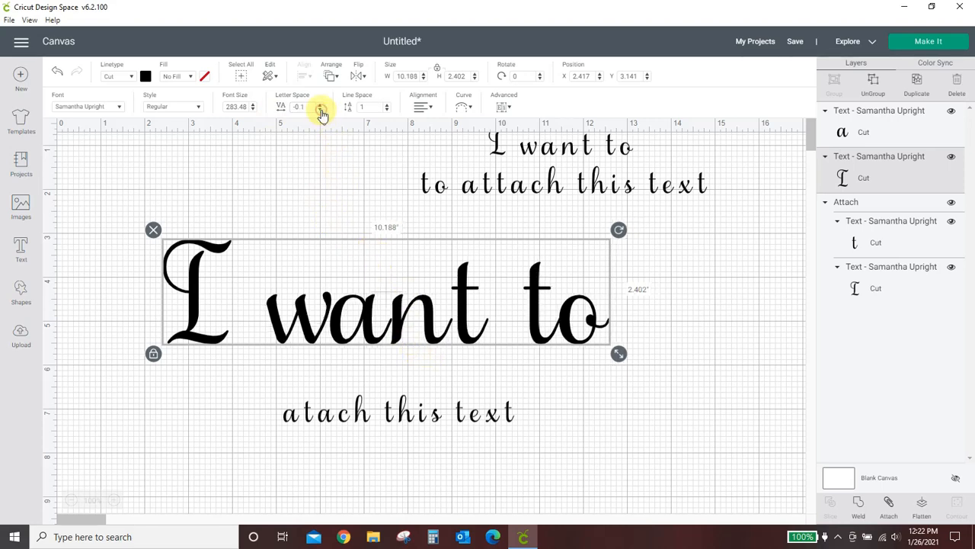
click(320, 110)
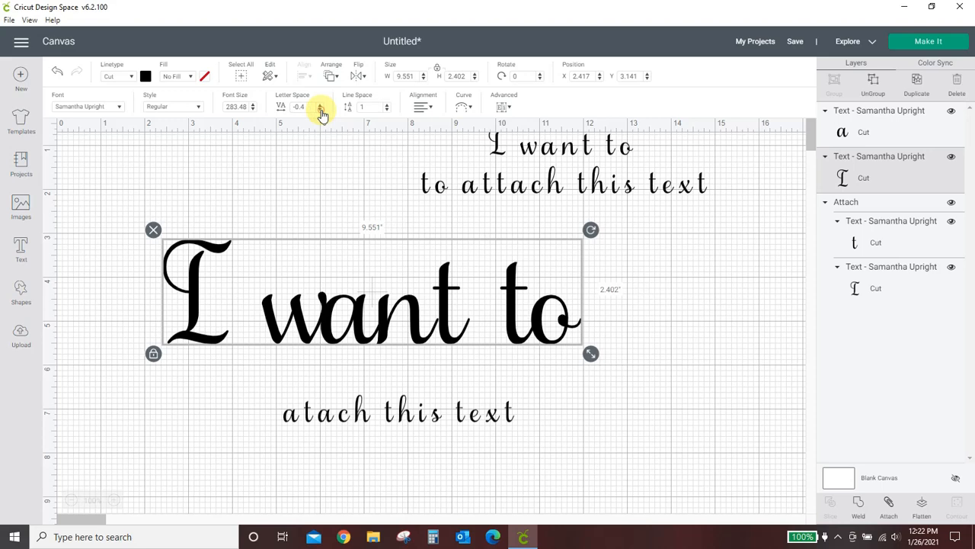
click(320, 110)
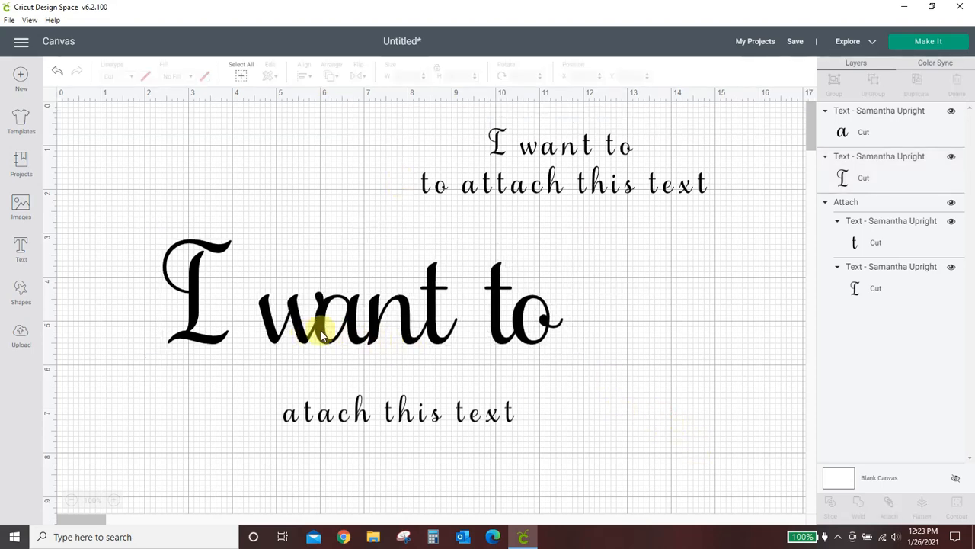
mouse_move(305, 341)
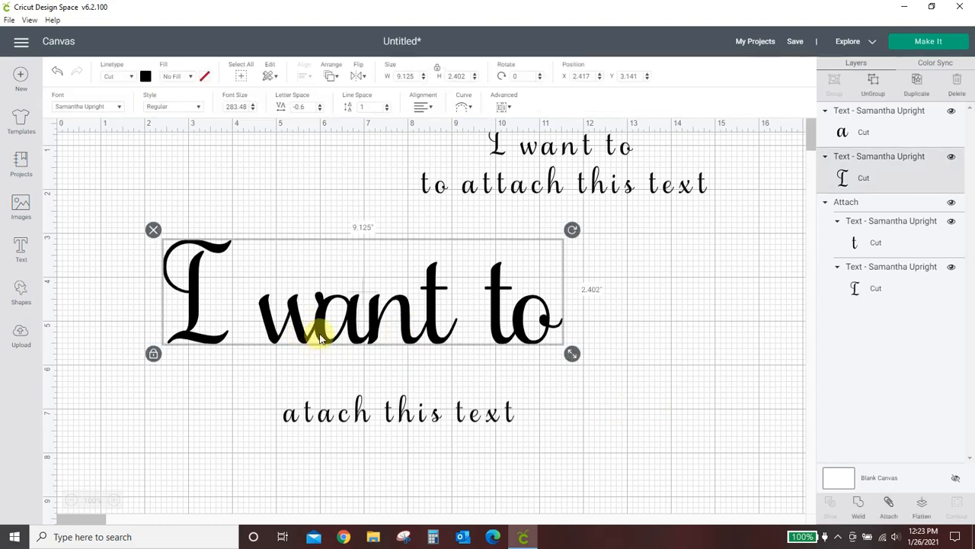
mouse_move(502, 107)
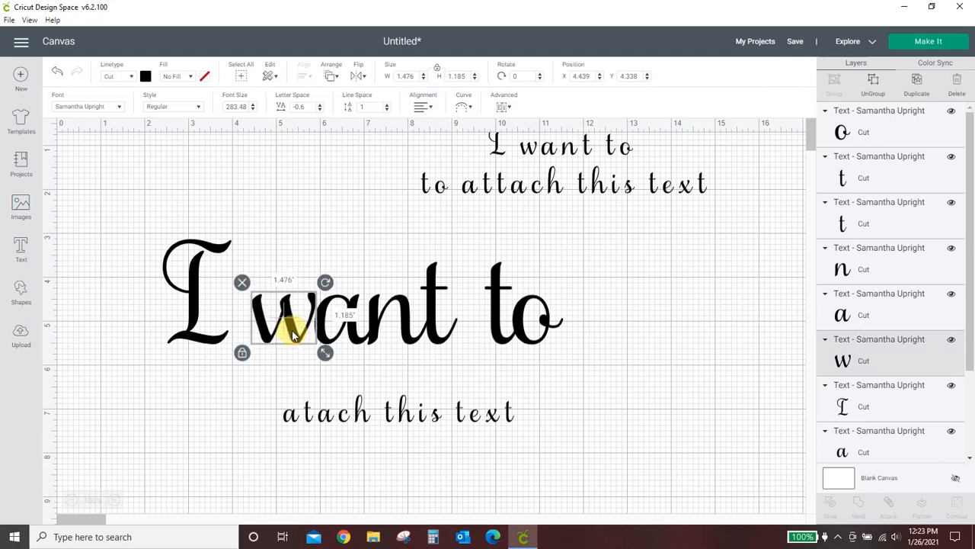
Step: Drag the ungrouped letter t closer to tidy the spacing and deselect
drag(286, 335, 438, 338)
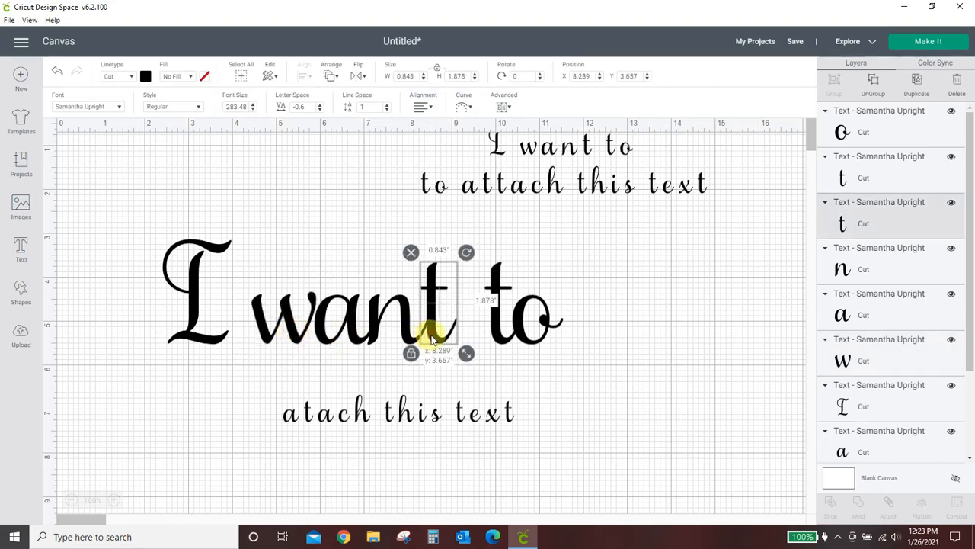
click(617, 393)
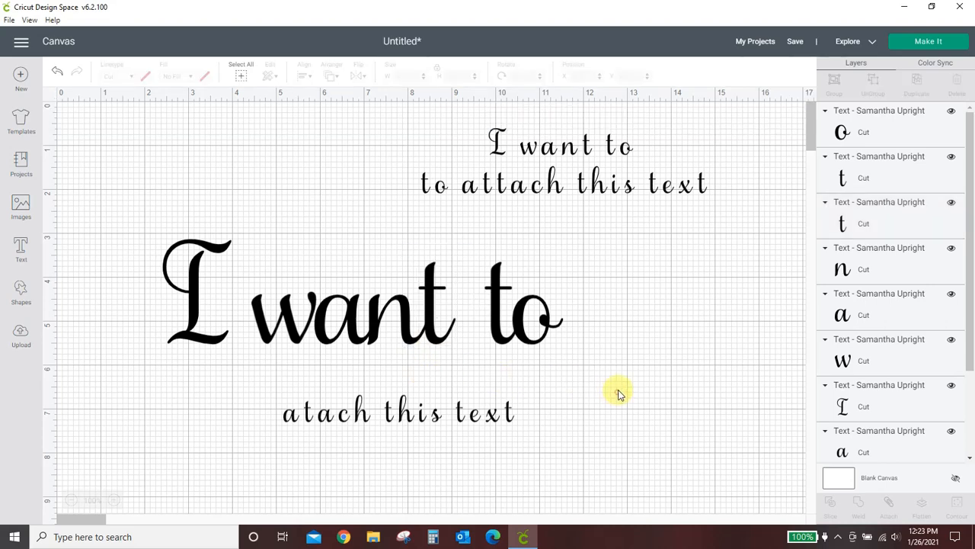
mouse_move(131, 213)
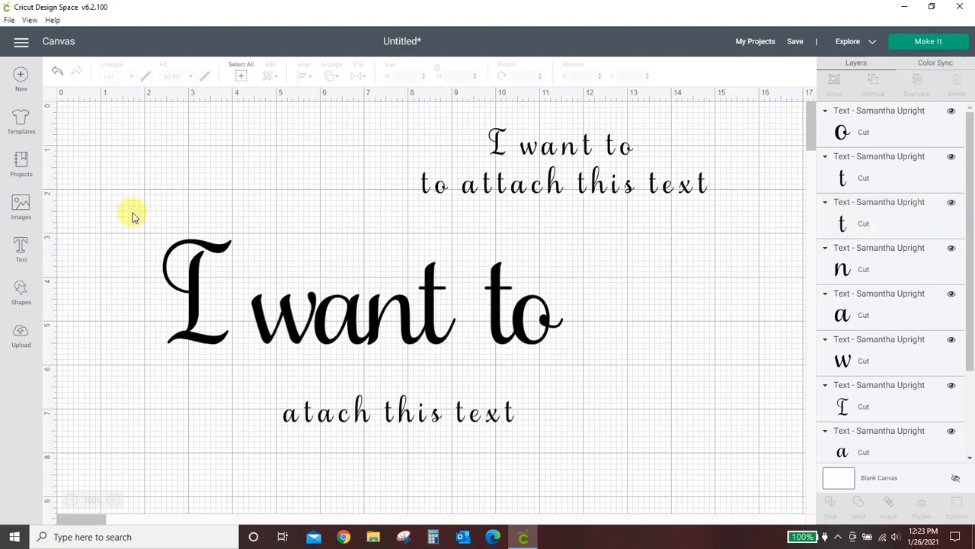
click(363, 305)
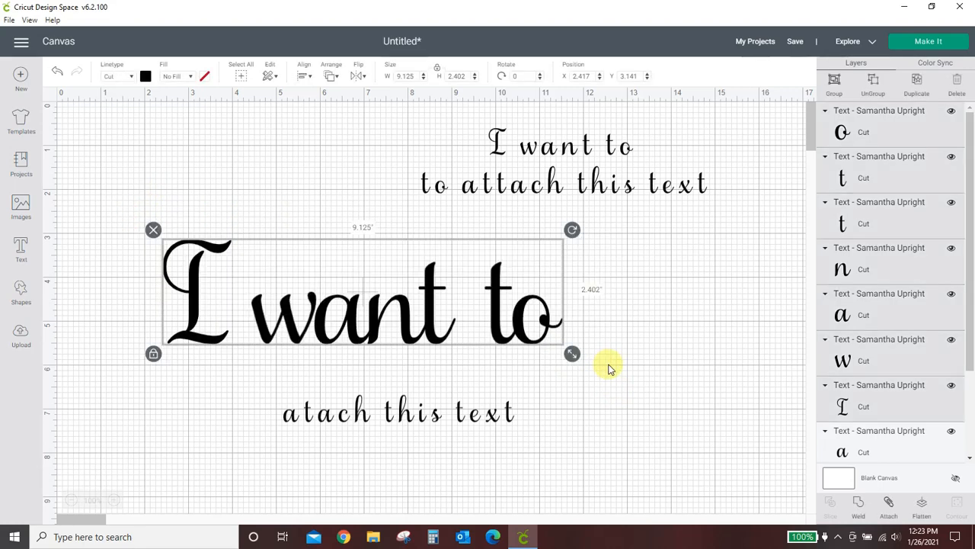
mouse_move(466, 316)
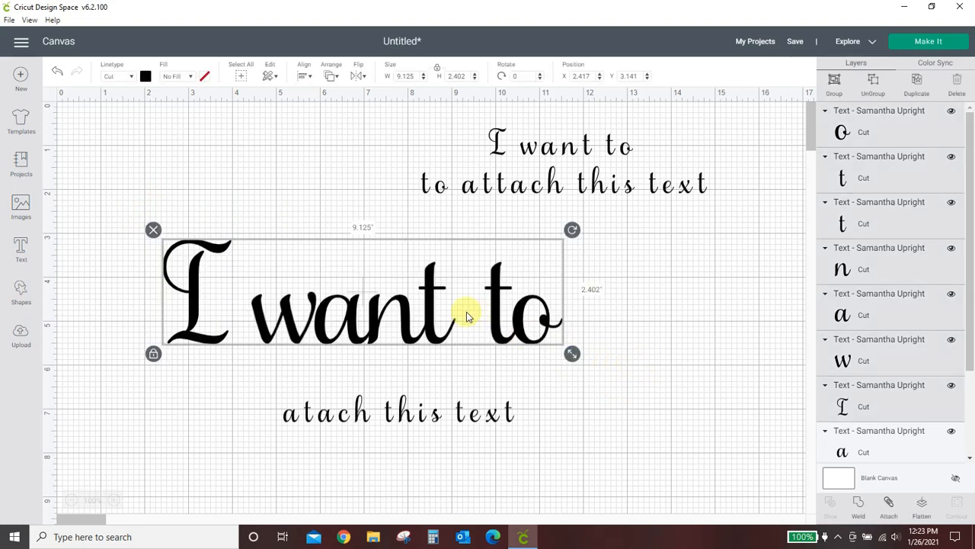
click(888, 506)
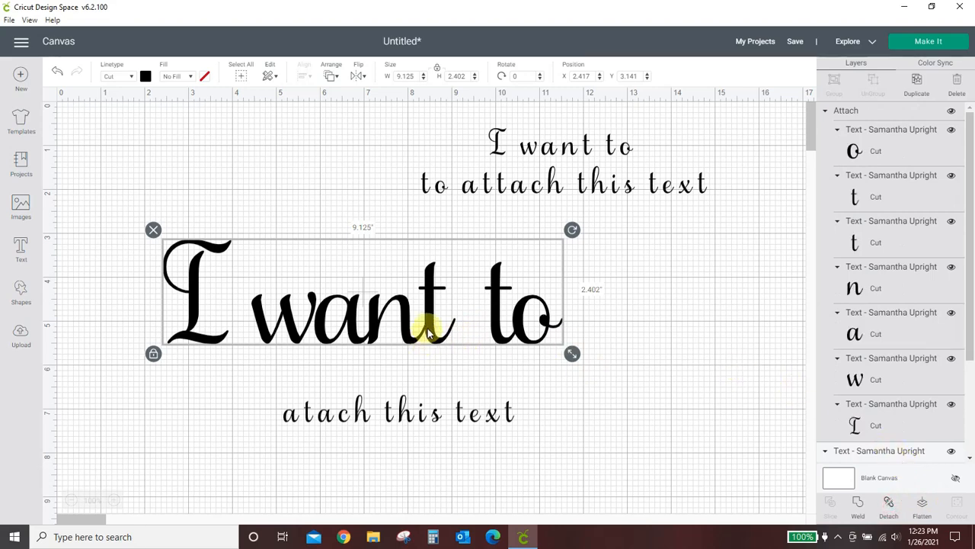
mouse_move(601, 316)
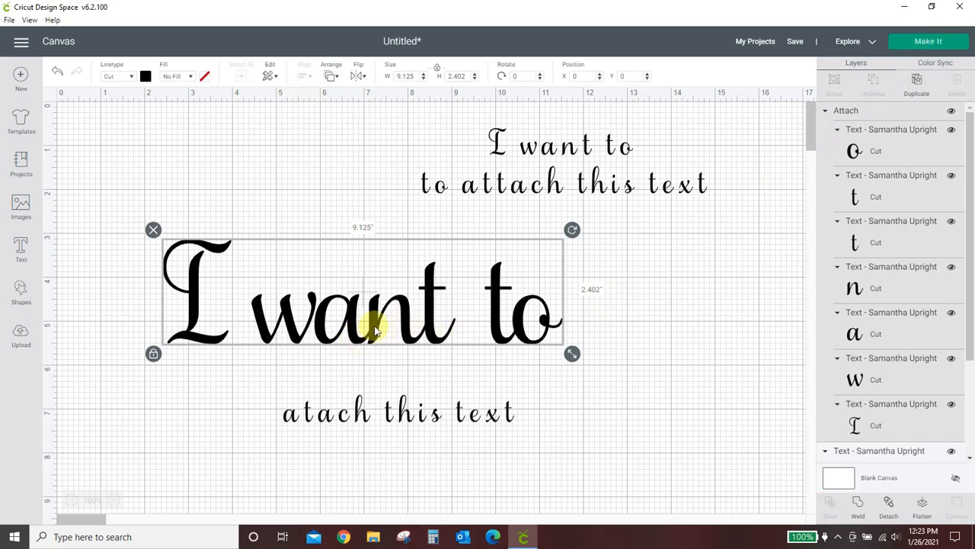
mouse_move(500, 338)
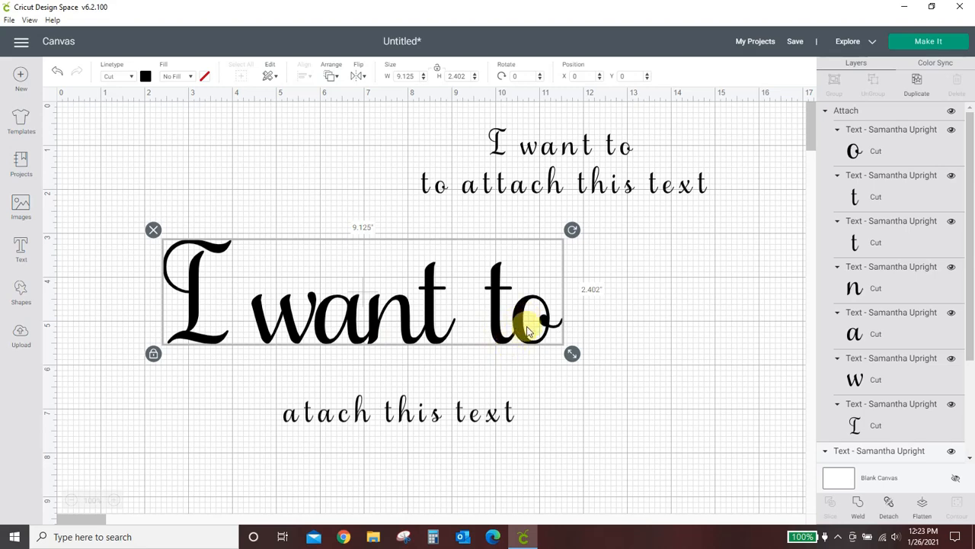
mouse_move(634, 399)
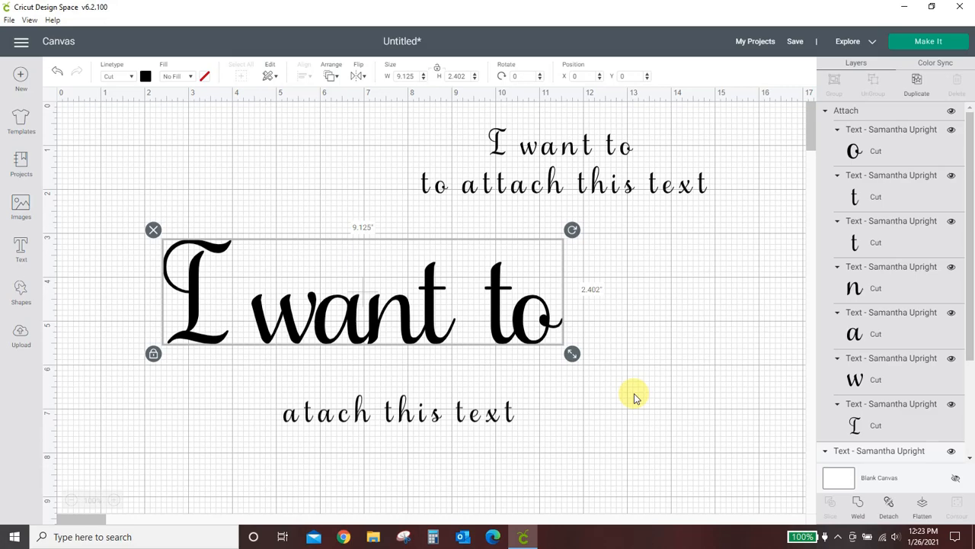
mouse_move(495, 323)
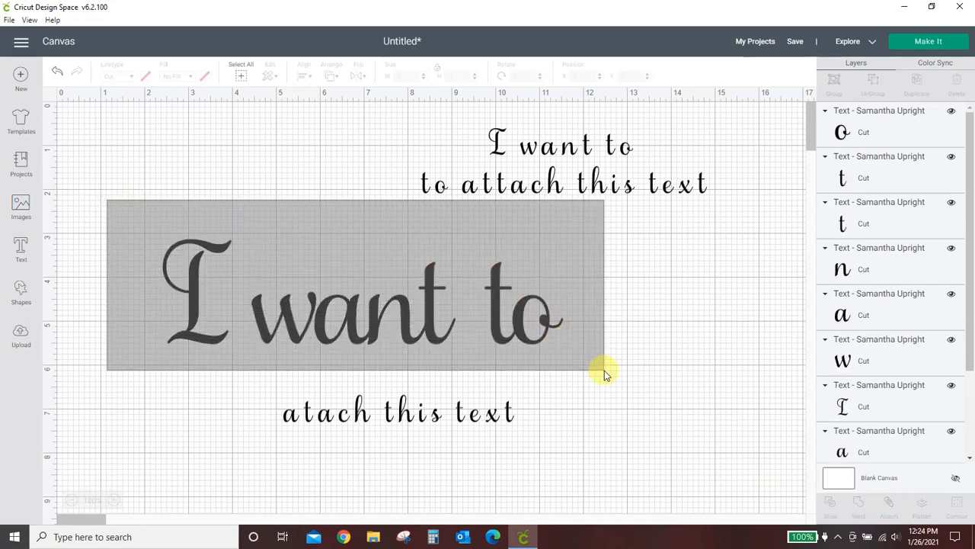
Step: Weld all the selected letters of 'I want to' into one joined shape
click(366, 304)
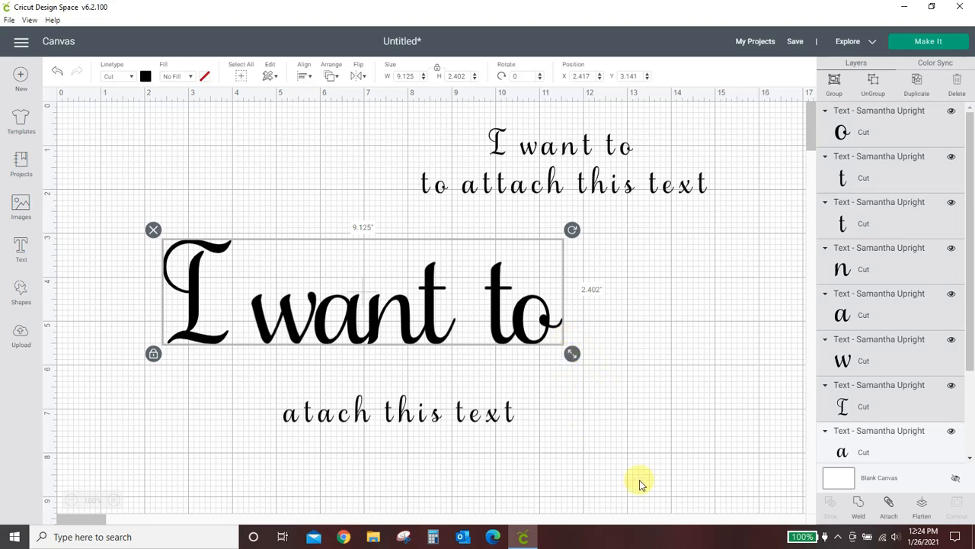
click(858, 505)
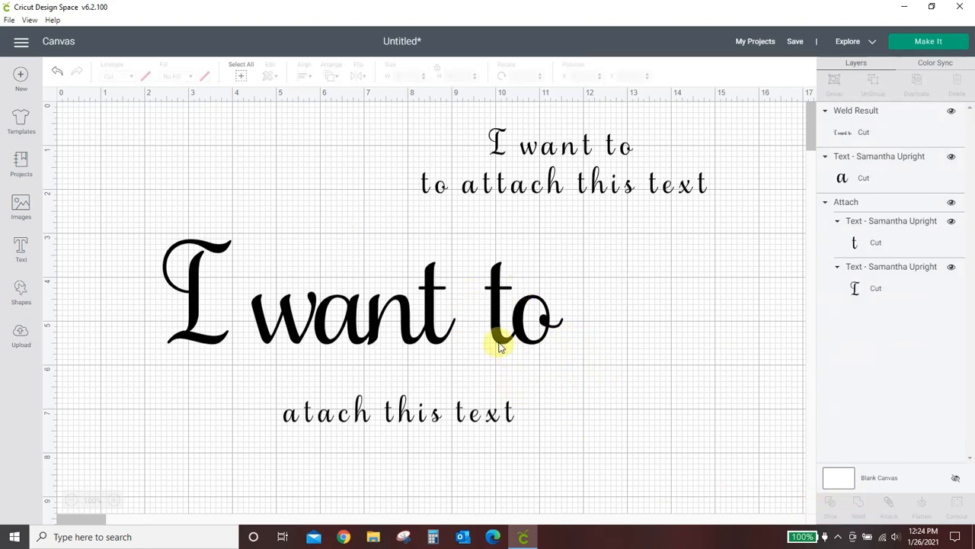
mouse_move(509, 342)
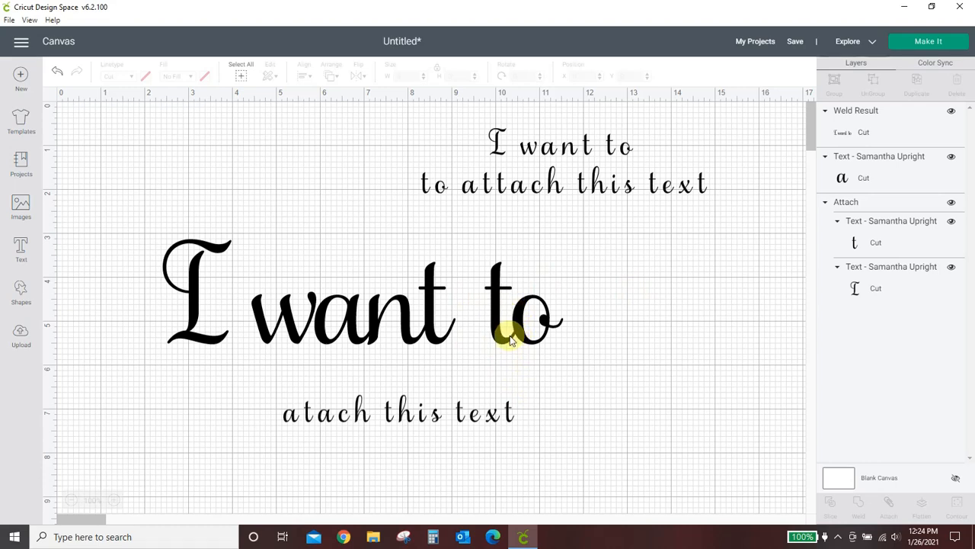
mouse_move(327, 364)
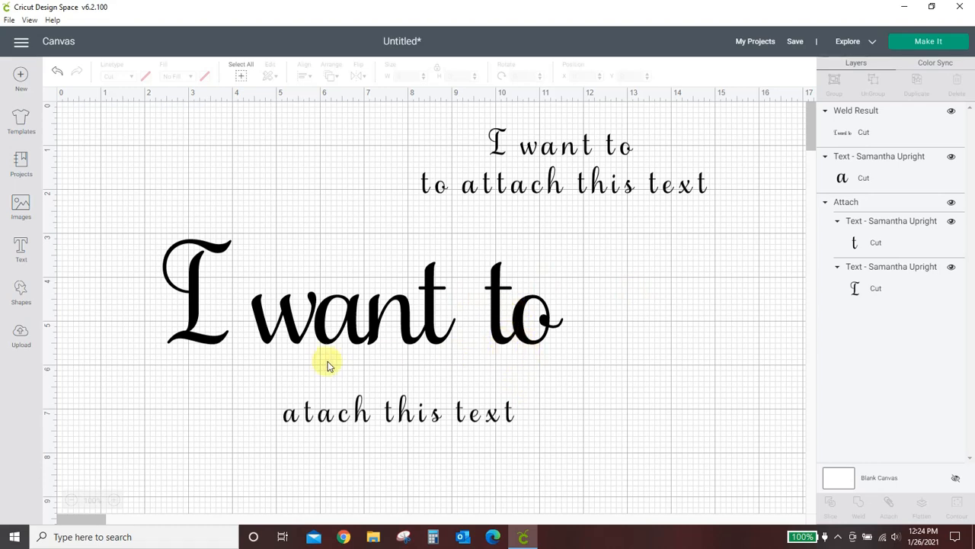
mouse_move(467, 305)
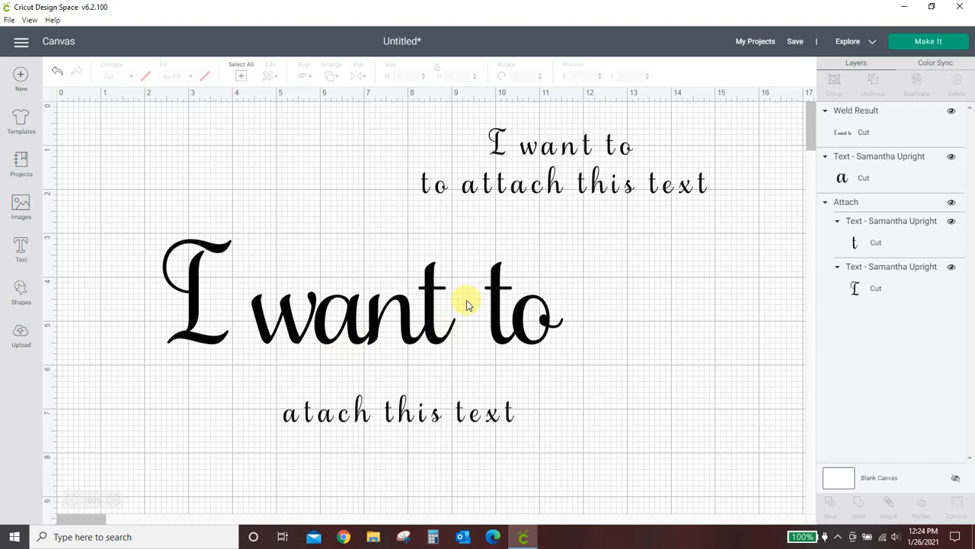
mouse_move(439, 415)
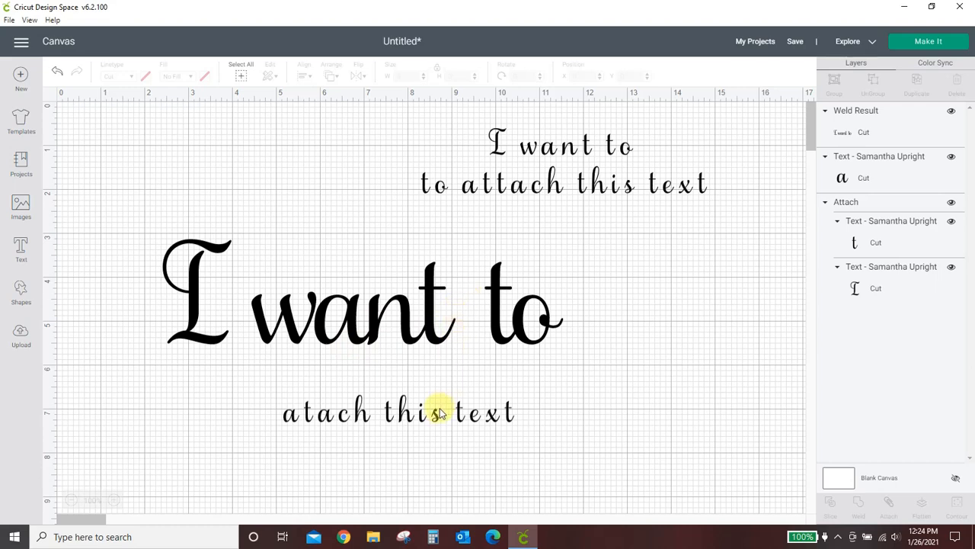
Step: Scale 'atach this text' up to match 'I want to' and reduce its letter spacing twice
click(399, 411)
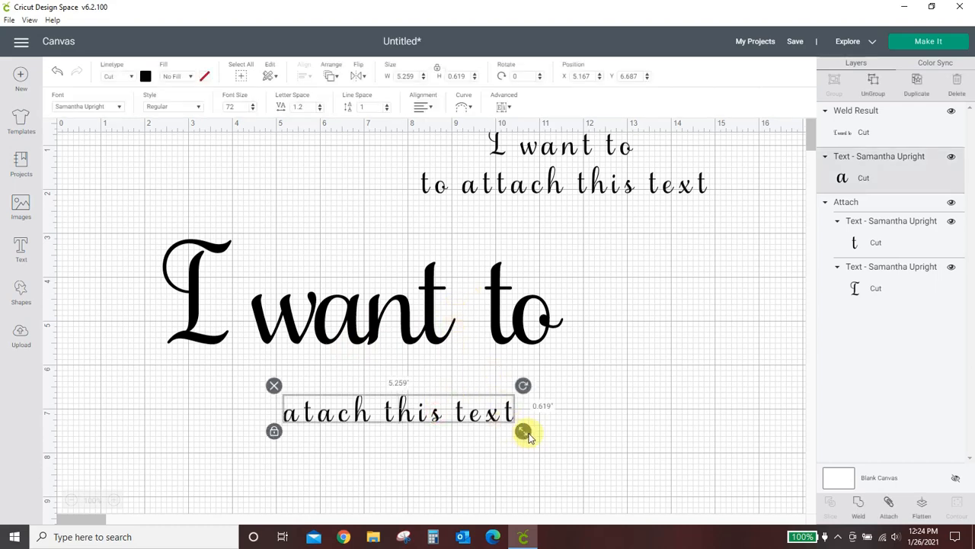
drag(524, 433, 715, 457)
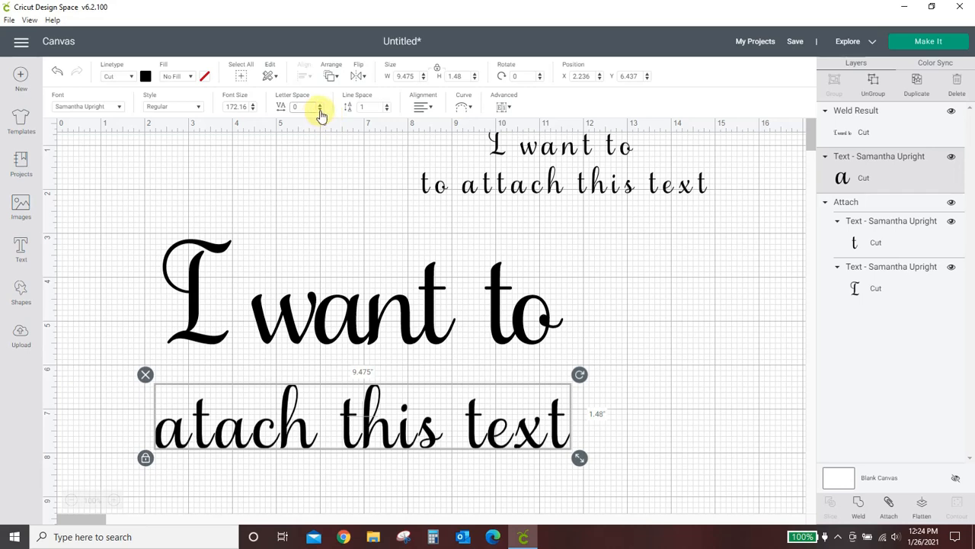
click(320, 110)
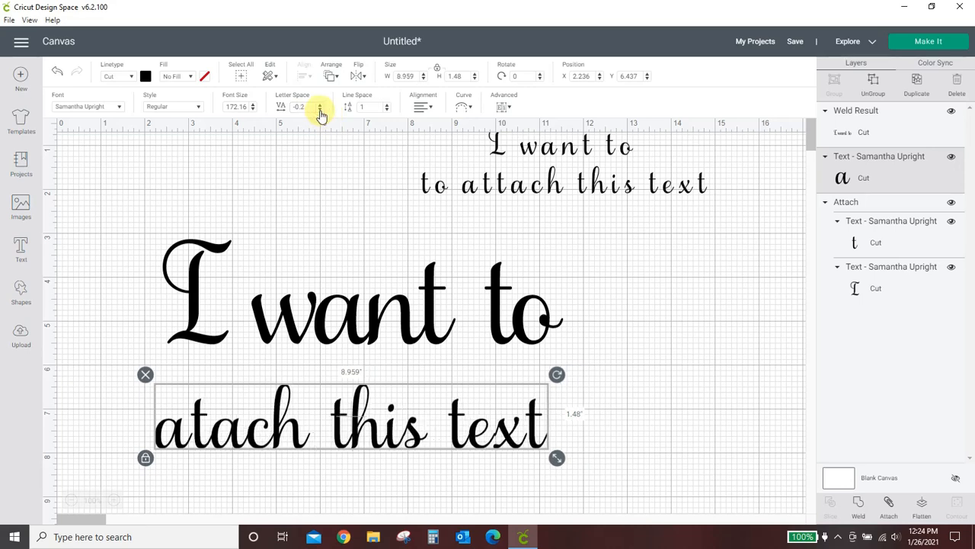
click(320, 110)
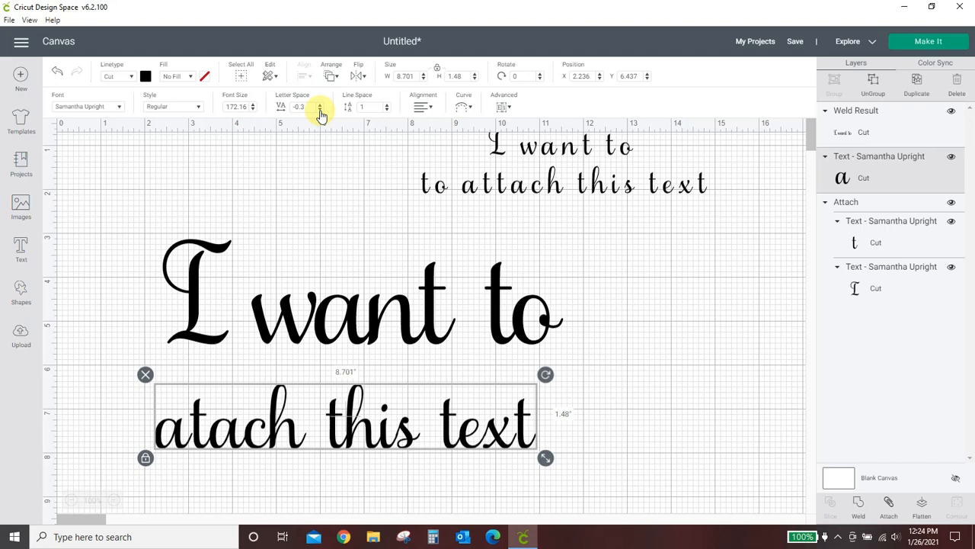
mouse_move(226, 461)
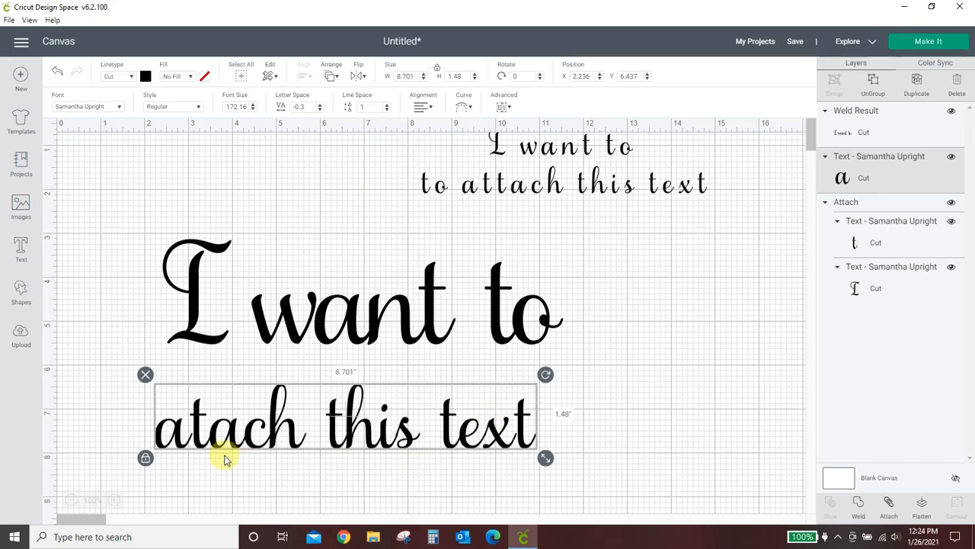
mouse_move(168, 442)
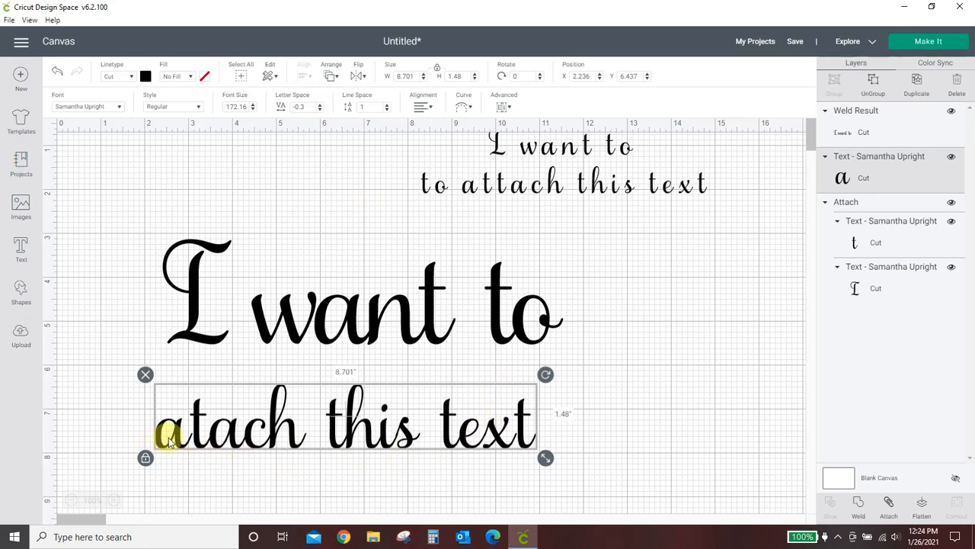
mouse_move(210, 454)
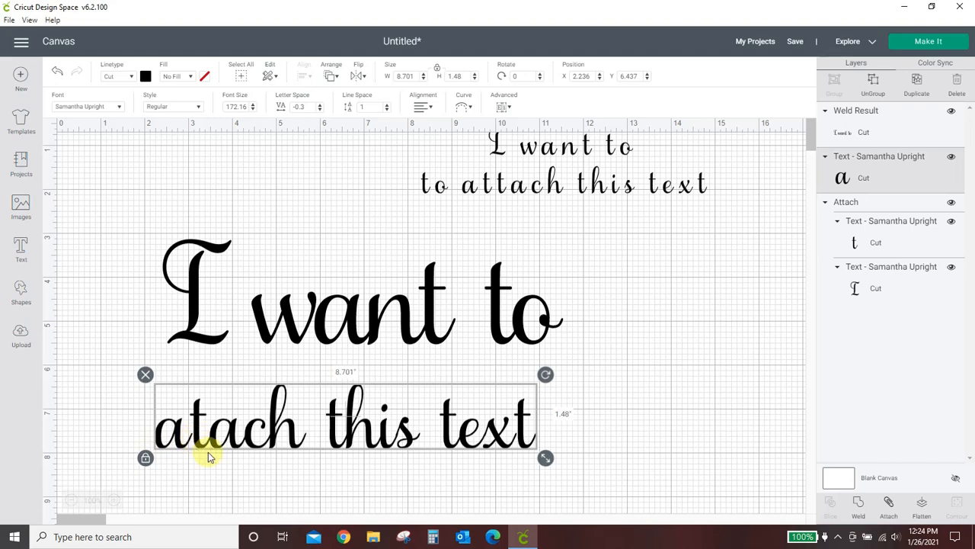
mouse_move(533, 320)
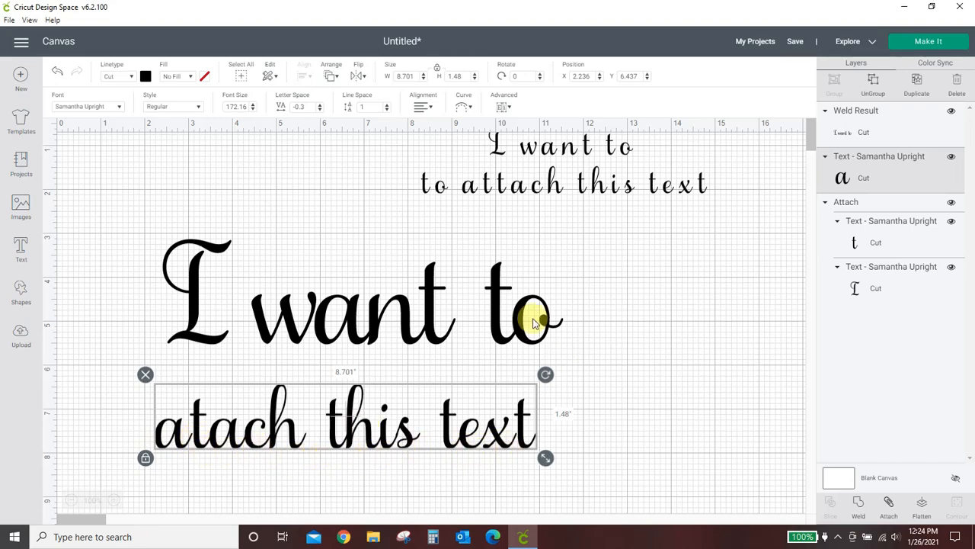
mouse_move(652, 101)
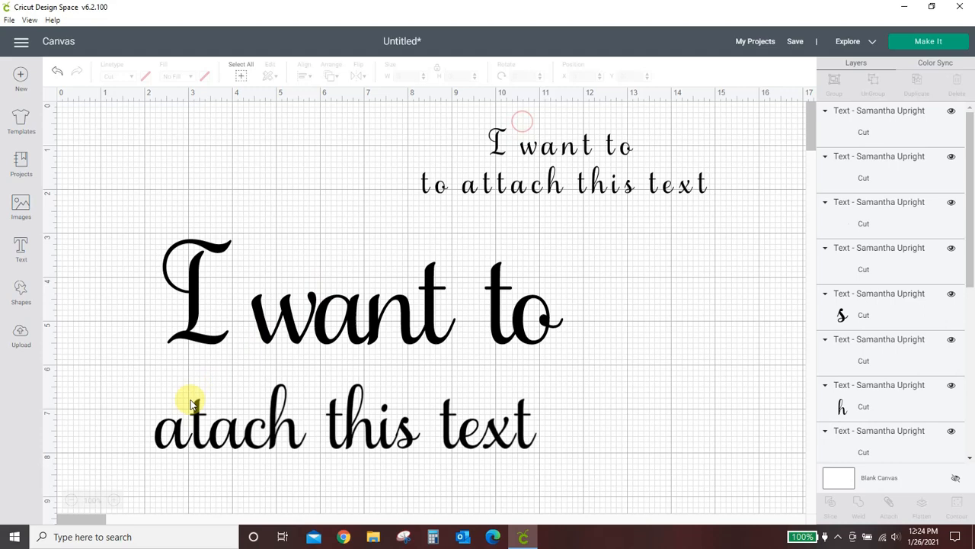
Step: Check the letters a and t select individually, then clear the selection
click(176, 434)
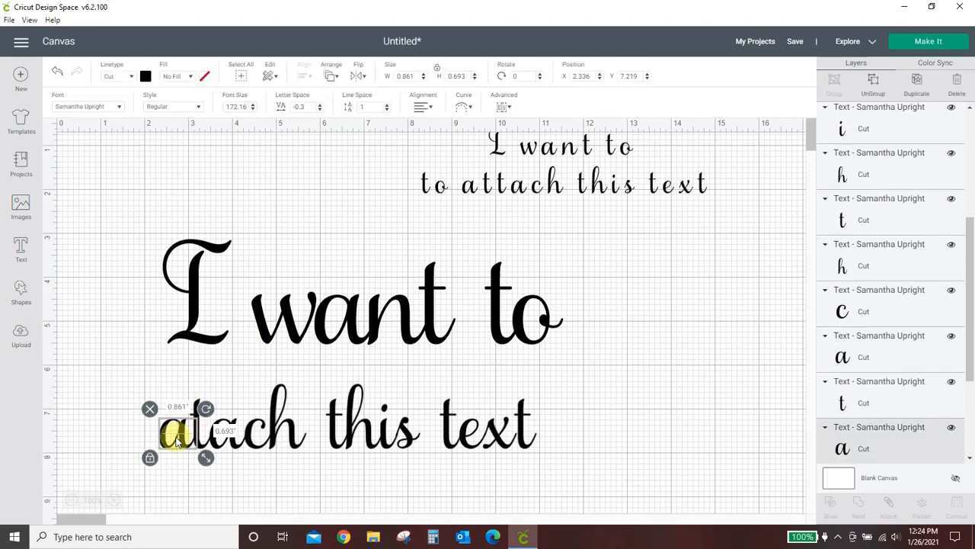
mouse_move(531, 435)
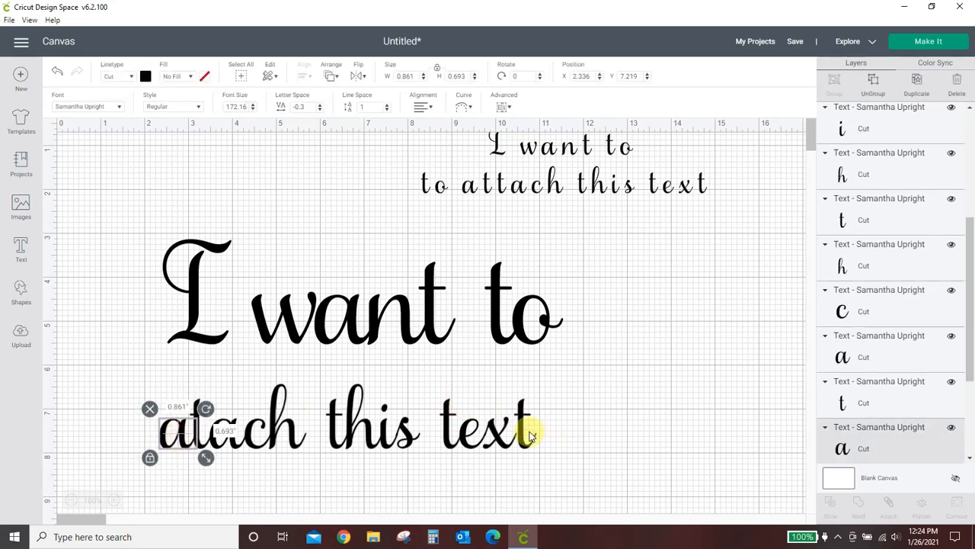
click(521, 421)
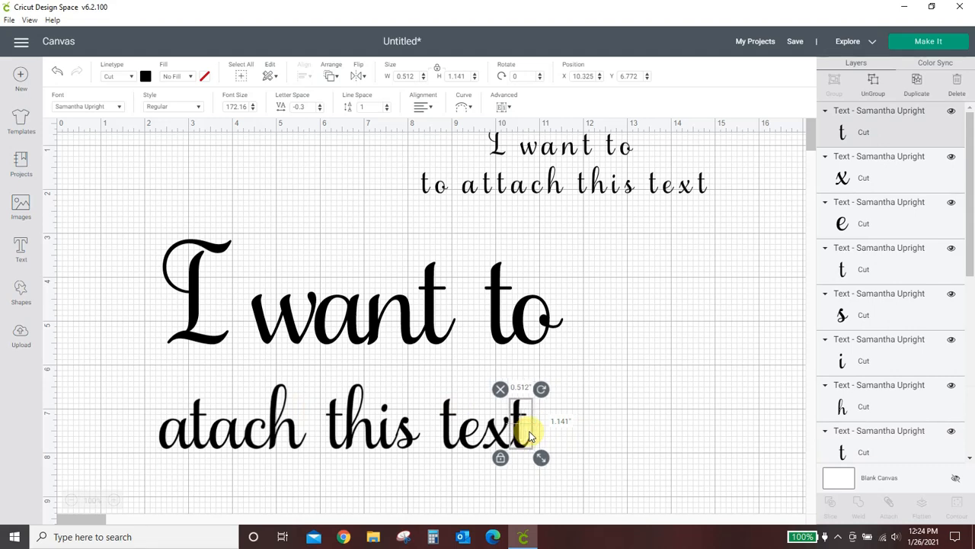
click(111, 478)
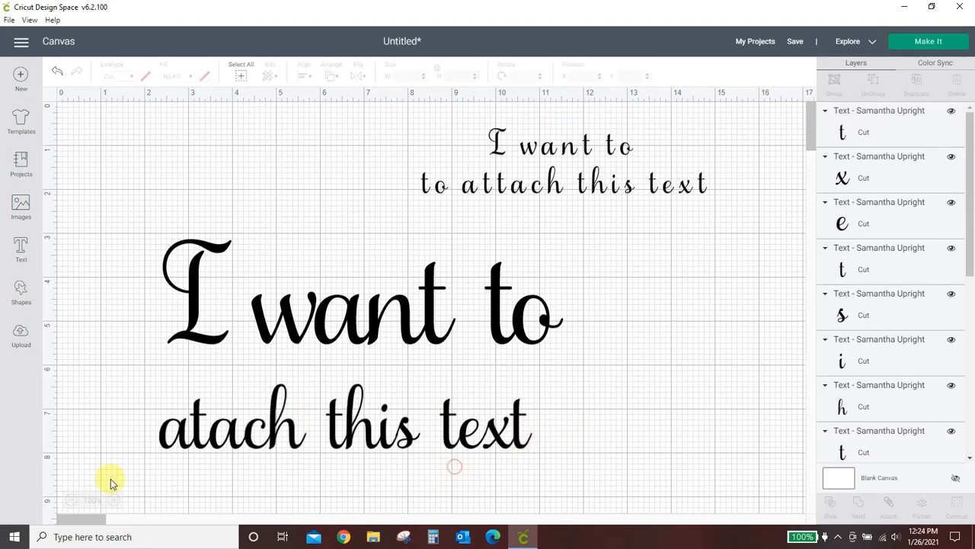
mouse_move(475, 414)
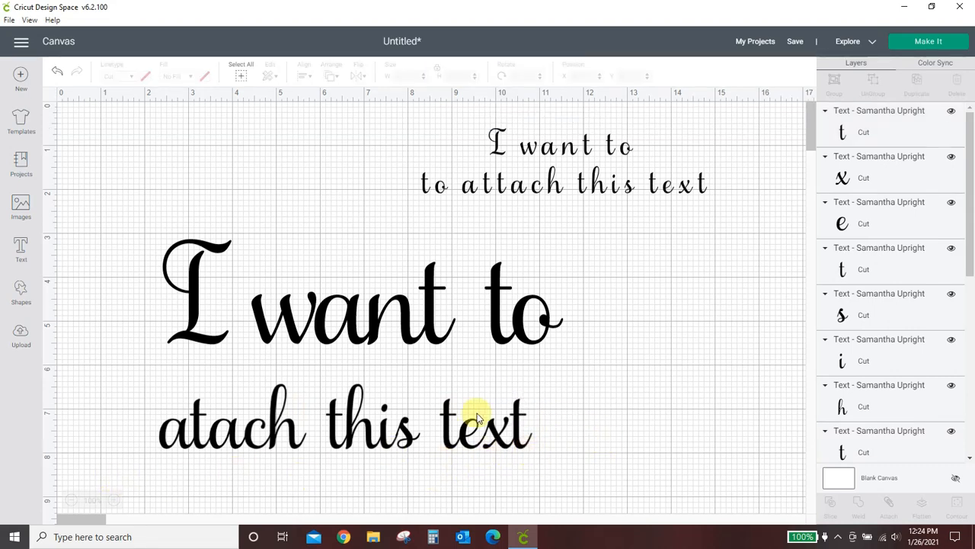
Step: Select every letter of the bottom phrase, weld them into one shape, and deselect
click(480, 417)
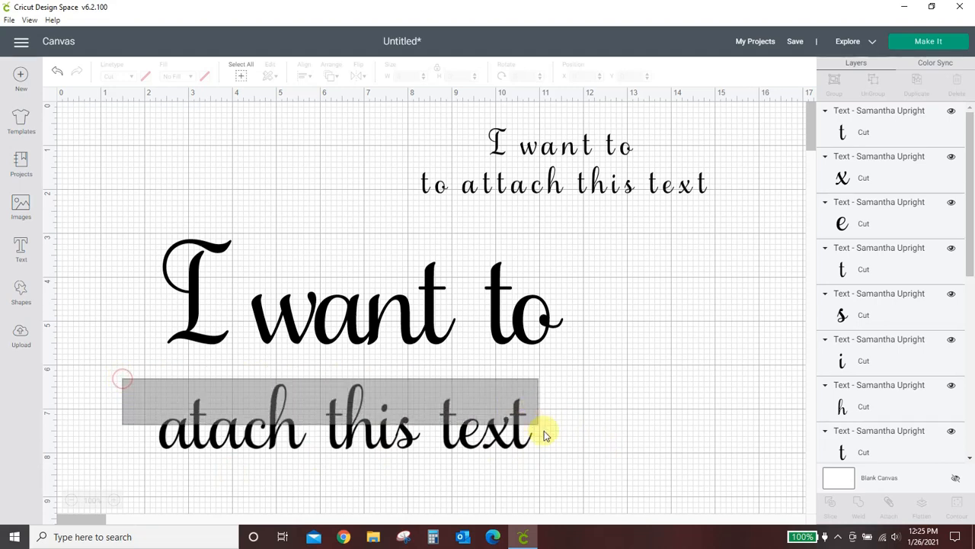
click(343, 424)
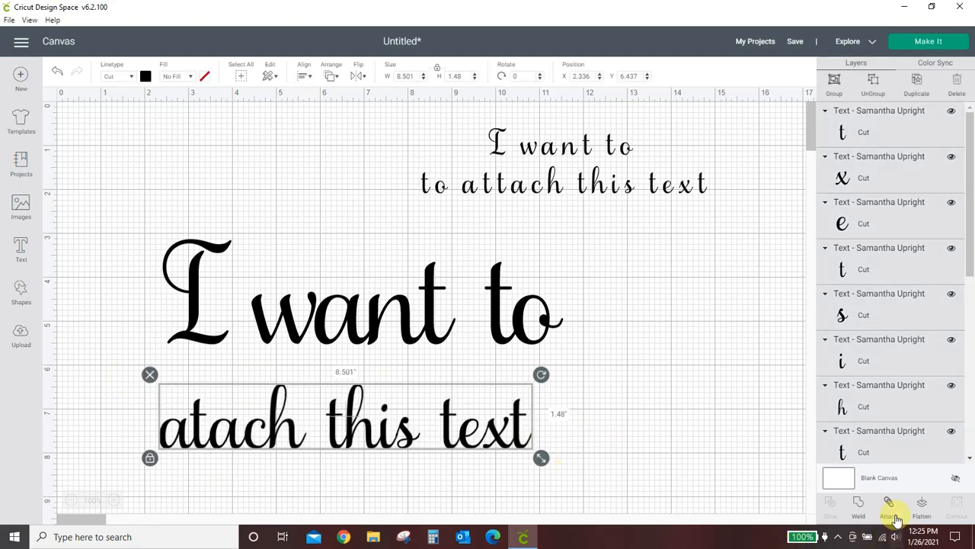
click(888, 504)
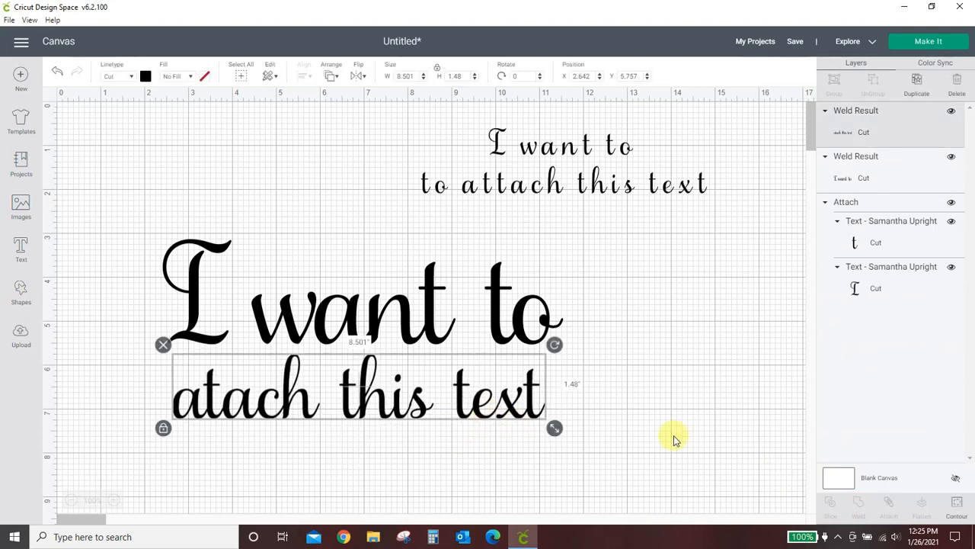
click(515, 308)
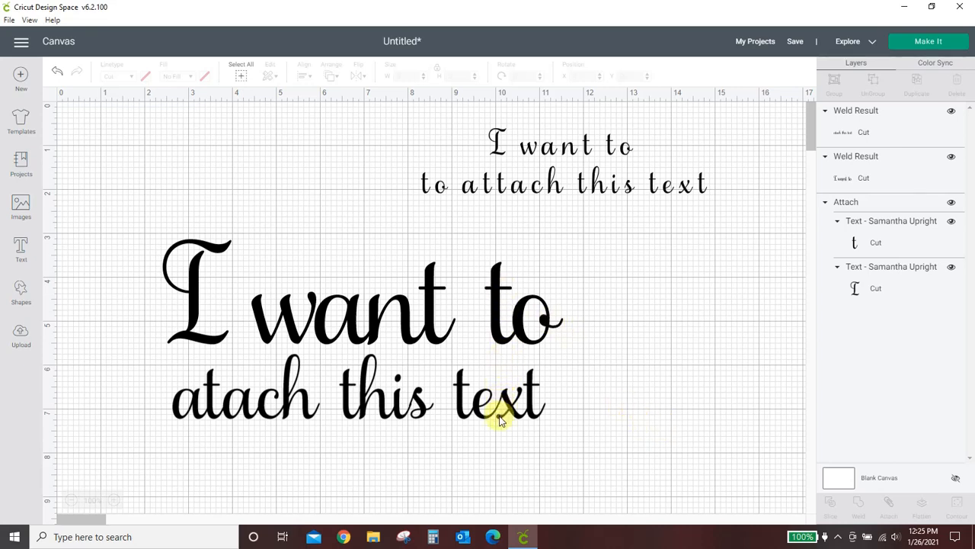
mouse_move(497, 420)
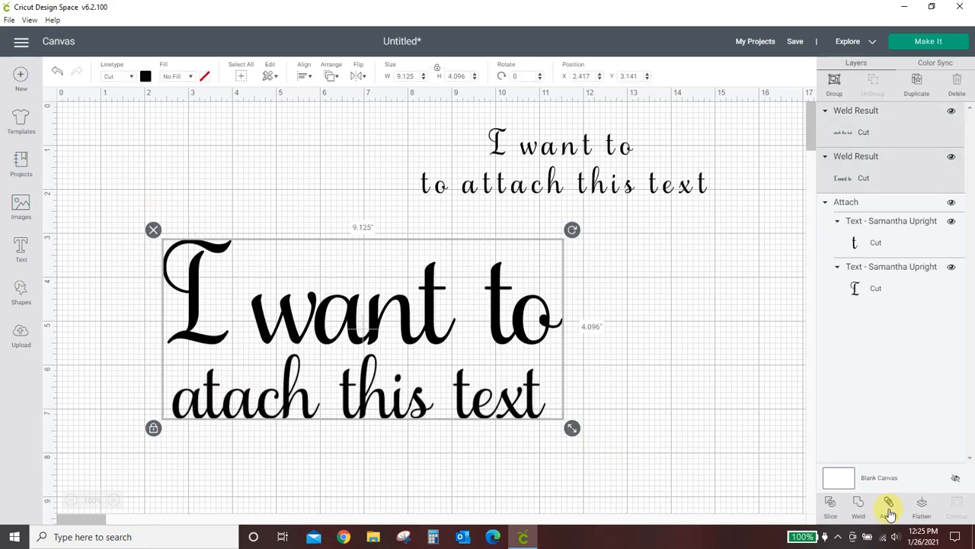
Step: Attach the two welded phrases together and go to the Make It mat preview
click(889, 506)
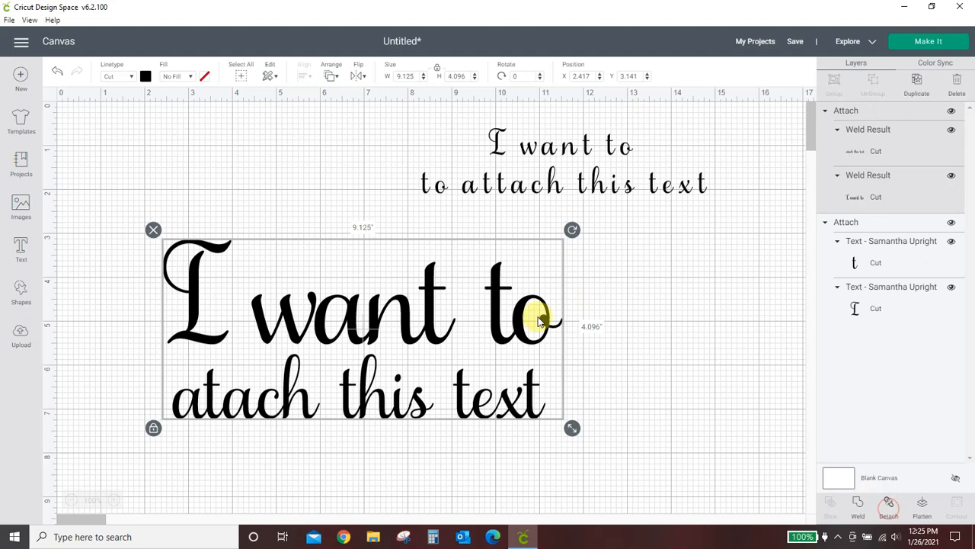
mouse_move(472, 393)
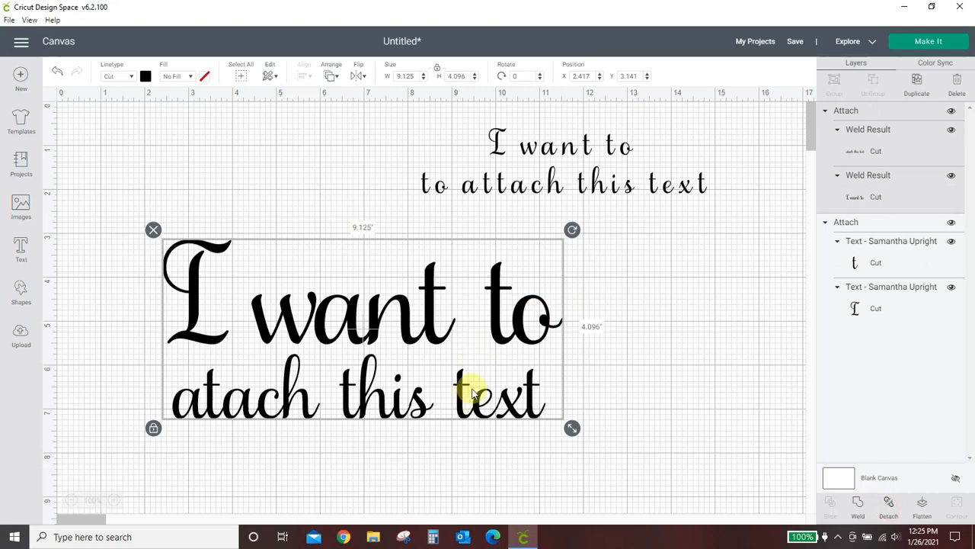
mouse_move(409, 381)
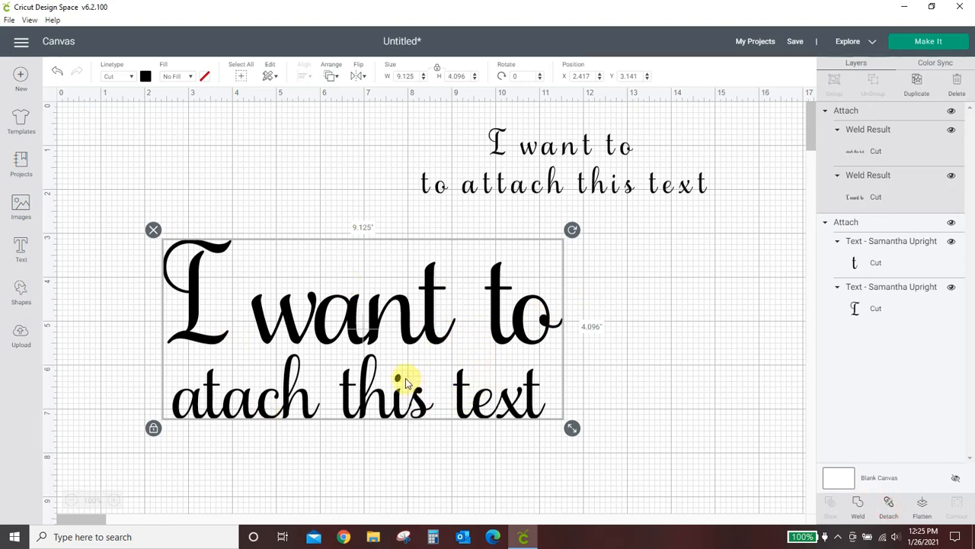
click(928, 41)
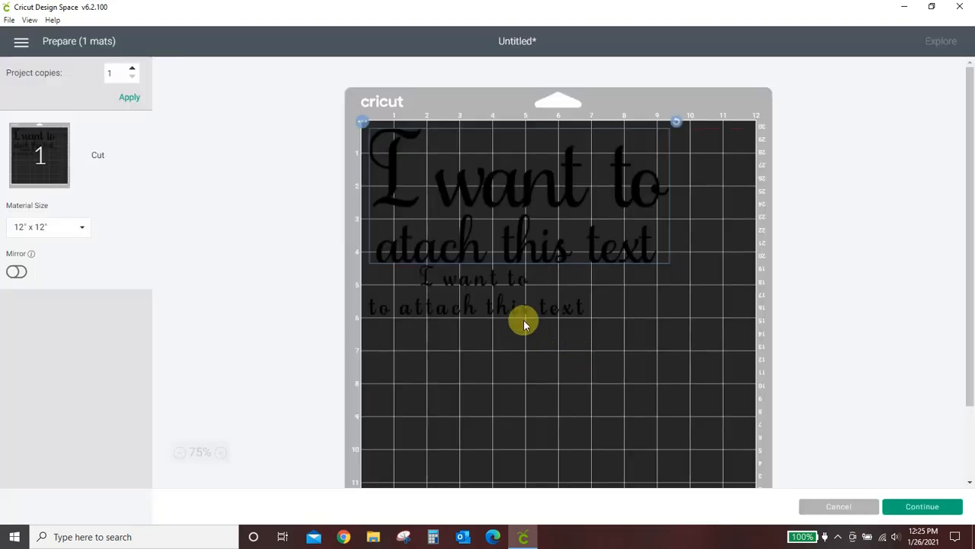
Step: Drag the small and large text designs around the mat, then cancel back to the canvas
drag(524, 320, 472, 415)
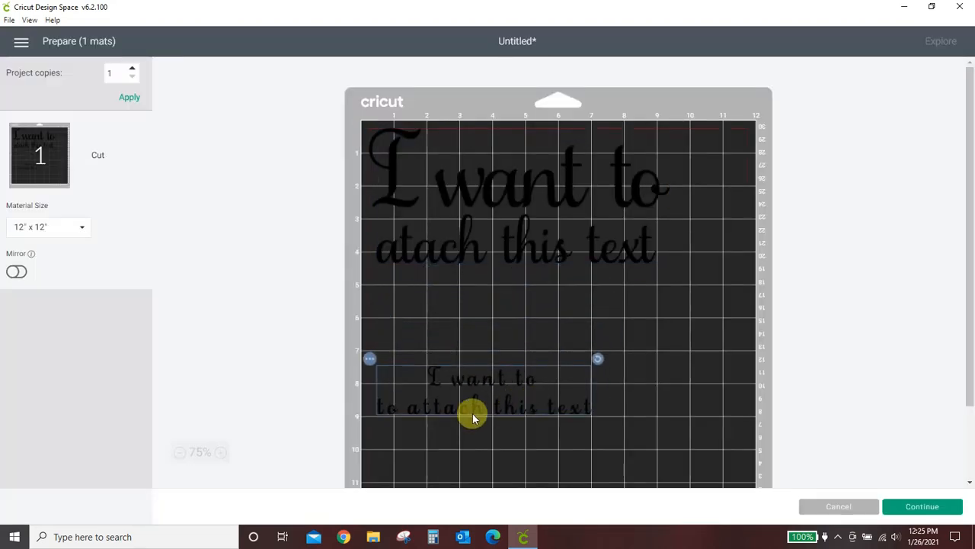
drag(473, 415, 561, 278)
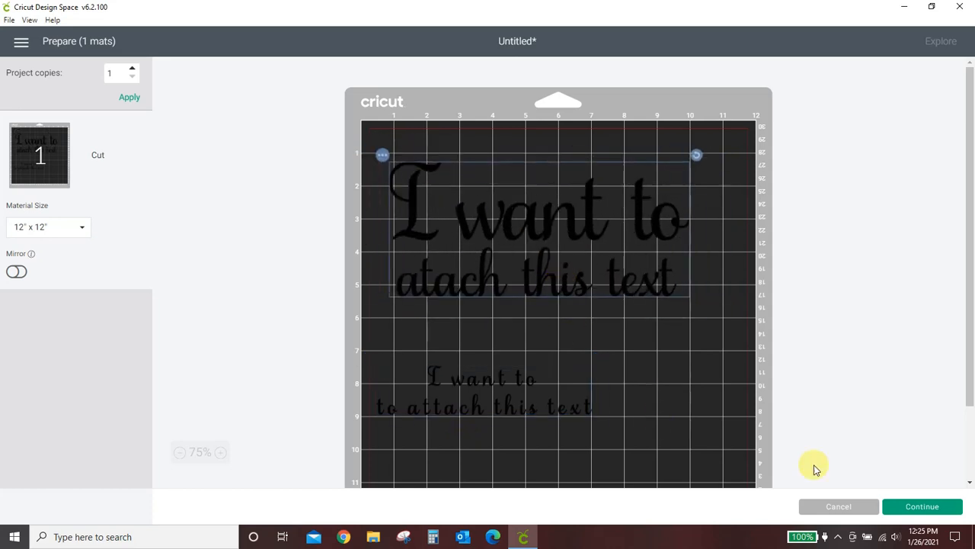
click(838, 506)
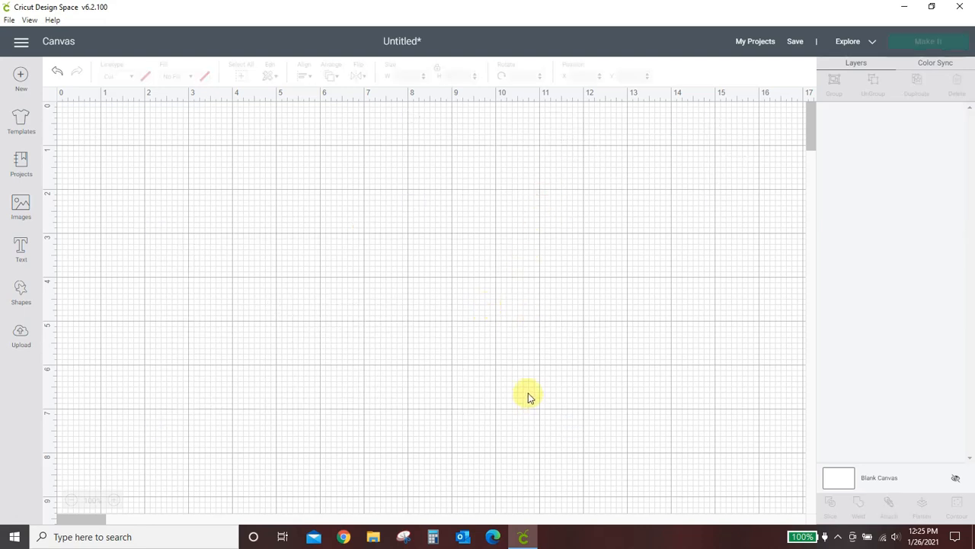
mouse_move(169, 301)
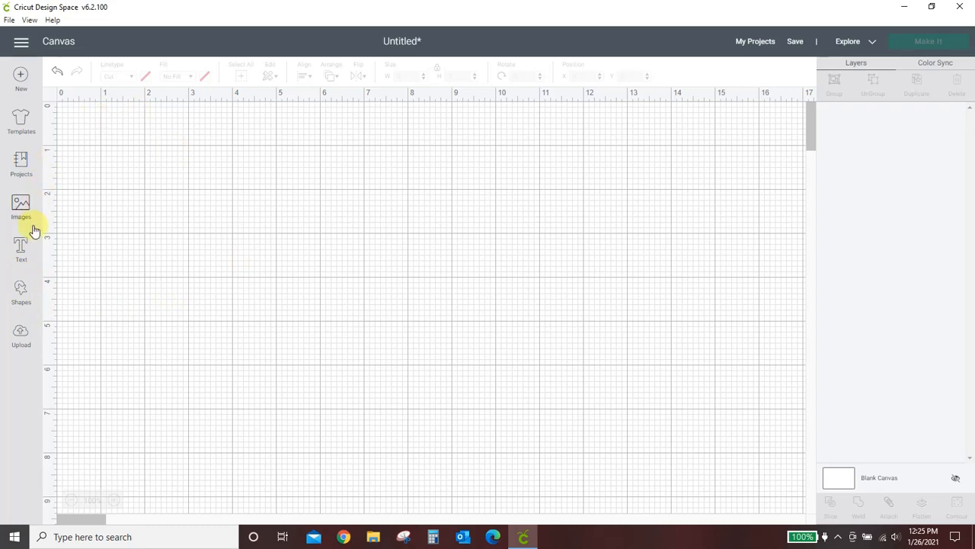
Step: Add a heart from Shapes, shrink it to about half an inch, and duplicate it
click(22, 290)
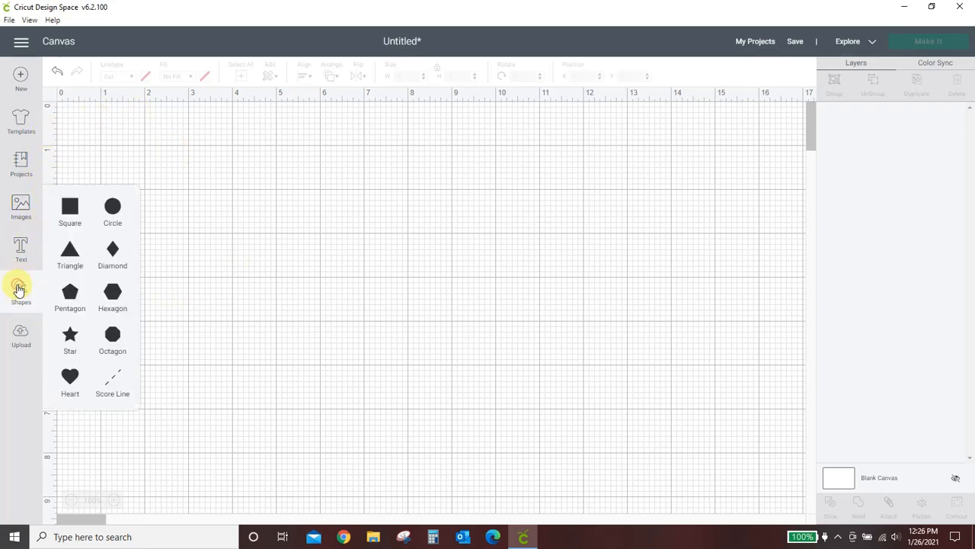
mouse_move(491, 297)
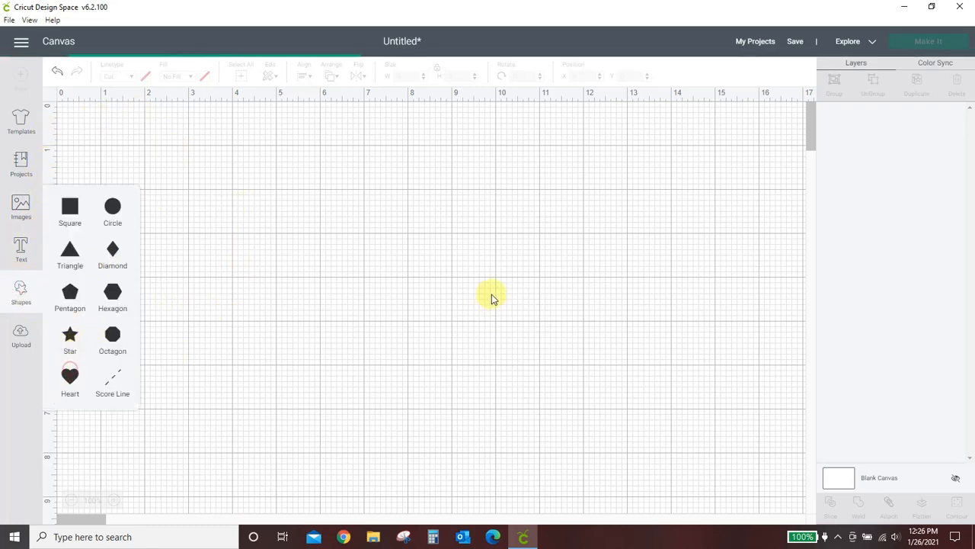
click(70, 375)
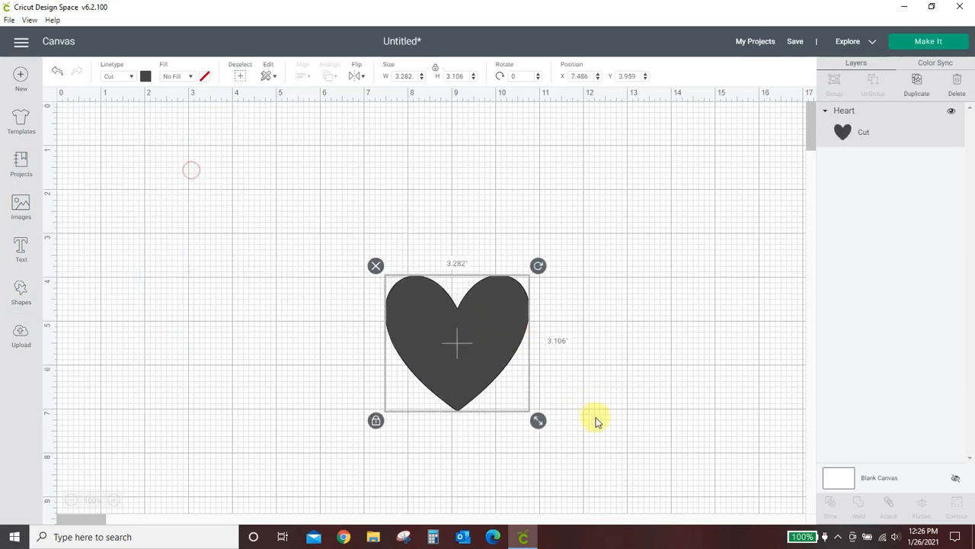
drag(538, 420, 418, 308)
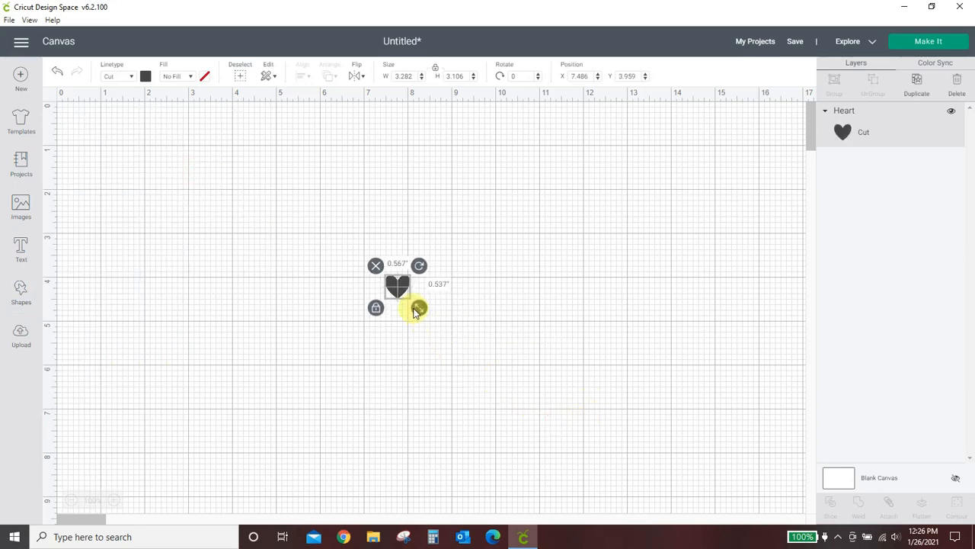
click(918, 79)
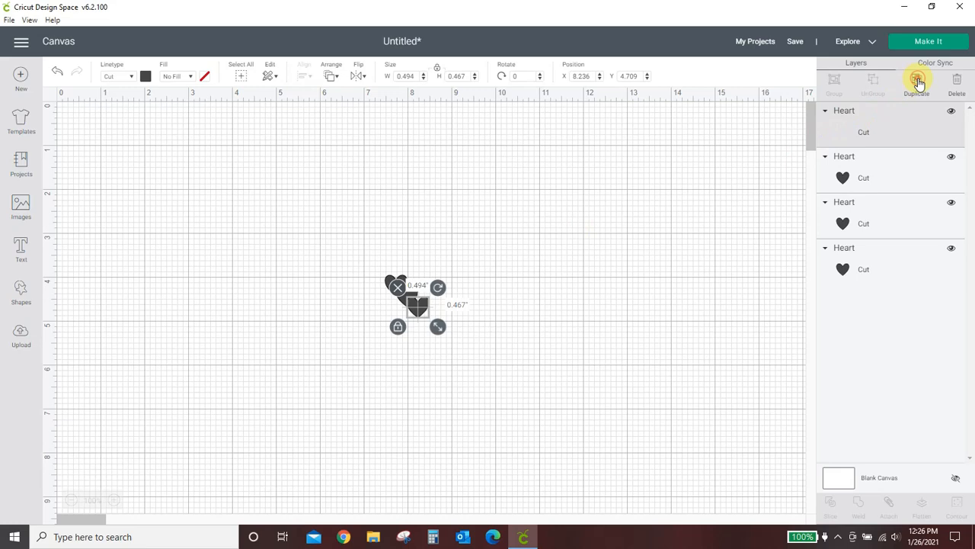
click(917, 80)
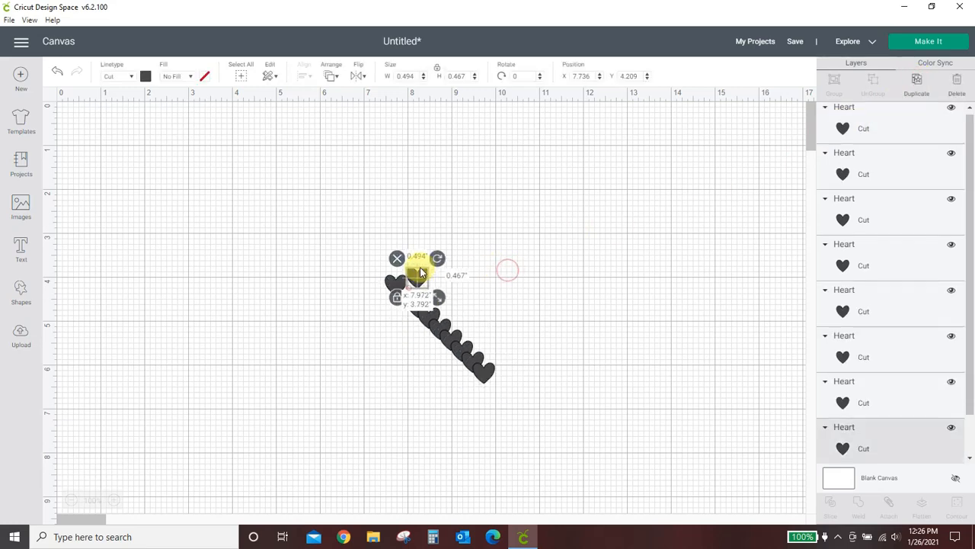
Step: Drag the heart copies into a loose scattered cluster and deselect them
drag(419, 271, 457, 247)
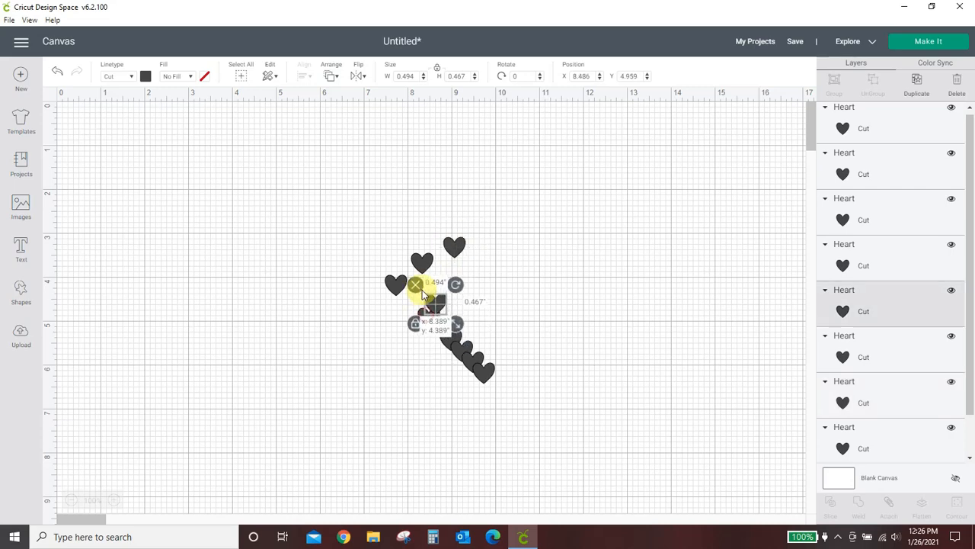
drag(433, 302, 449, 298)
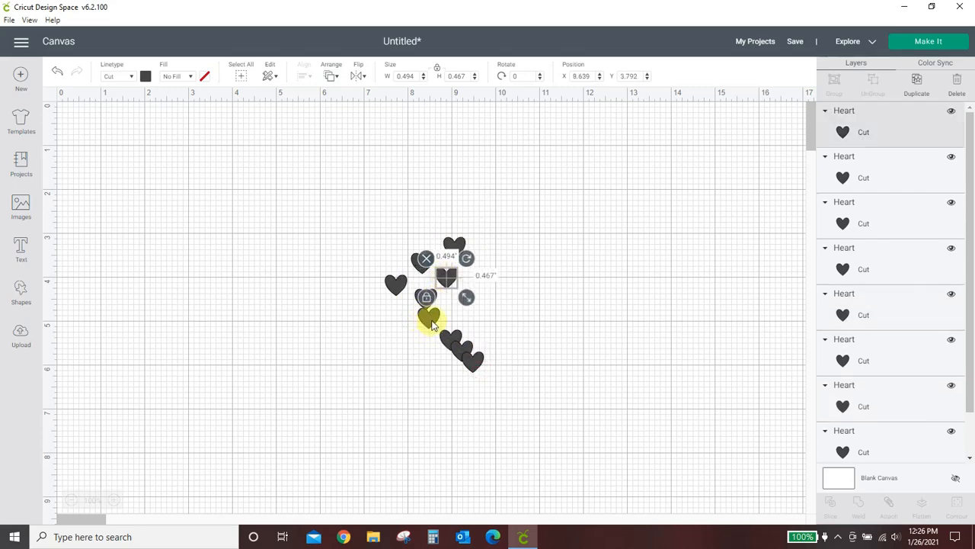
drag(430, 318, 480, 306)
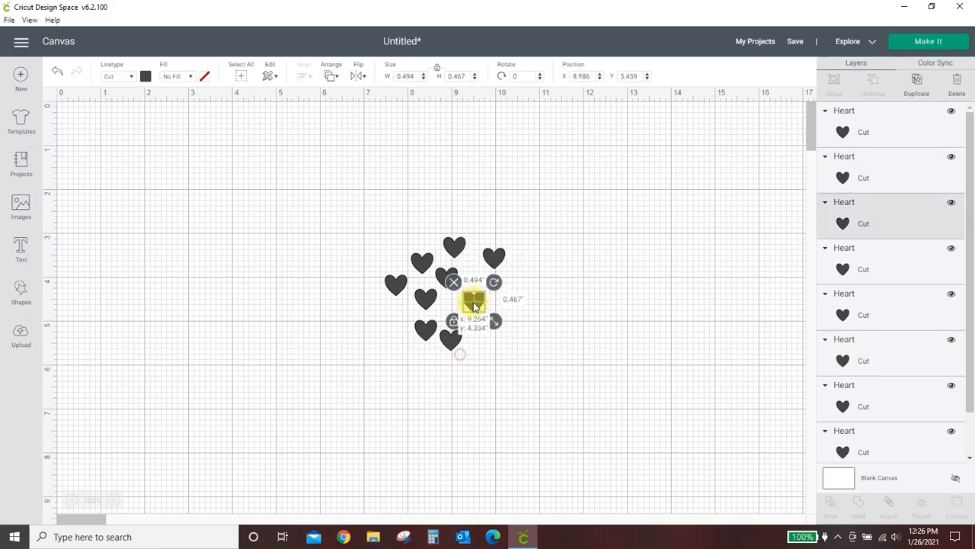
drag(472, 298, 454, 308)
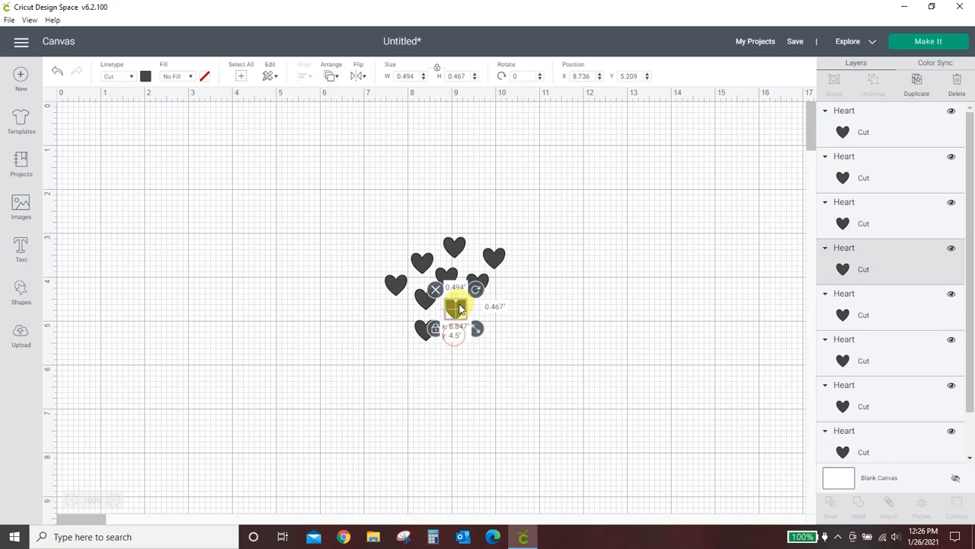
click(473, 378)
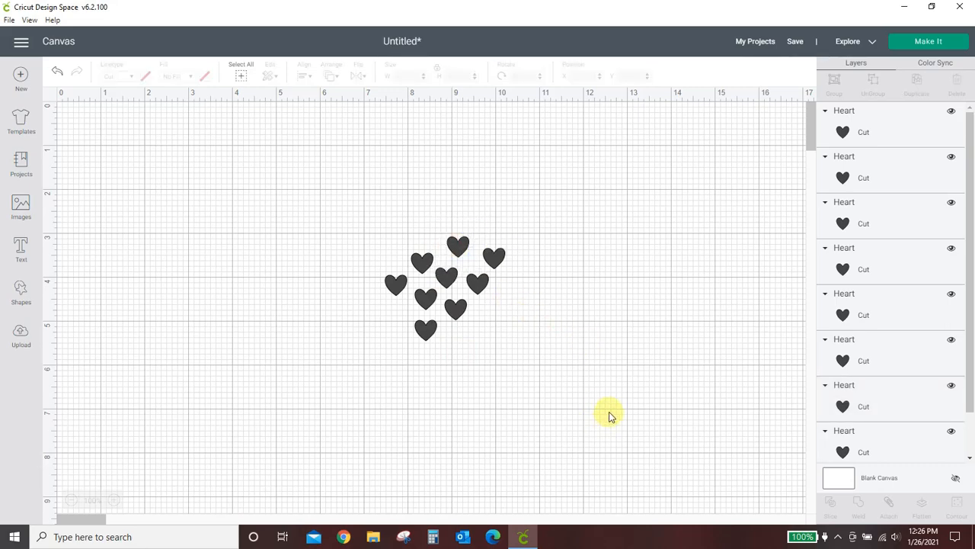
mouse_move(373, 299)
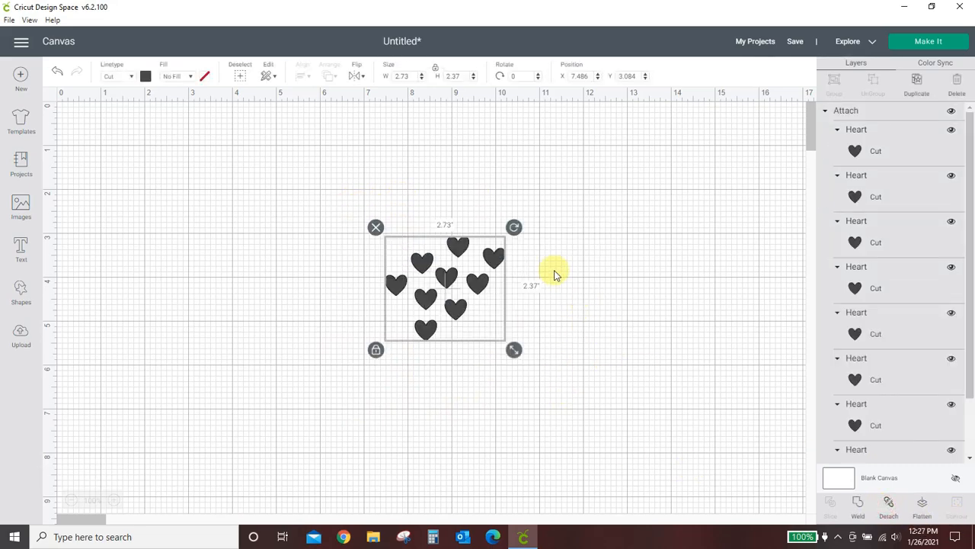
mouse_move(489, 296)
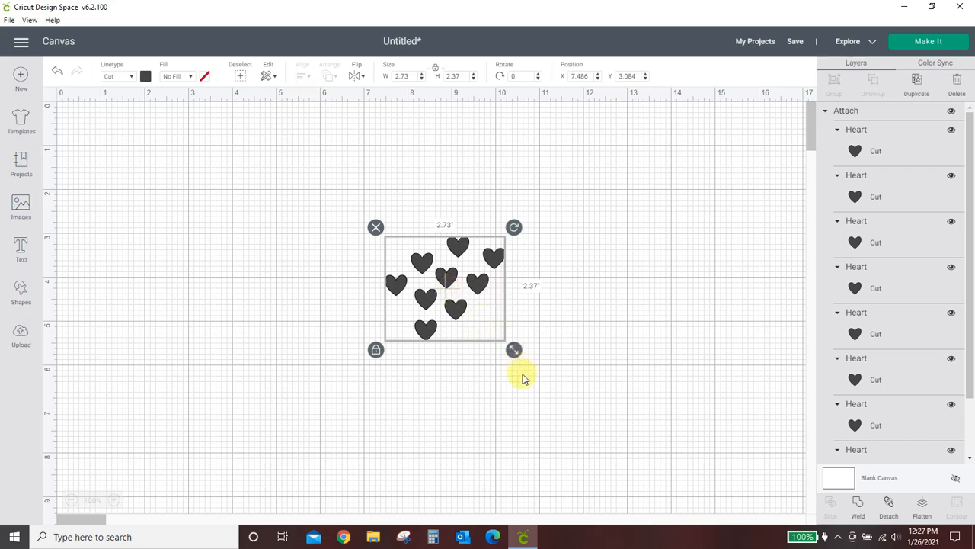
mouse_move(465, 247)
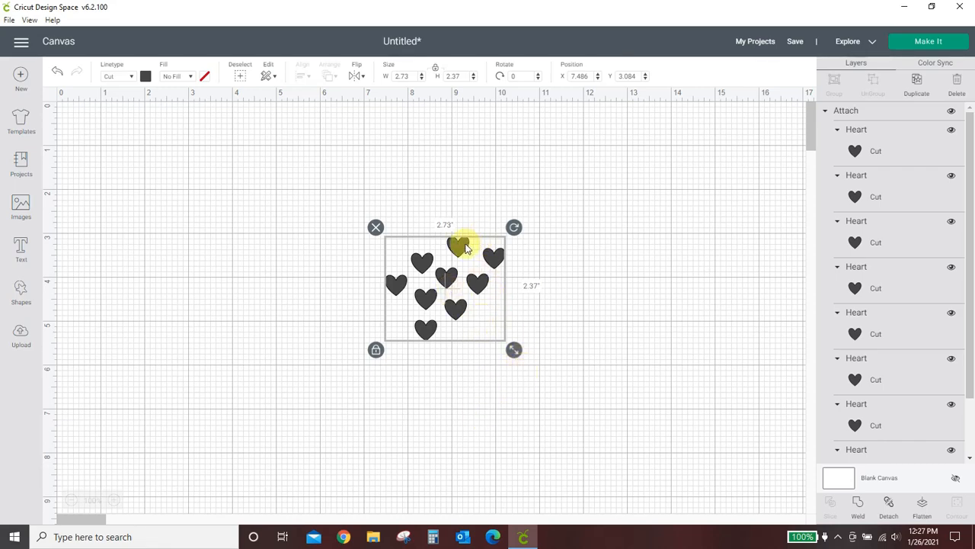
mouse_move(439, 373)
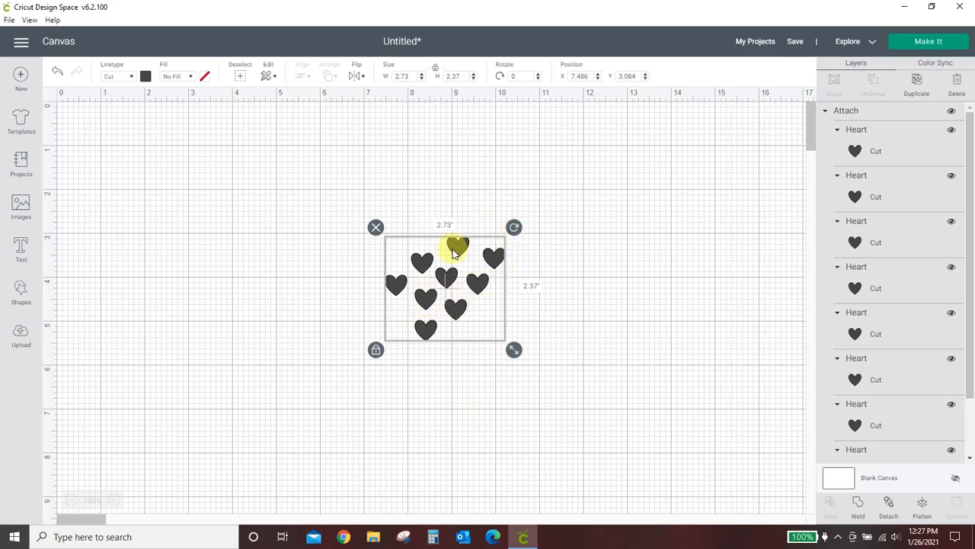
mouse_move(543, 384)
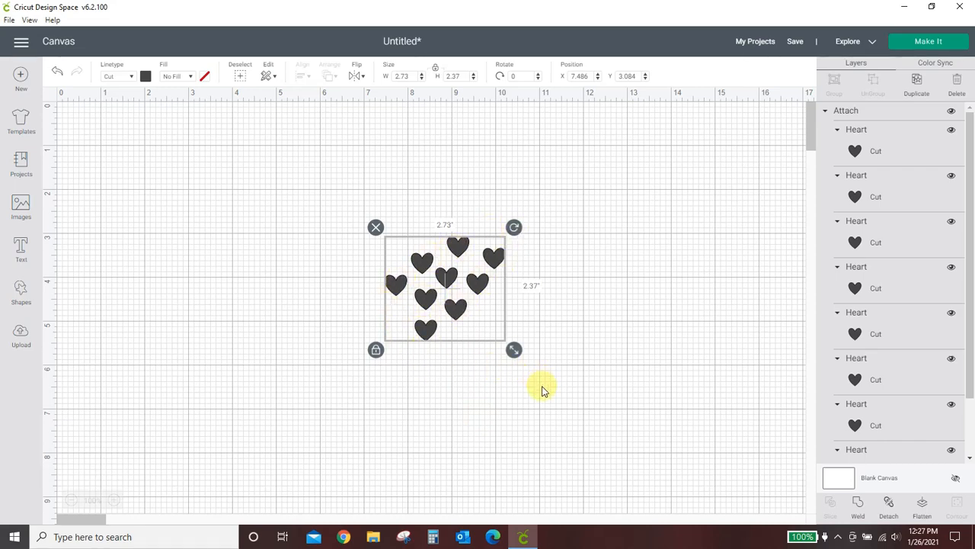
mouse_move(503, 303)
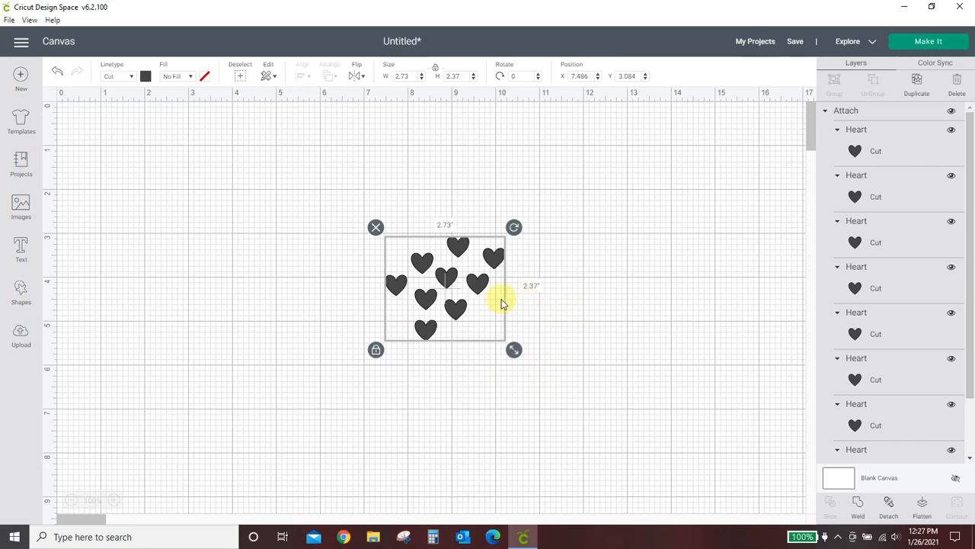
Step: Drag the attached heart group up toward the upper right of the canvas
drag(500, 302, 506, 243)
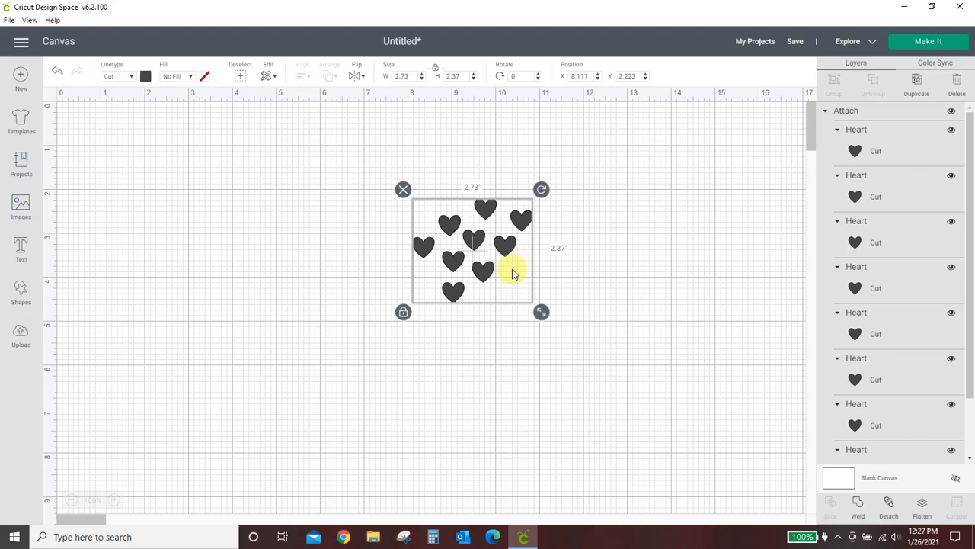
drag(472, 252, 619, 186)
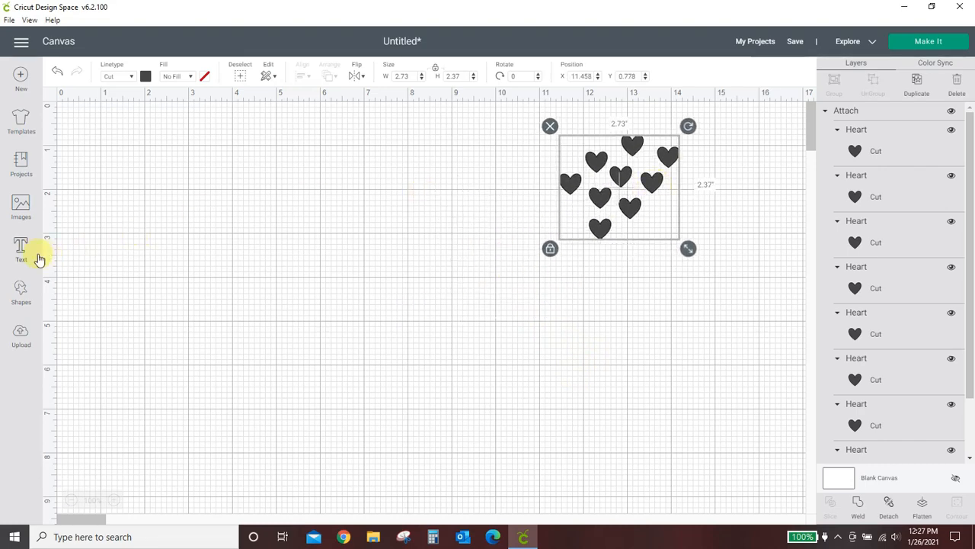
Step: Add a circle from Shapes, resize it to 1.25 inches, and duplicate it
click(21, 293)
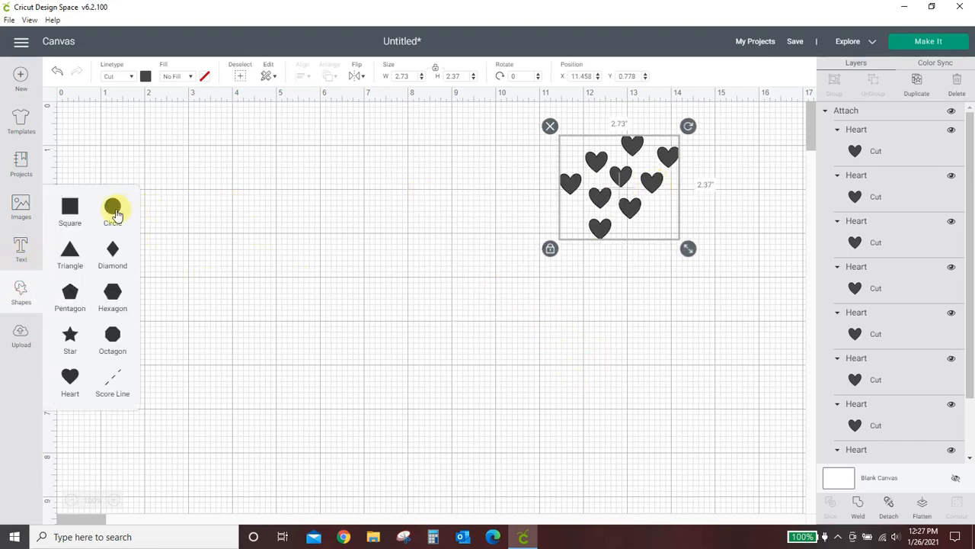
click(112, 210)
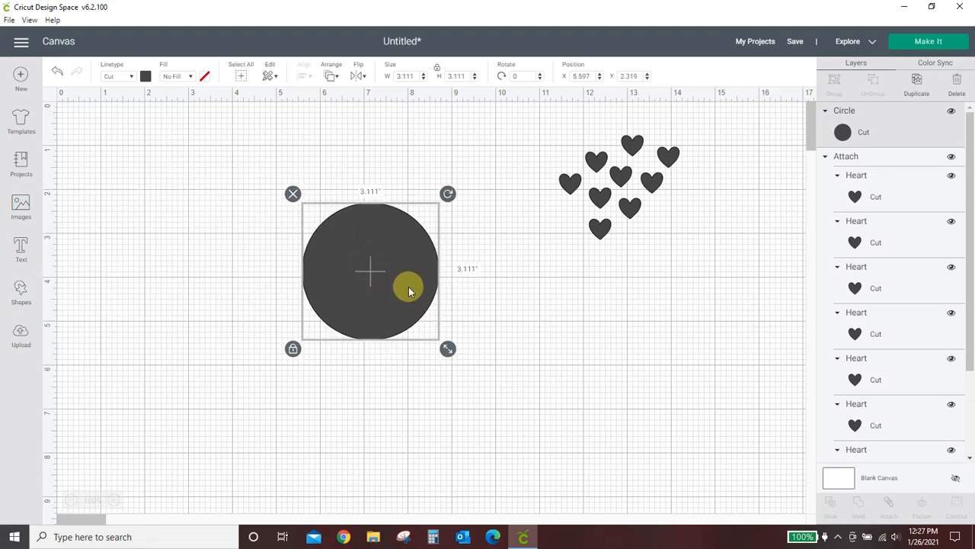
mouse_move(409, 363)
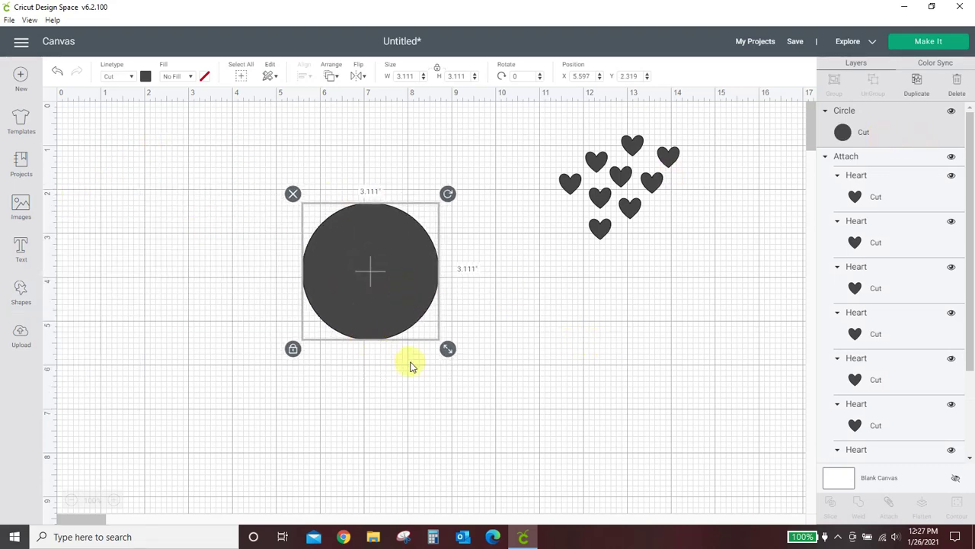
drag(448, 347, 378, 277)
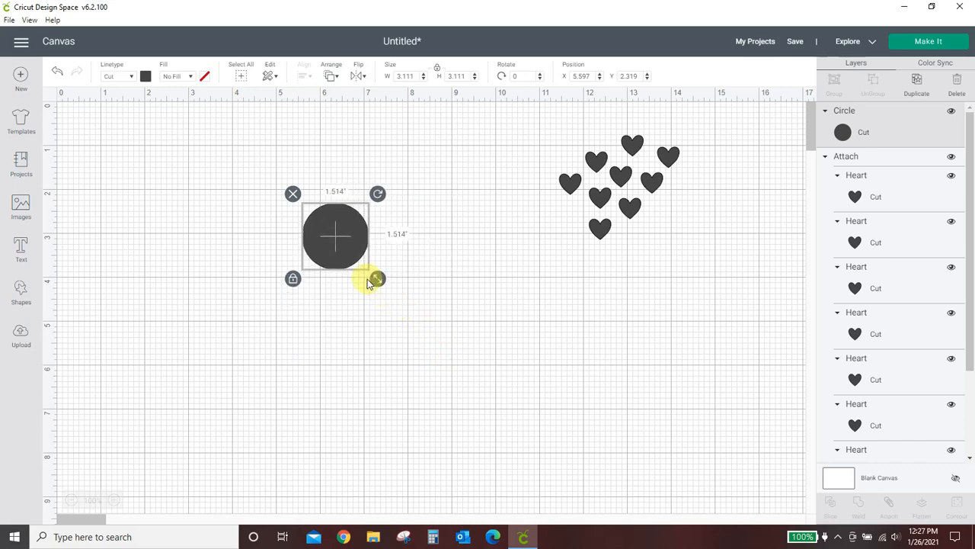
drag(378, 277, 366, 267)
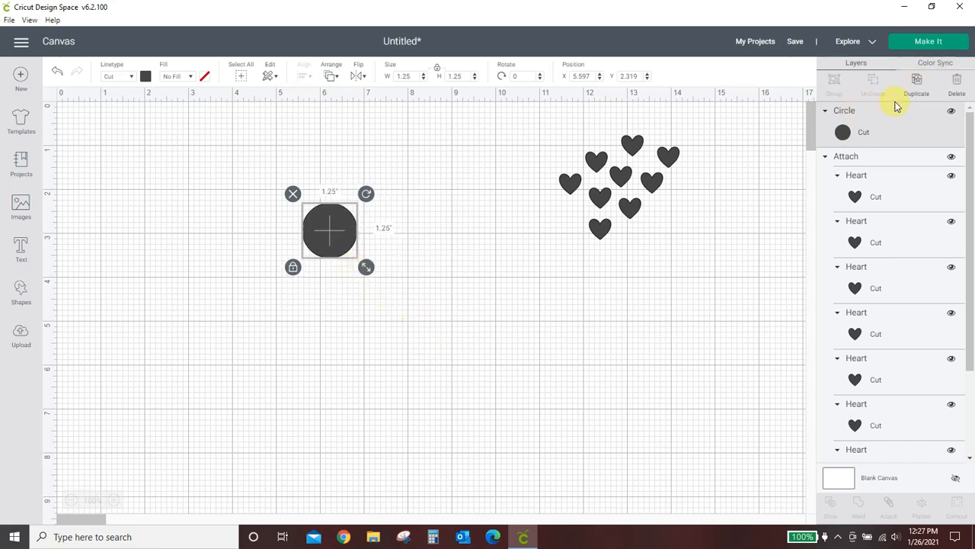
click(917, 82)
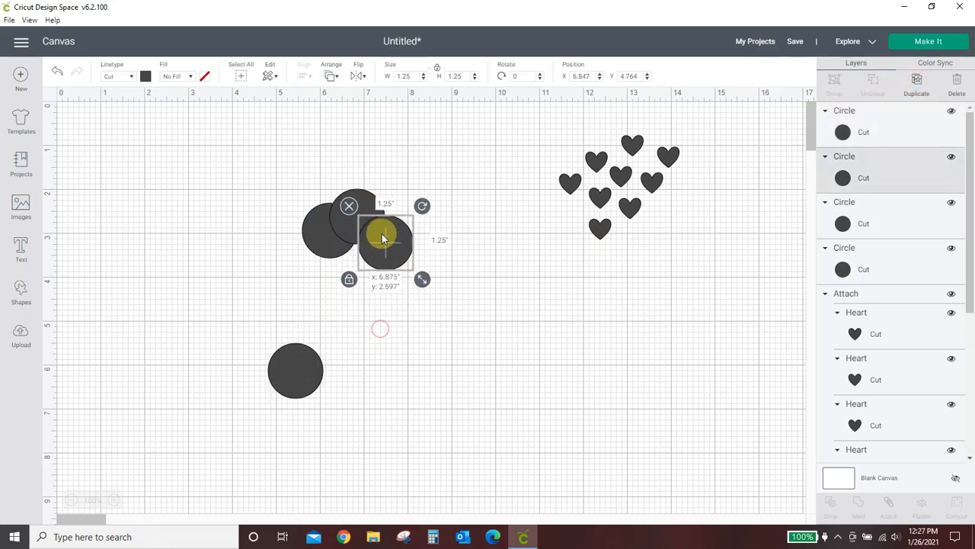
Step: Overlap the circle copies into a cloud-like cluster left of the hearts and deselect
drag(384, 240, 374, 265)
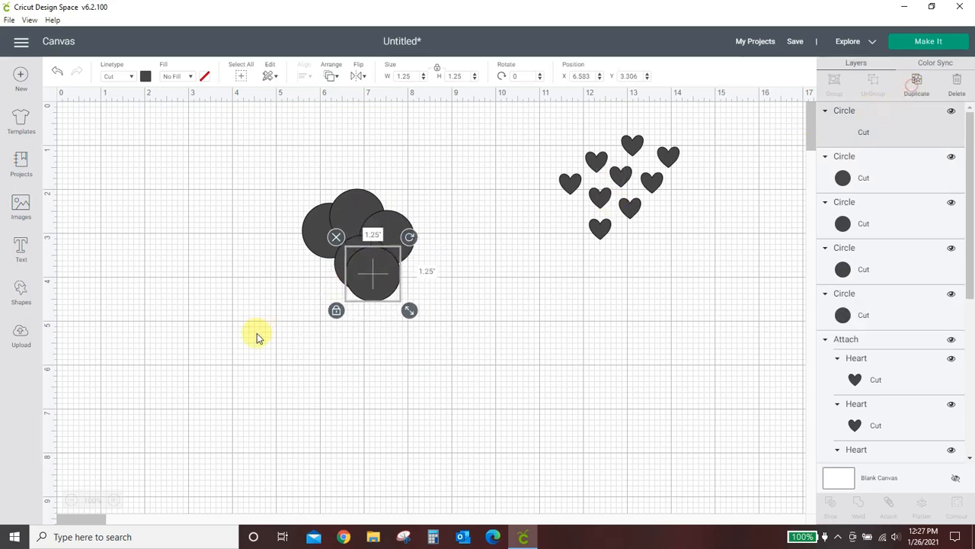
drag(374, 271, 332, 252)
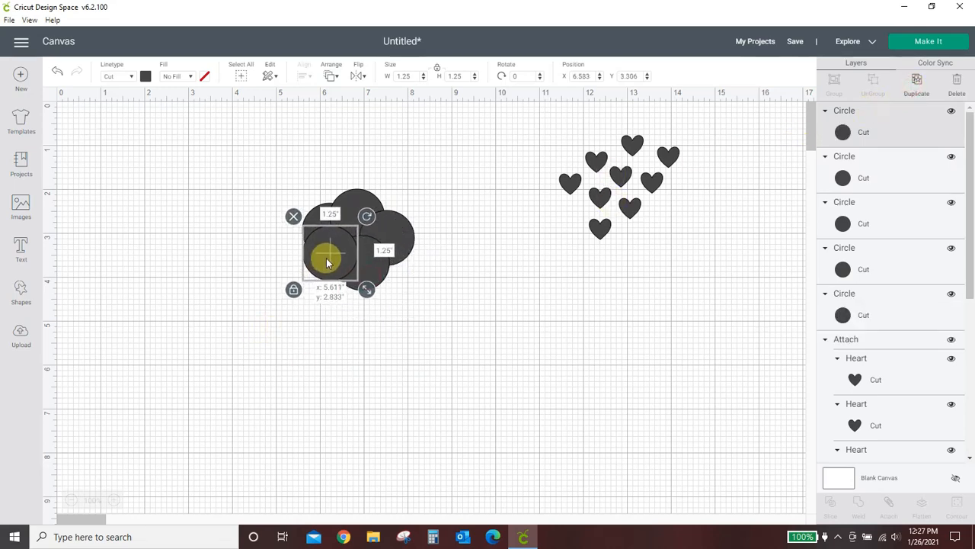
drag(329, 253, 363, 286)
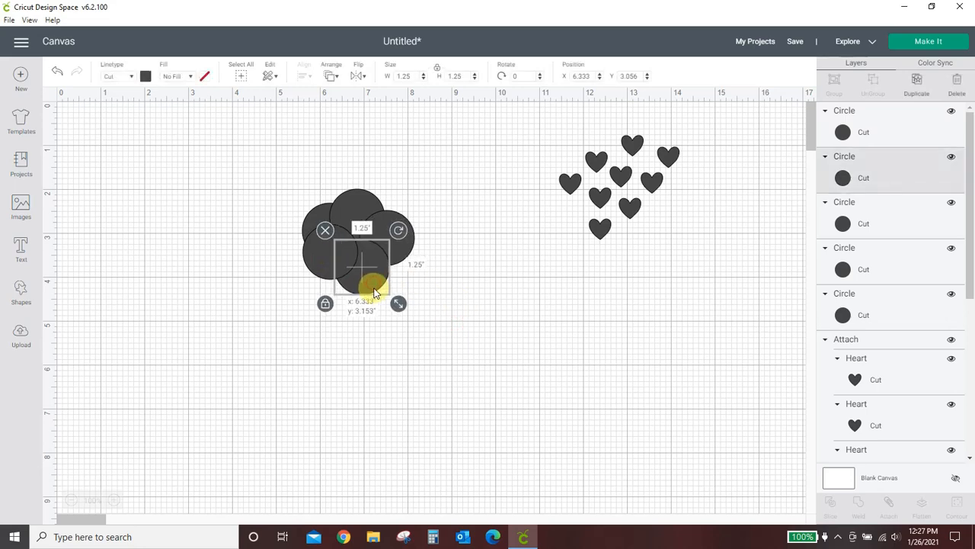
click(457, 320)
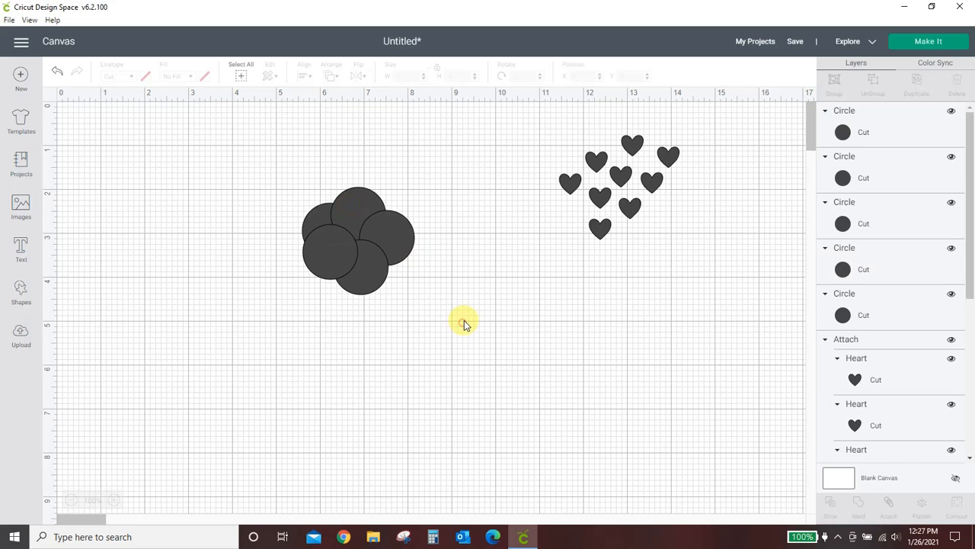
Step: Select the five overlapping circles and weld them into one cloud-shaped bunny tail
click(358, 241)
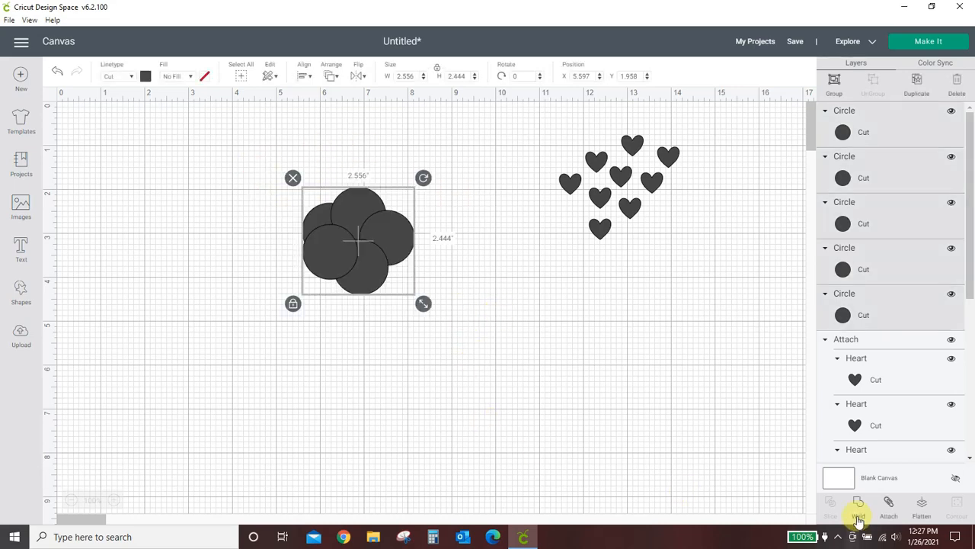
click(857, 506)
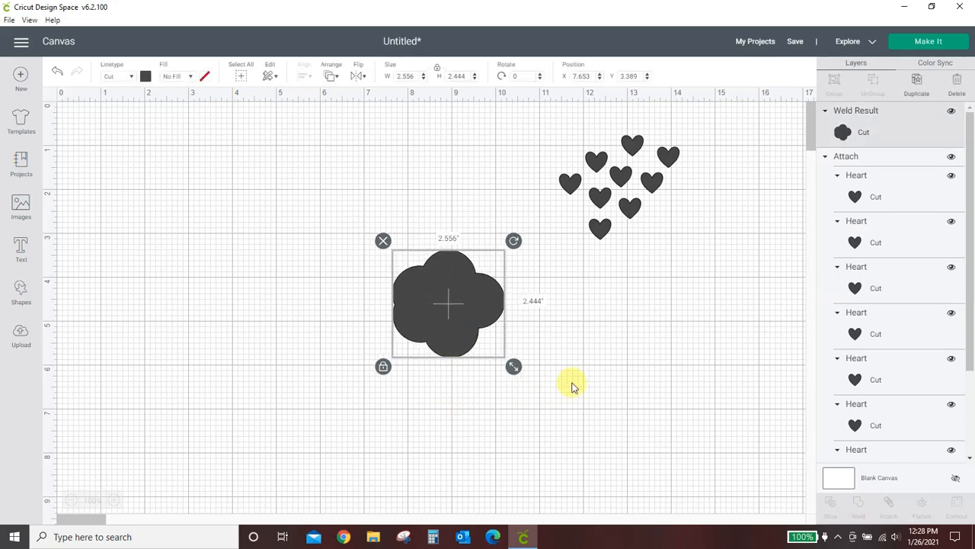
mouse_move(593, 403)
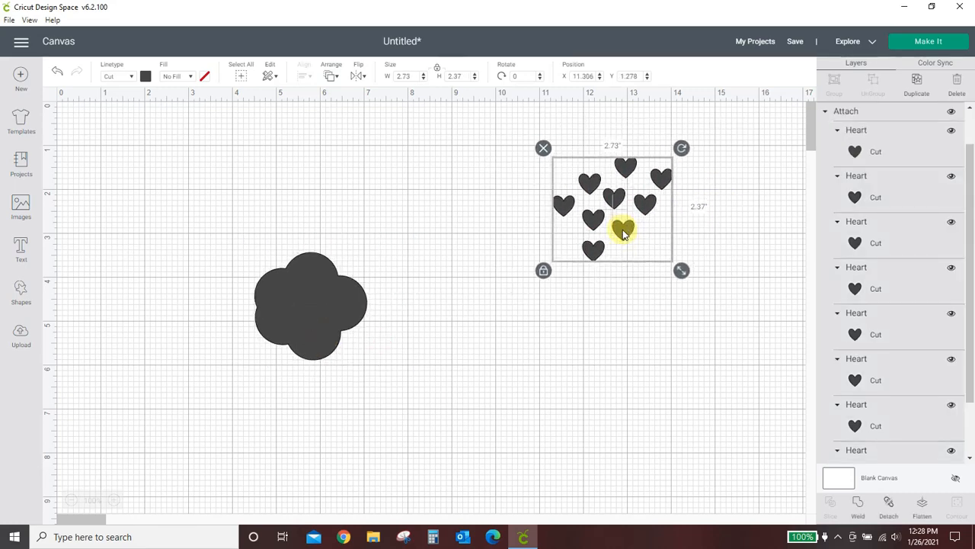
mouse_move(649, 234)
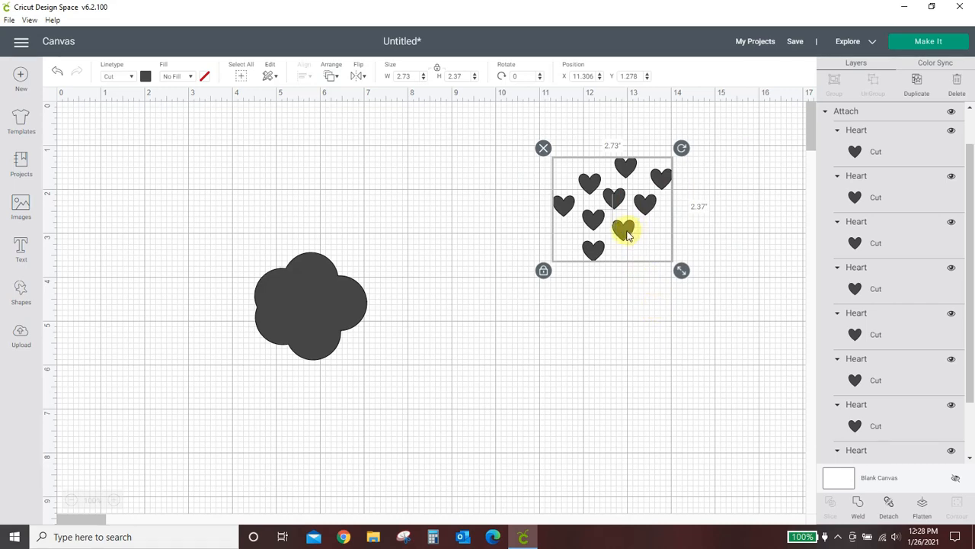
Step: Nudge the attached heart group slightly up and right, clear of the cloud-shaped tail
drag(625, 229, 643, 219)
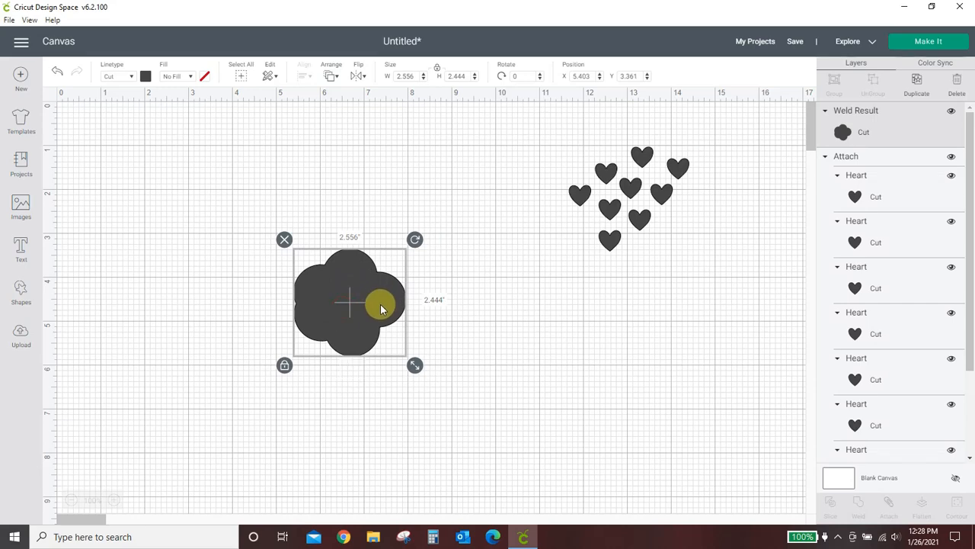
mouse_move(378, 297)
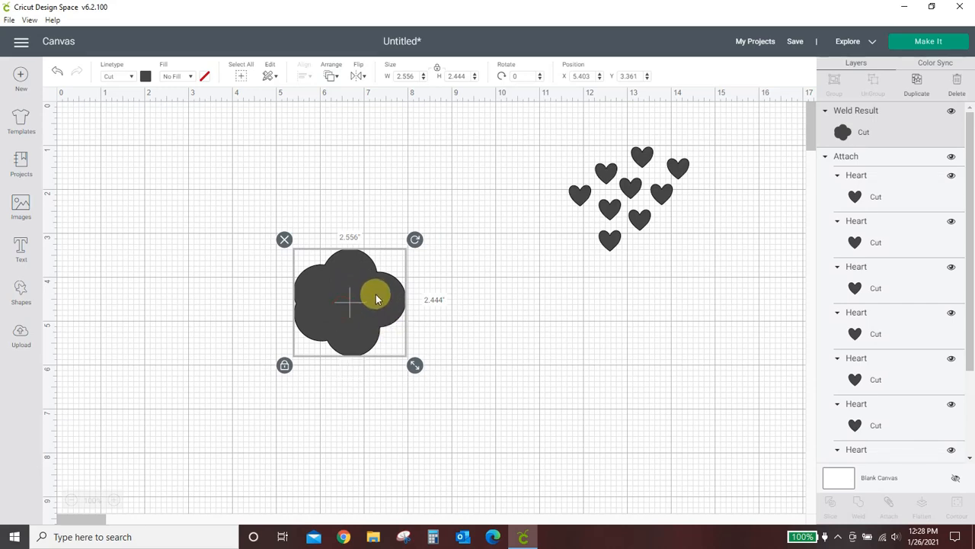
mouse_move(593, 362)
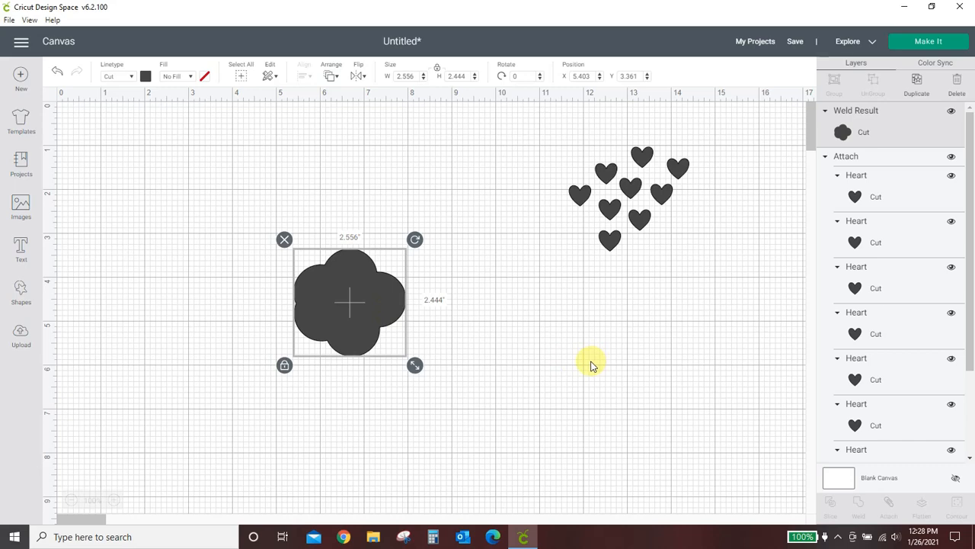